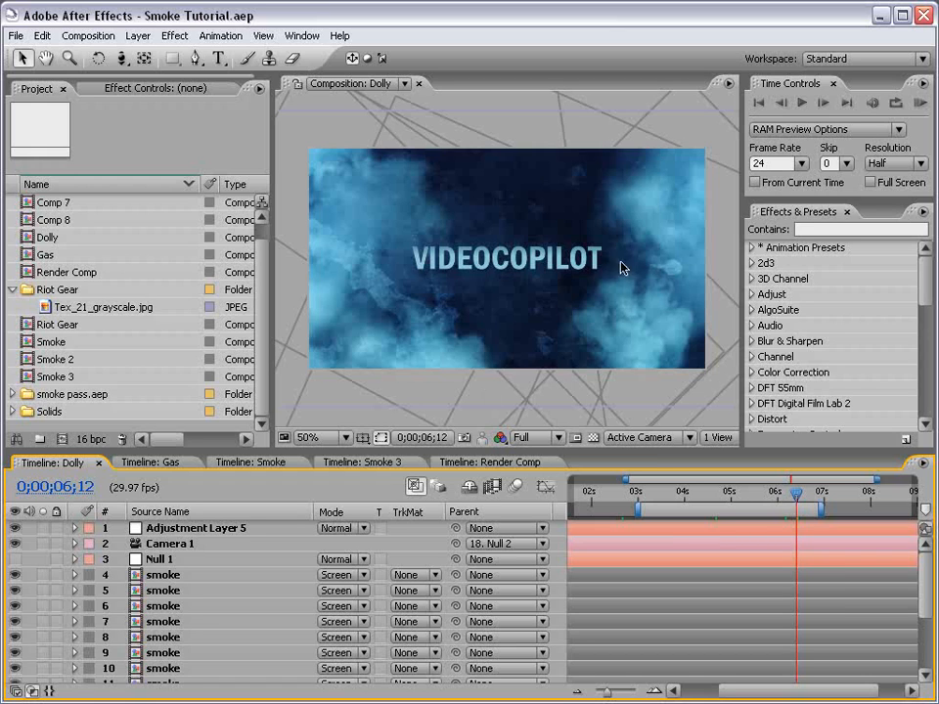
{"action": "mouse_move", "coordinate": [664, 360]}
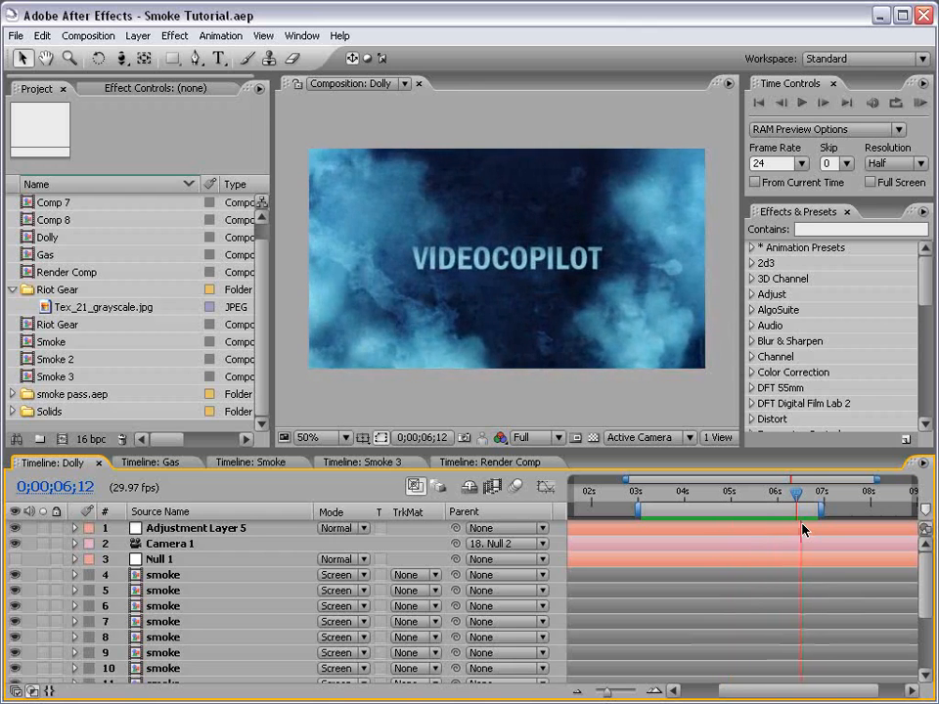
Preview the Dolly, Smoke and Gas compositions, scrubbing the Dolly fly-through, ending on Gas
{"action": "left_click", "coordinate": [145, 461]}
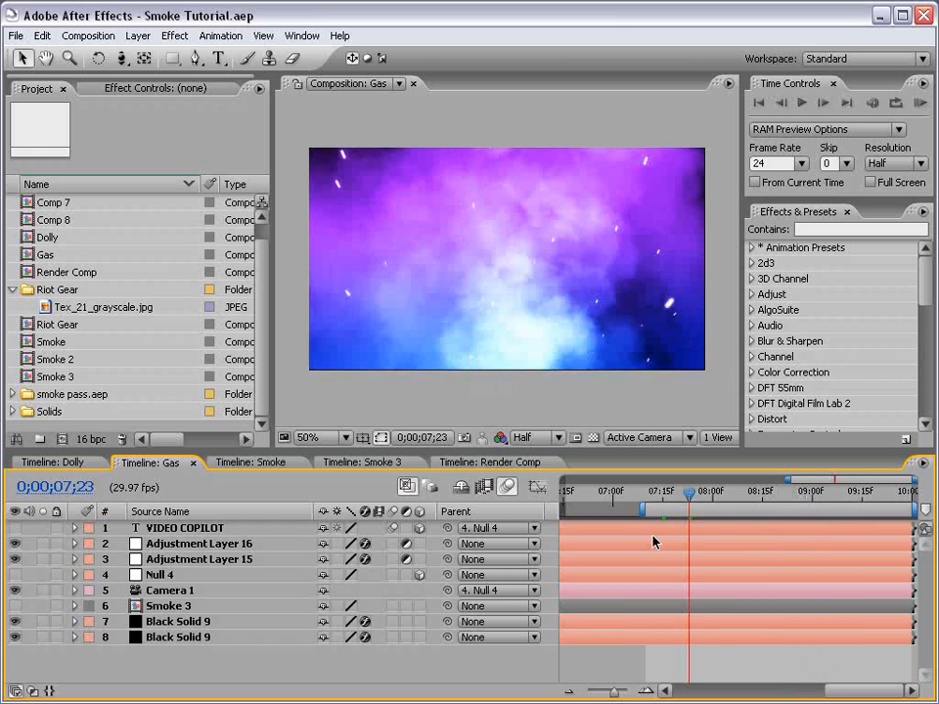
{"action": "left_click", "coordinate": [55, 461]}
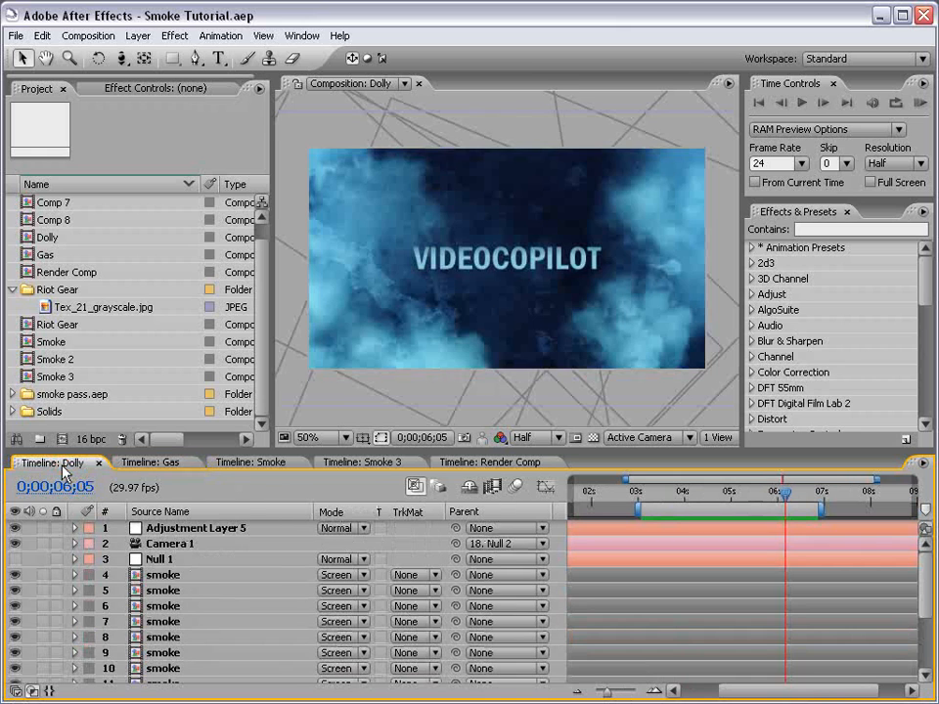
{"action": "left_click", "coordinate": [252, 462]}
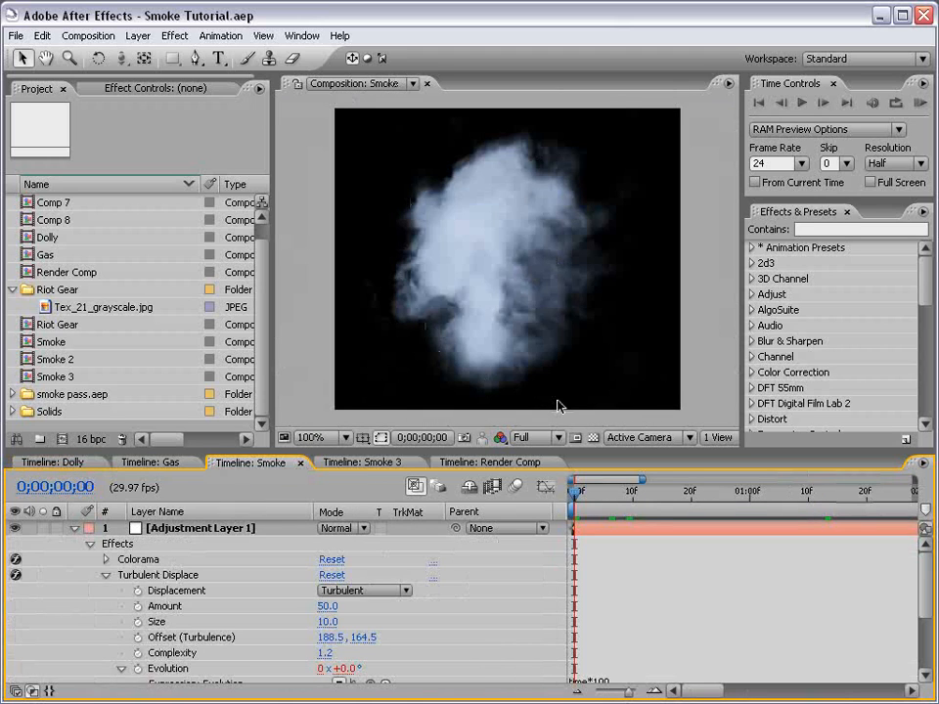
{"action": "left_click", "coordinate": [49, 462]}
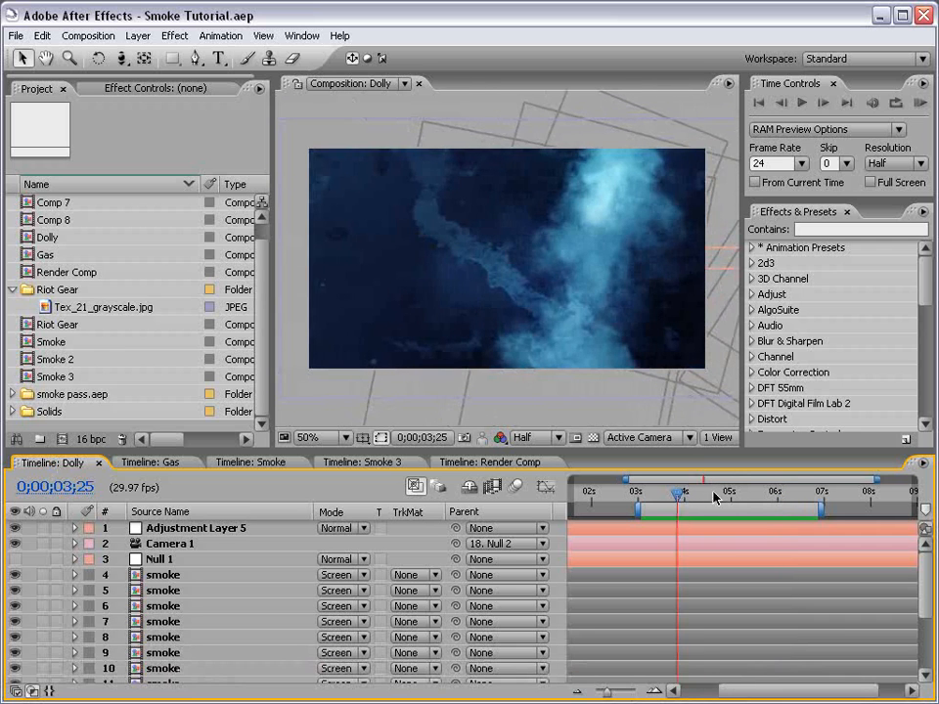
{"action": "left_click_drag", "start_coordinate": [677, 498], "coordinate": [665, 504]}
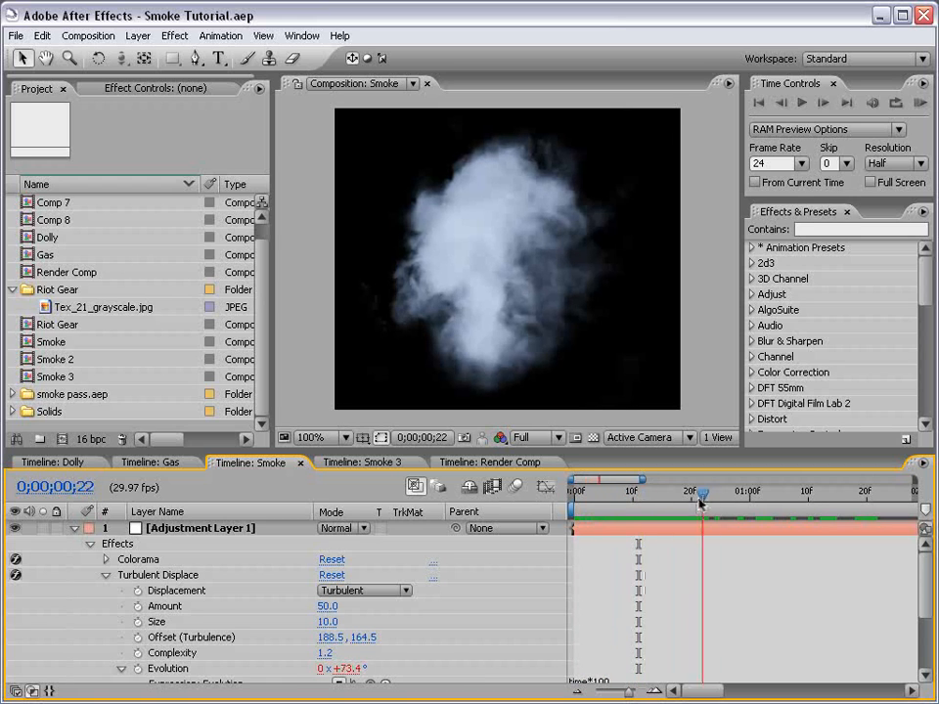
{"action": "left_click", "coordinate": [145, 462]}
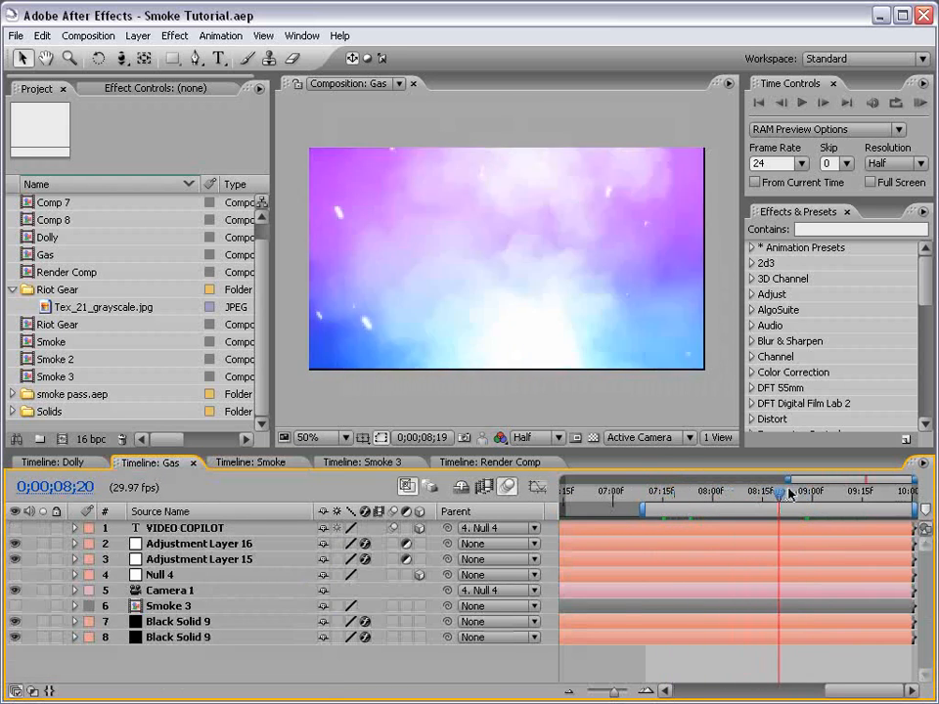
{"action": "left_click", "coordinate": [51, 462]}
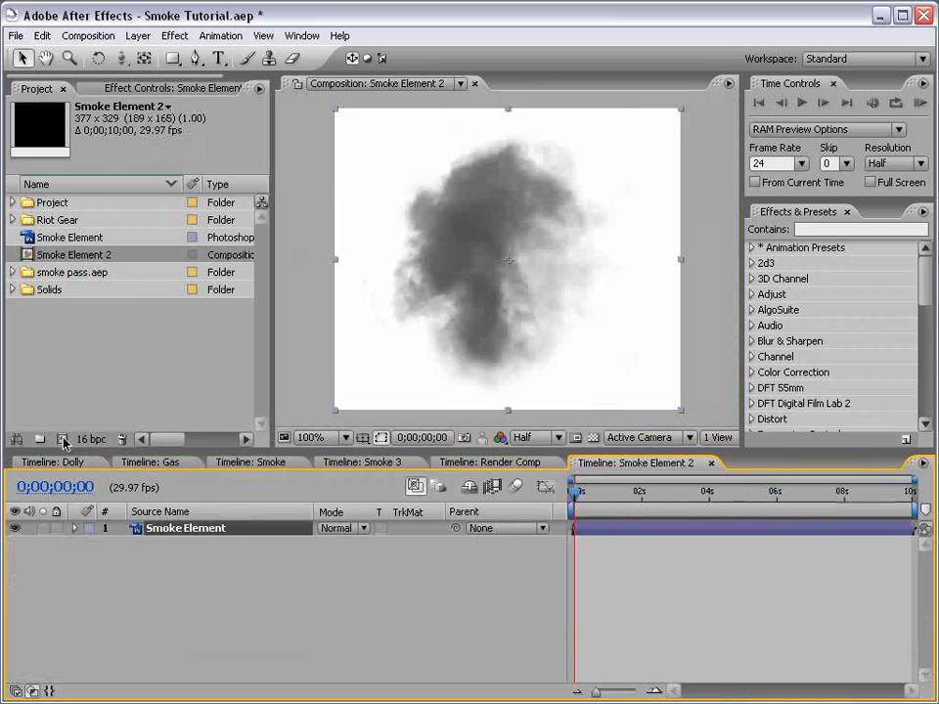
{"action": "left_click", "coordinate": [536, 438]}
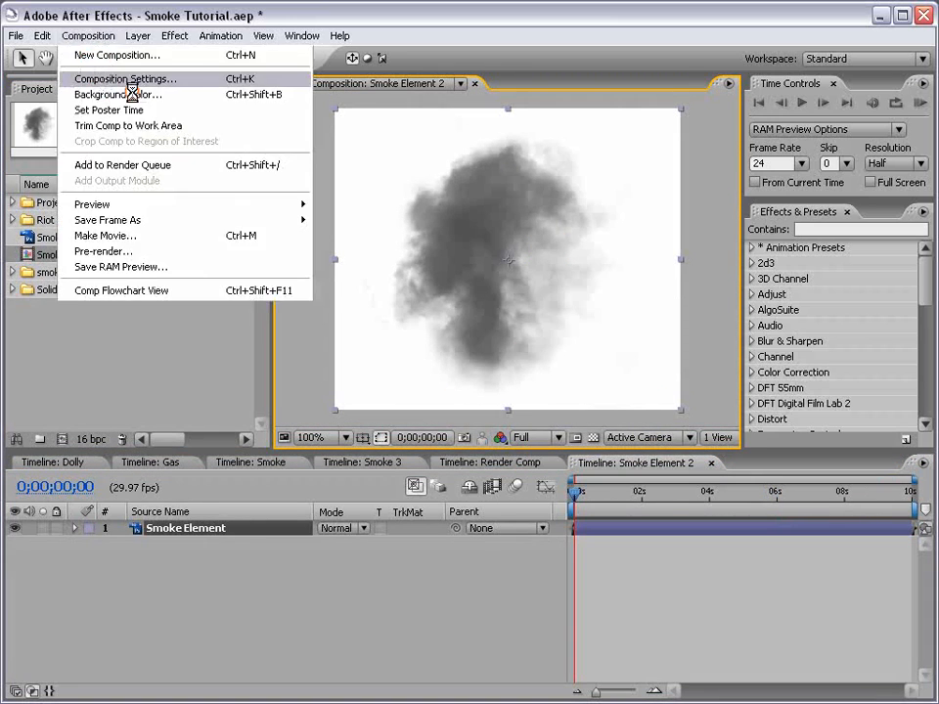
{"action": "left_click", "coordinate": [125, 79]}
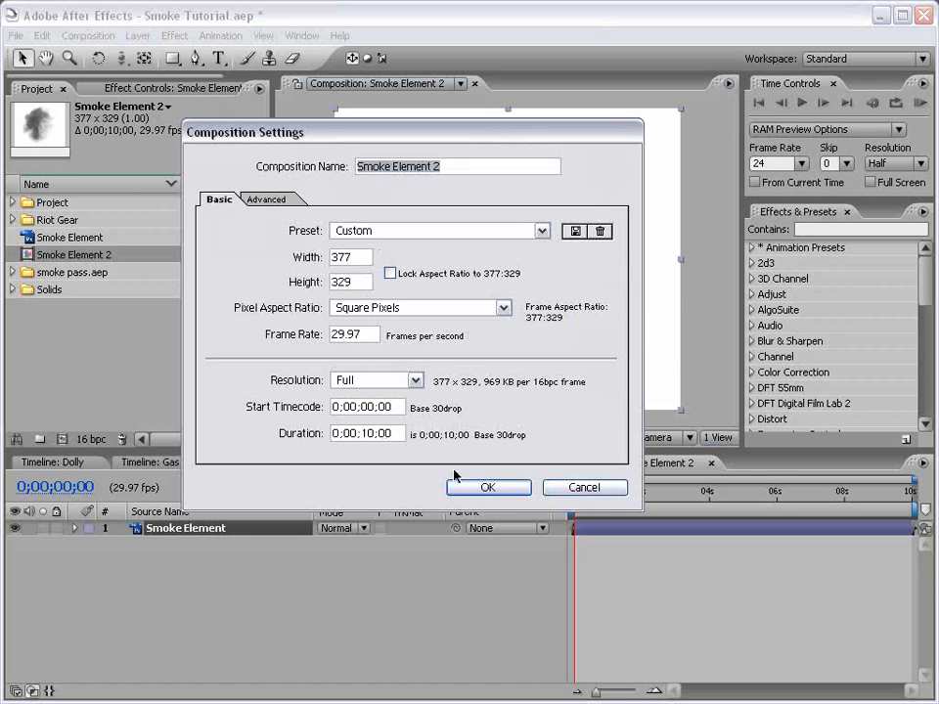
{"action": "left_click", "coordinate": [489, 487]}
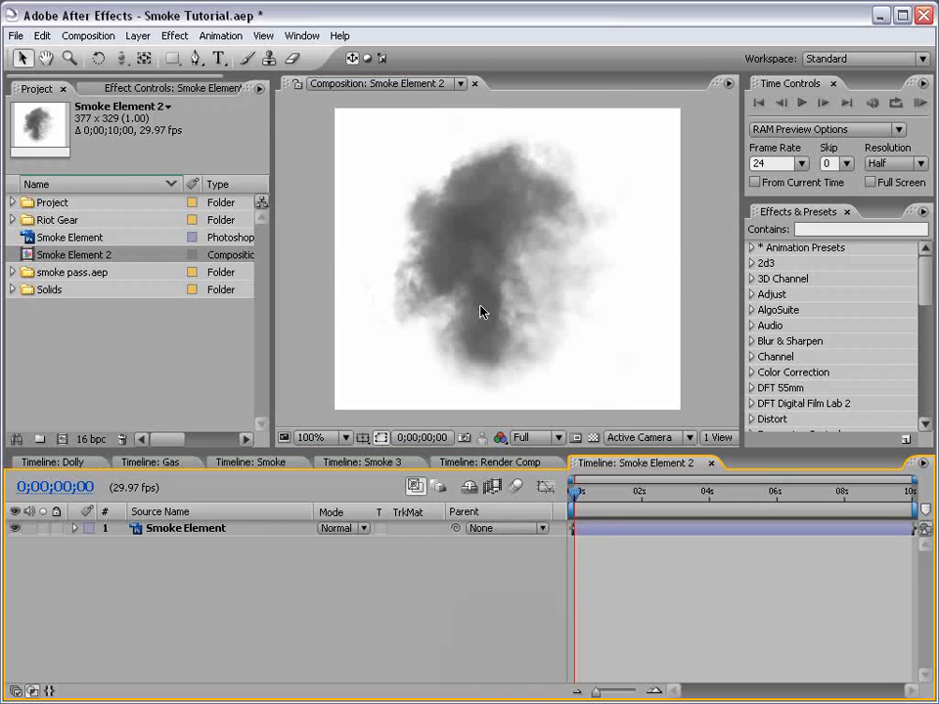
Create a new white solid layer in the Smoke Element 2 composition
{"action": "left_click", "coordinate": [137, 35]}
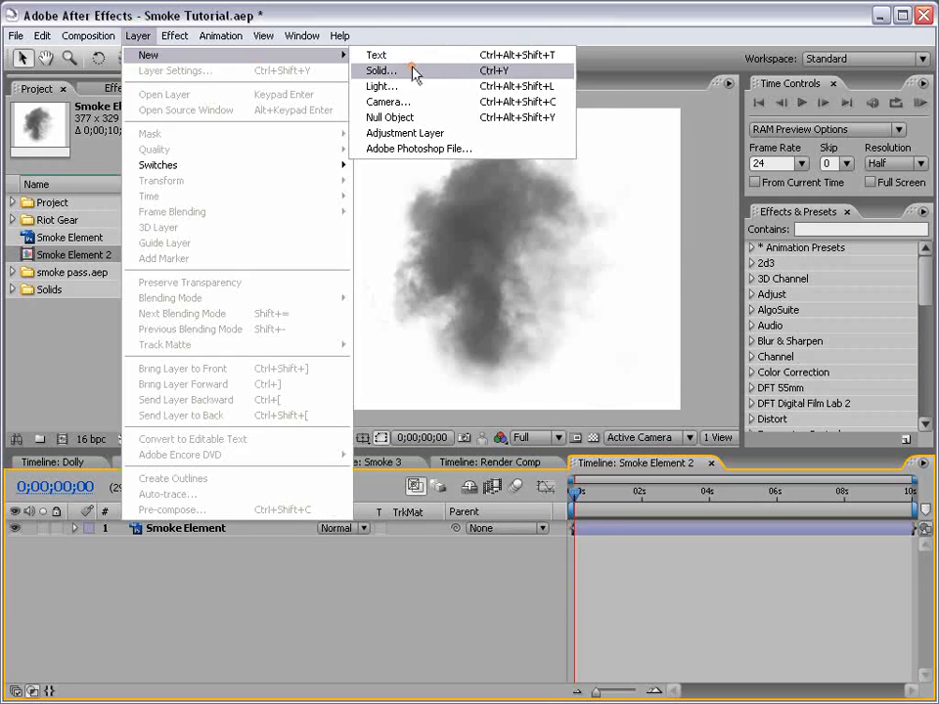
{"action": "left_click", "coordinate": [379, 71]}
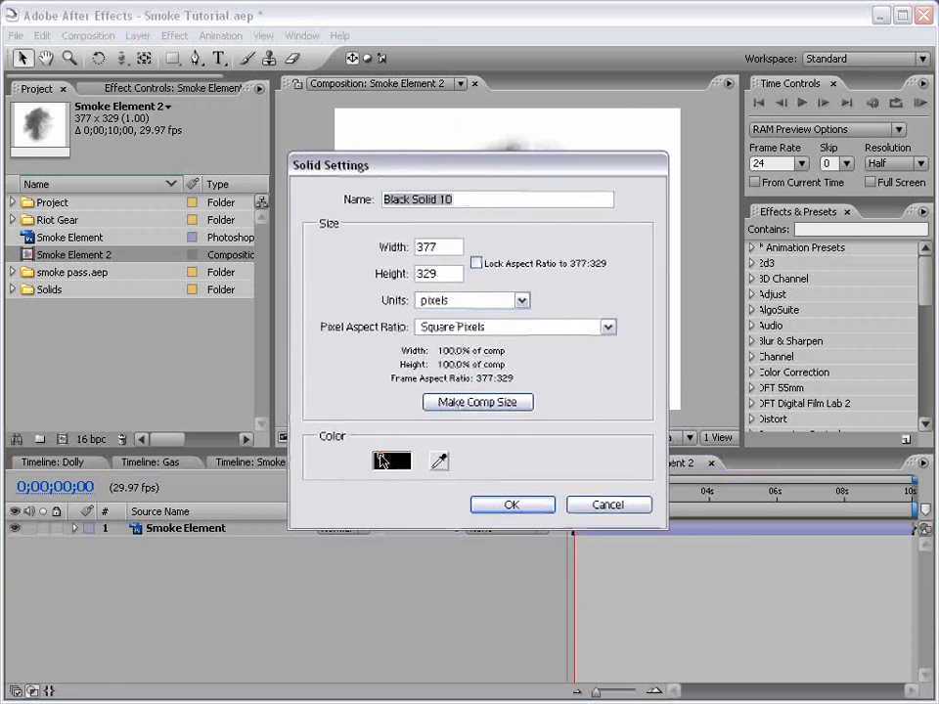
{"action": "left_click", "coordinate": [512, 504]}
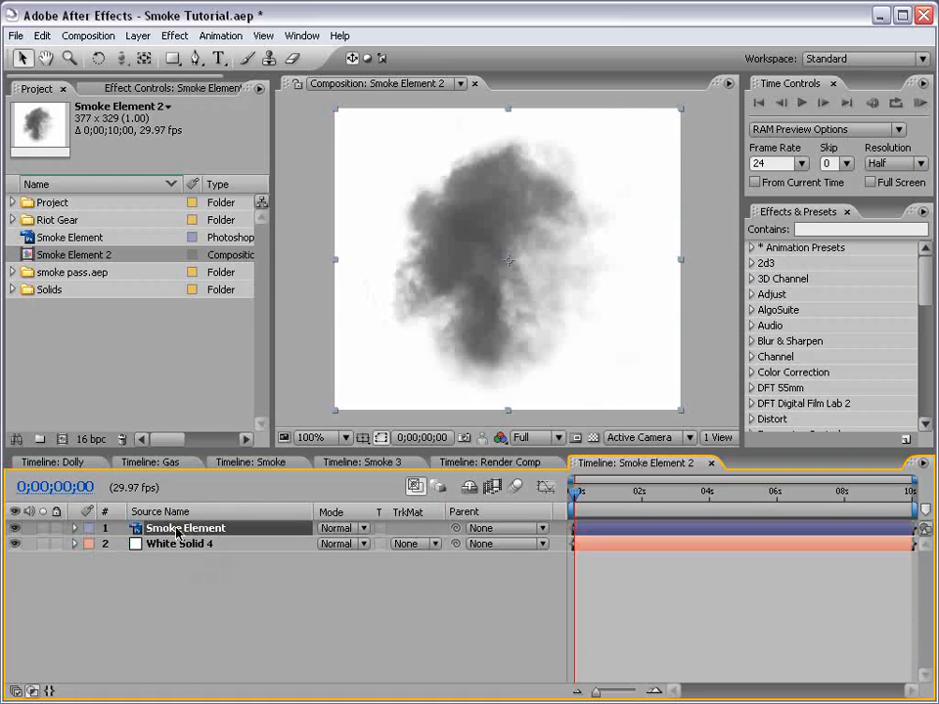
Set the solid's track matte to Luma Inverted Matte 'Smoke Element', giving white smoke on black
{"action": "left_click", "coordinate": [410, 511]}
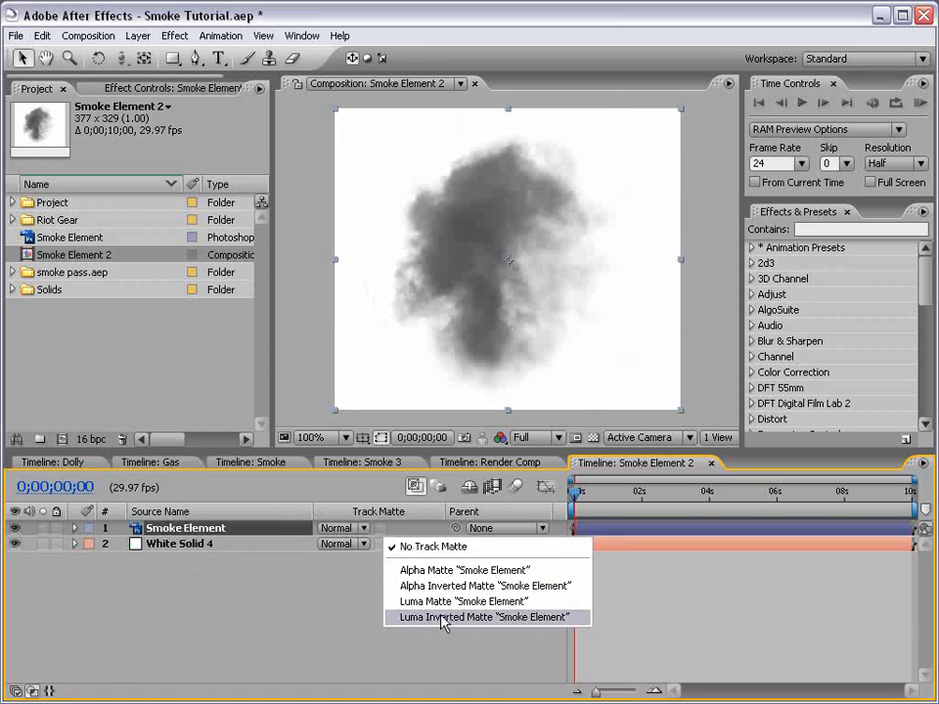
{"action": "left_click", "coordinate": [483, 618]}
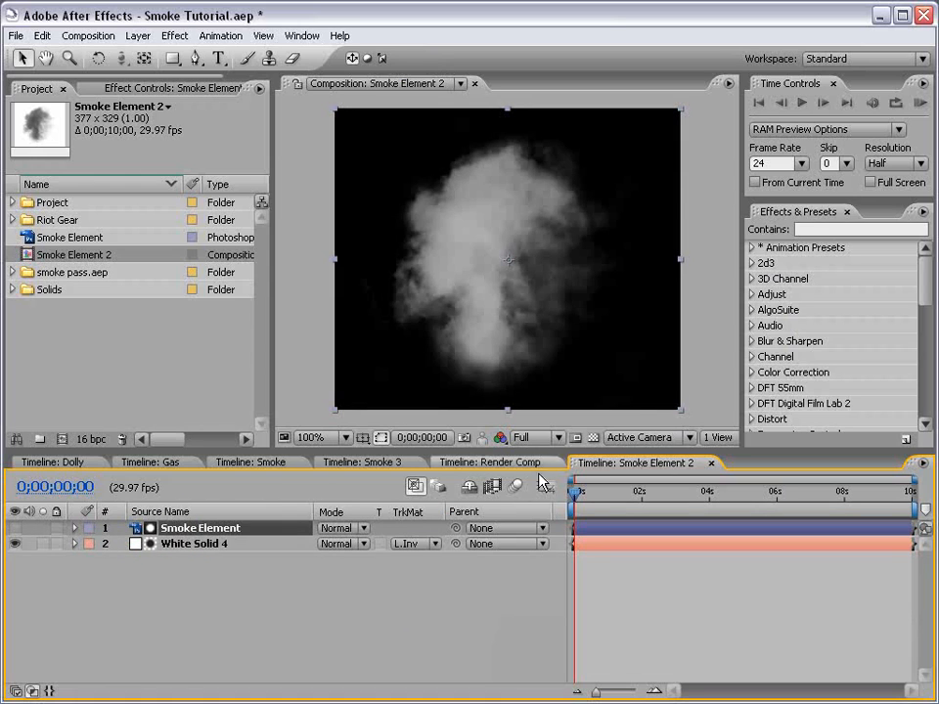
{"action": "left_click", "coordinate": [597, 450]}
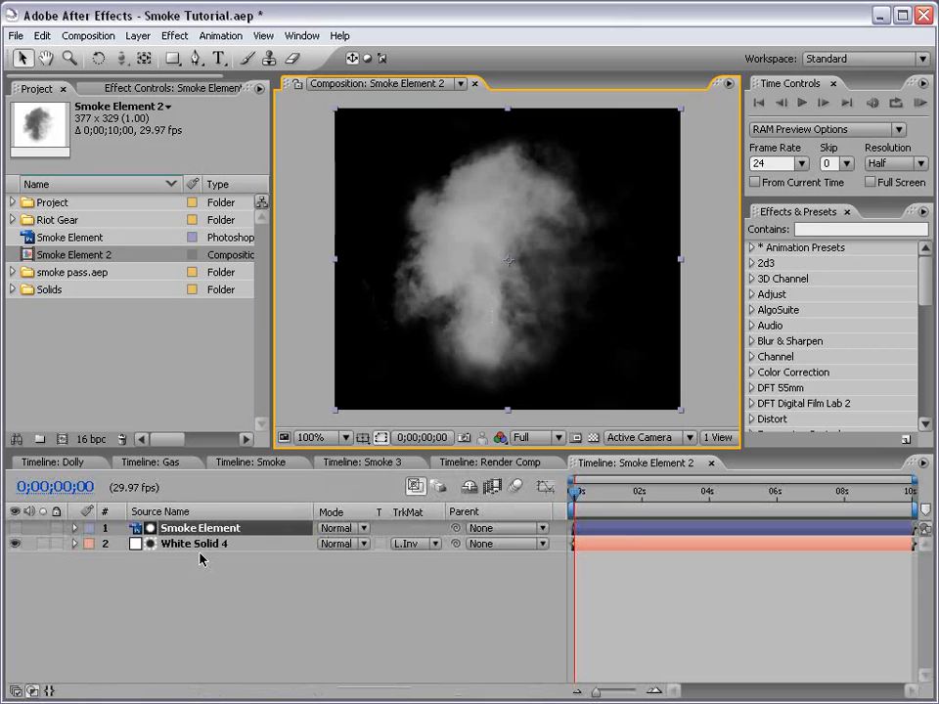
Add an adjustment layer above the smoke and apply Colorama to it
{"action": "left_click", "coordinate": [137, 36]}
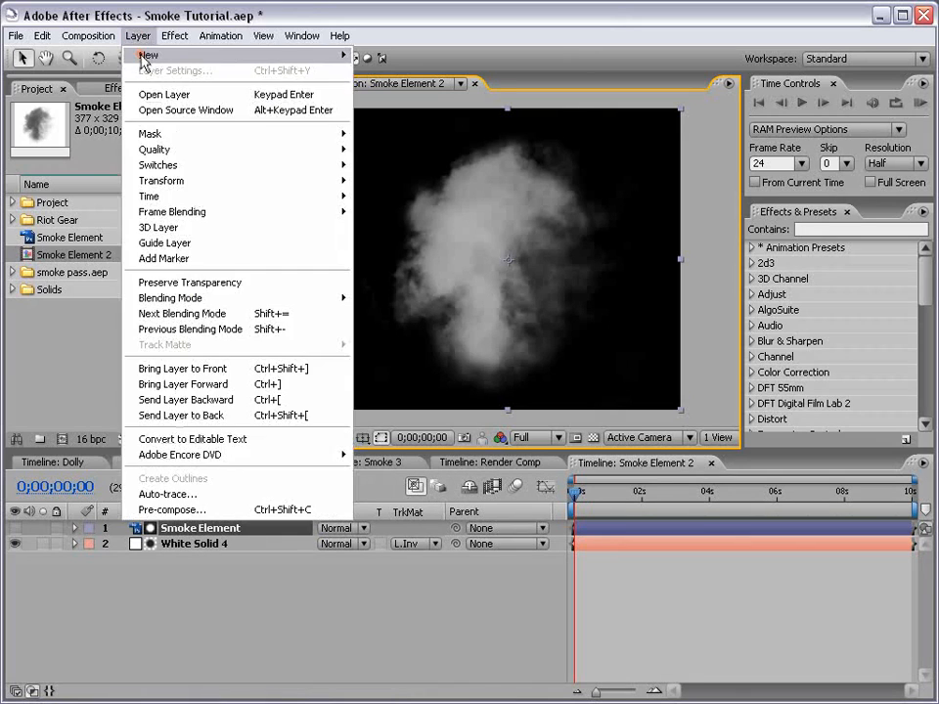
{"action": "left_click", "coordinate": [149, 54]}
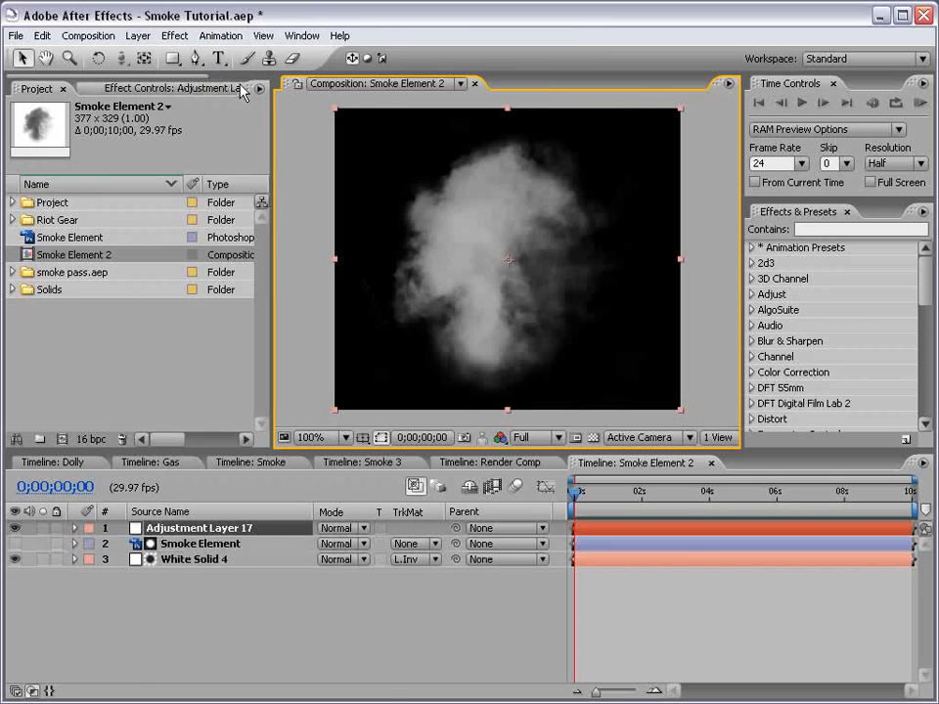
{"action": "left_click", "coordinate": [174, 36]}
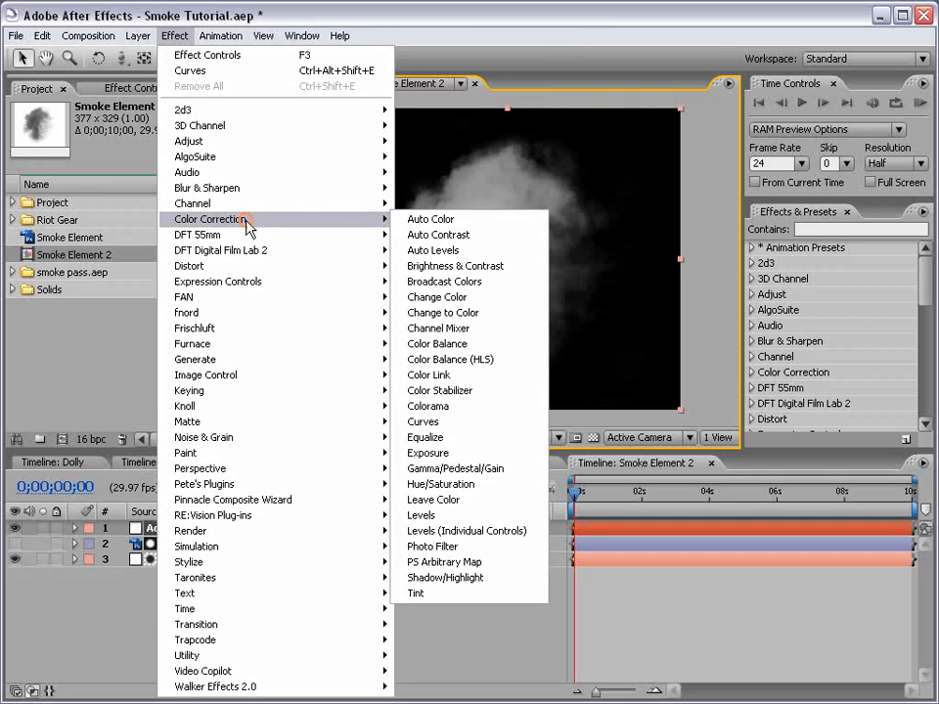
{"action": "mouse_move", "coordinate": [426, 405]}
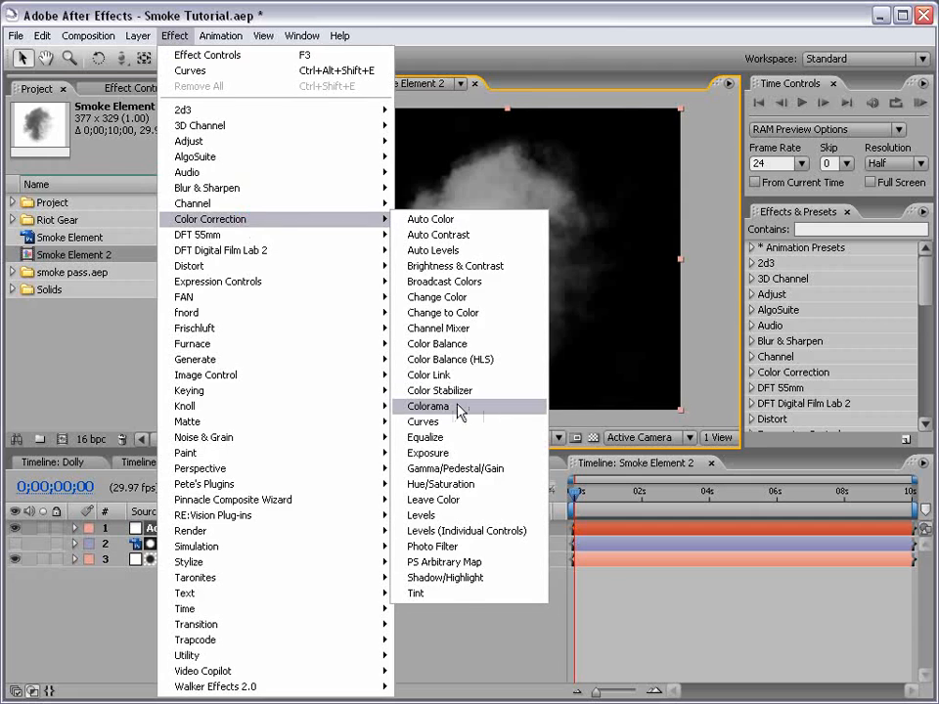
{"action": "left_click", "coordinate": [426, 405]}
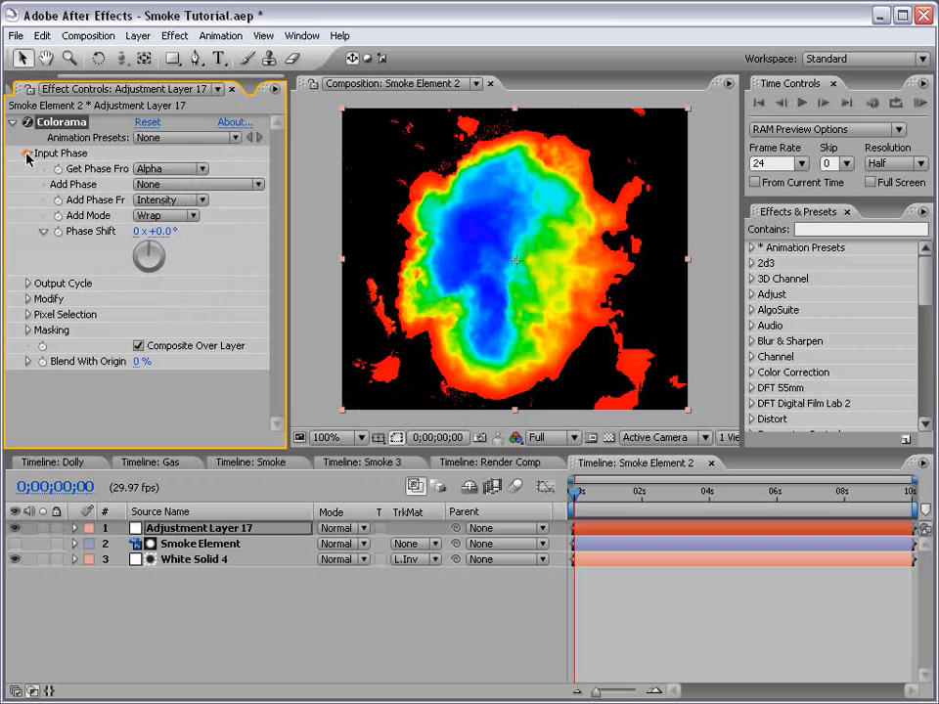
Set Colorama's Output Cycle to Ramp Grey and recolour a ramp point blue for a pale icy tint
{"action": "left_click", "coordinate": [28, 168]}
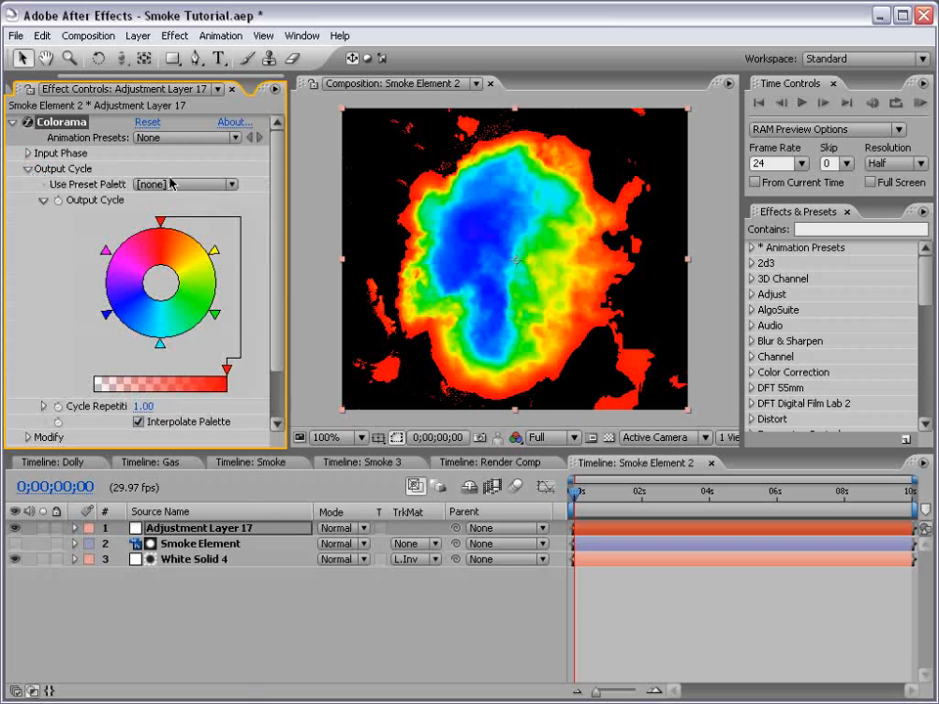
{"action": "left_click", "coordinate": [183, 184]}
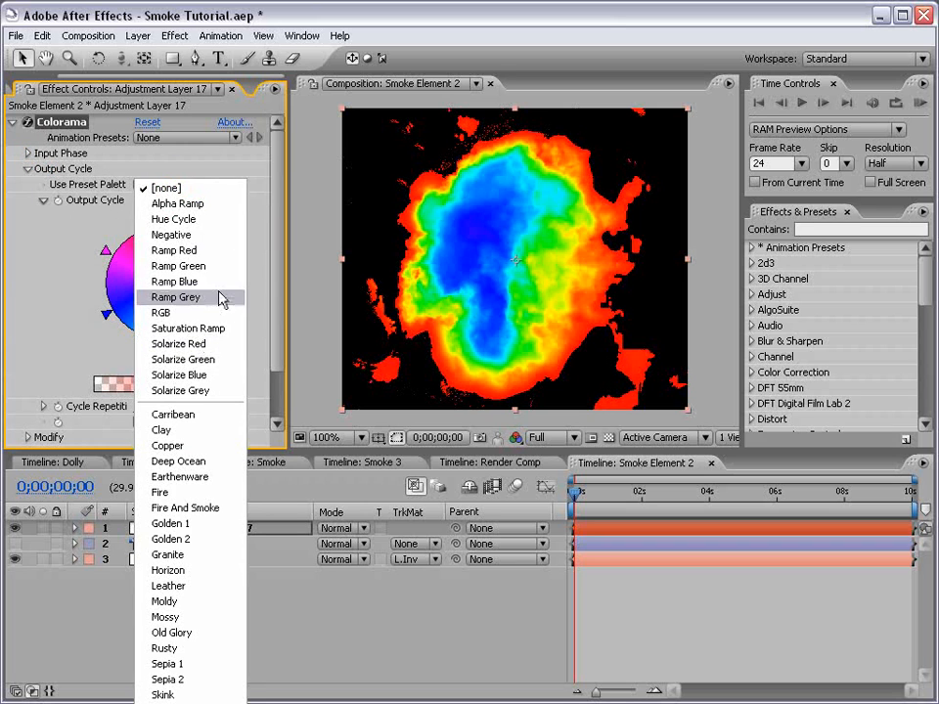
{"action": "left_click", "coordinate": [176, 297]}
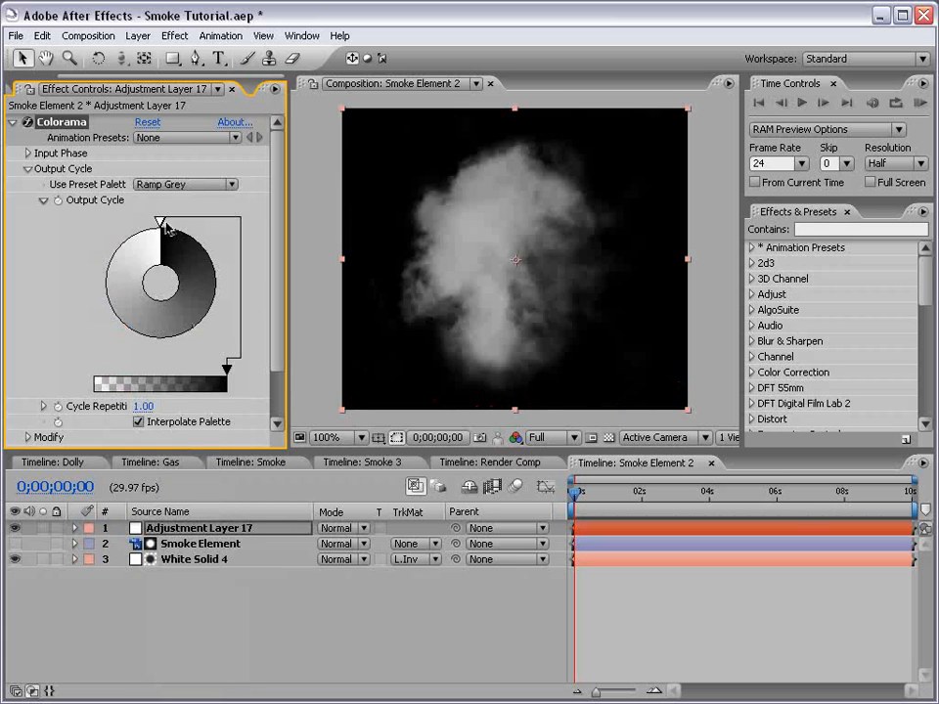
{"action": "left_click", "coordinate": [180, 184]}
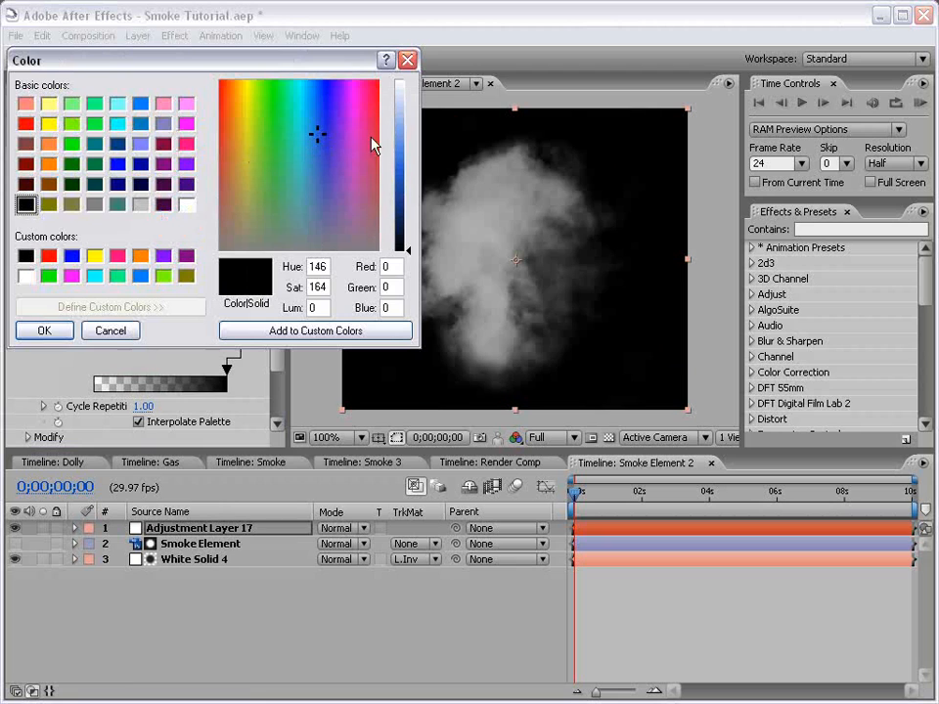
{"action": "left_click", "coordinate": [43, 328]}
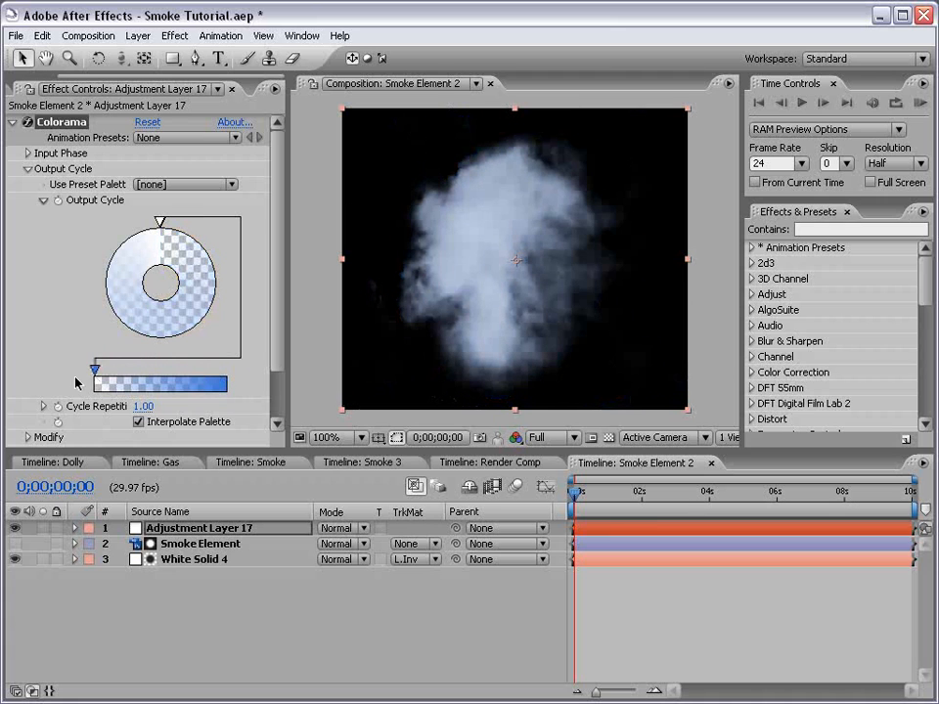
{"action": "left_click", "coordinate": [14, 121]}
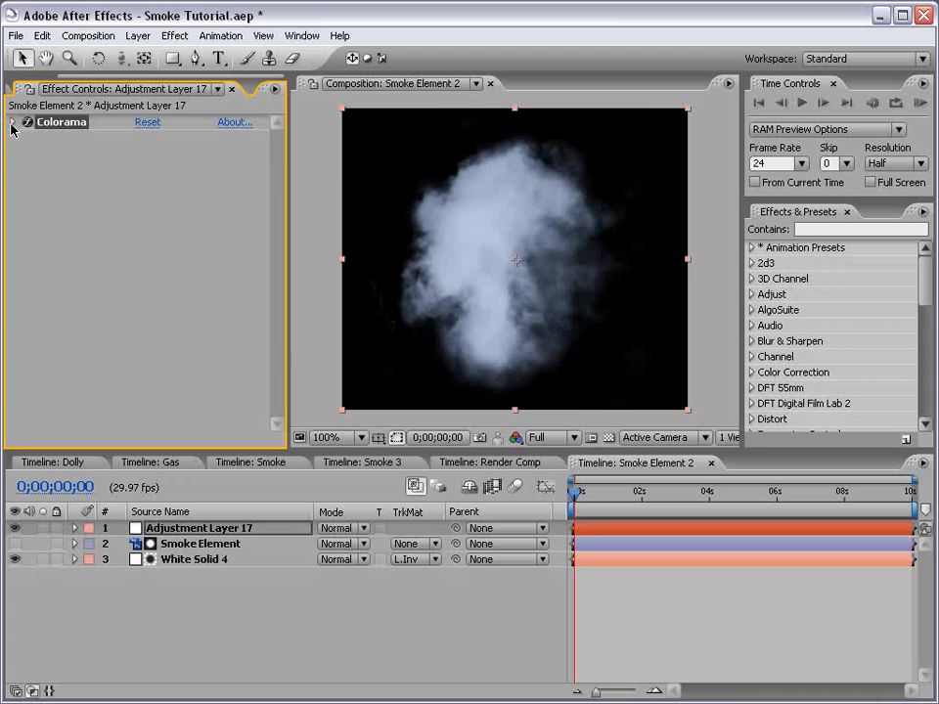
{"action": "left_click", "coordinate": [583, 493]}
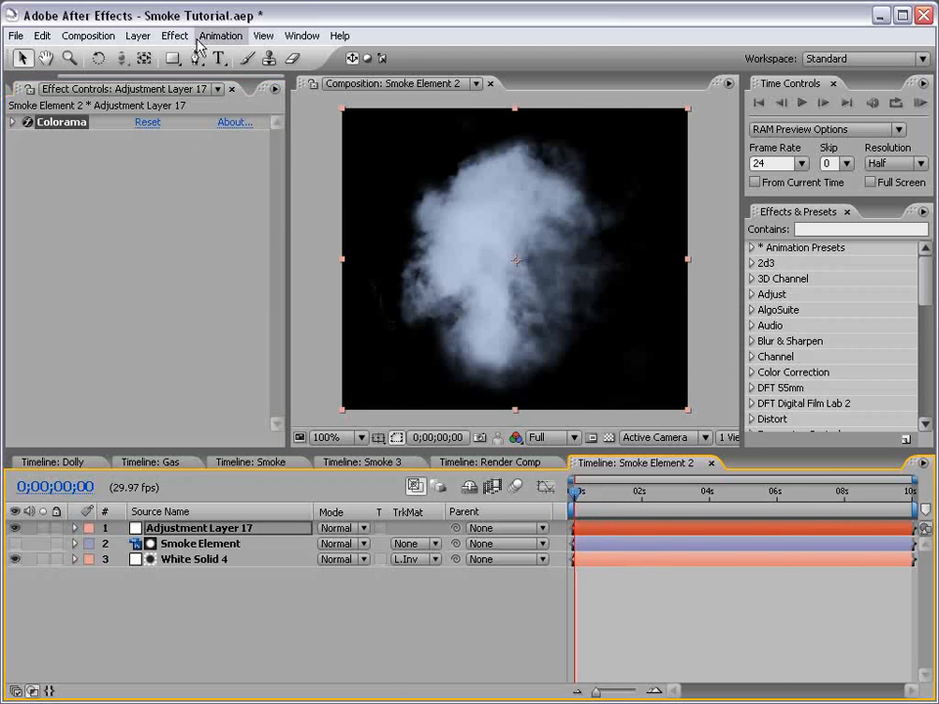
Apply Turbulent Displace to the adjustment layer and drive Evolution with a 'time' expression
{"action": "left_click", "coordinate": [174, 35]}
{"action": "type", "text": "t"}
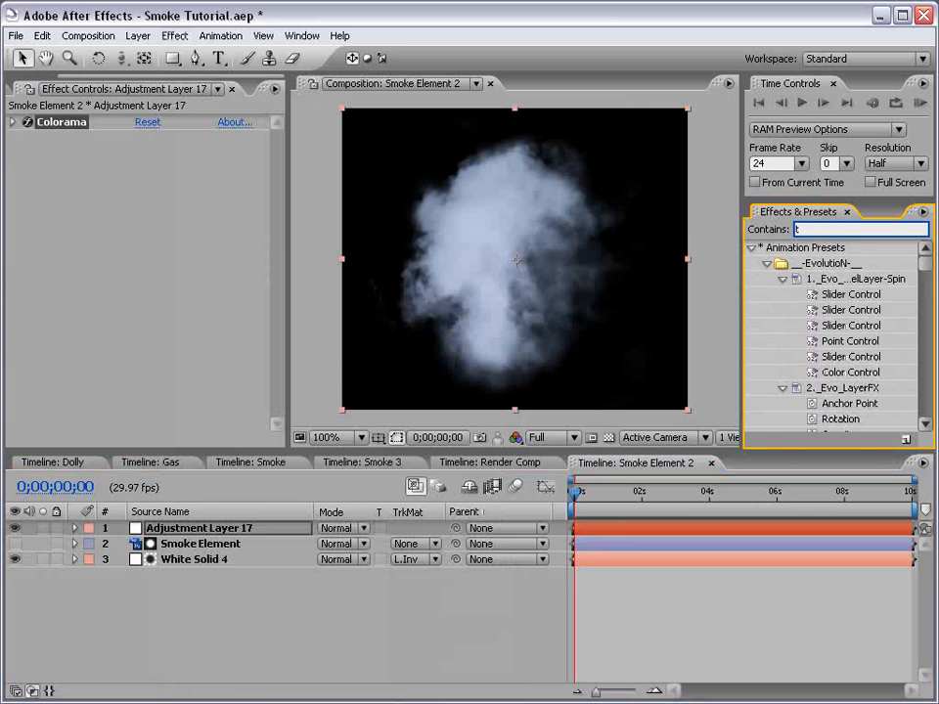
{"action": "type", "text": "urbu"}
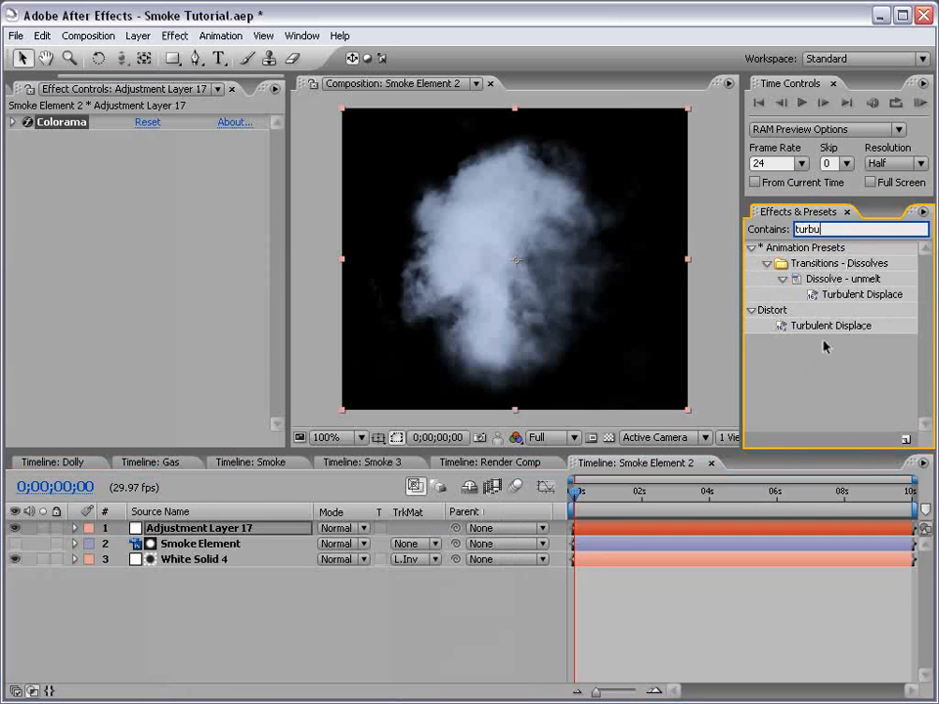
{"action": "double_click", "coordinate": [829, 324]}
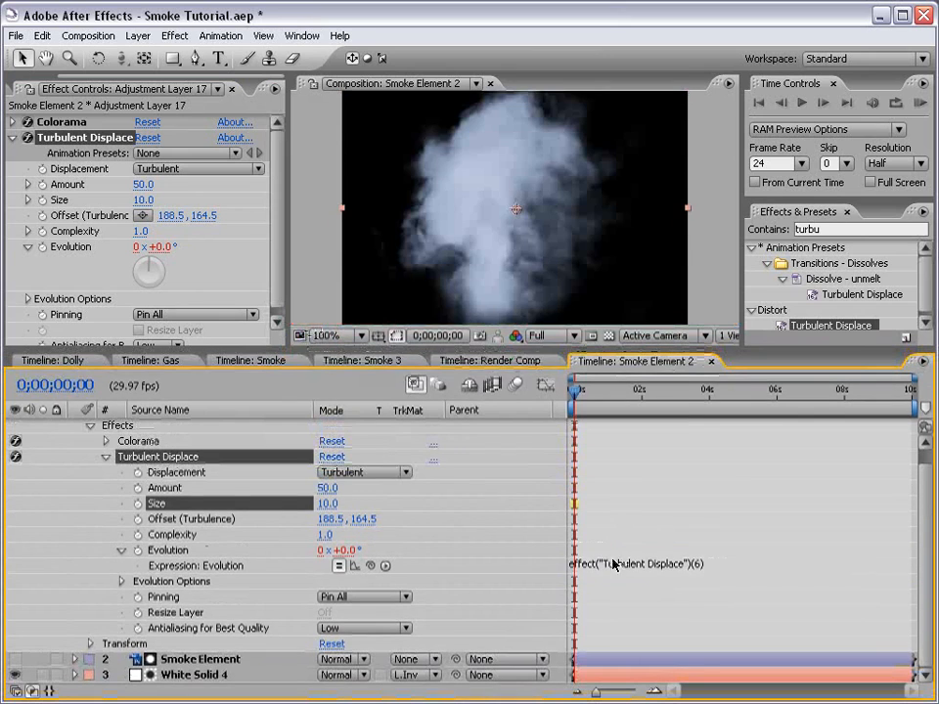
{"action": "left_click", "coordinate": [642, 565]}
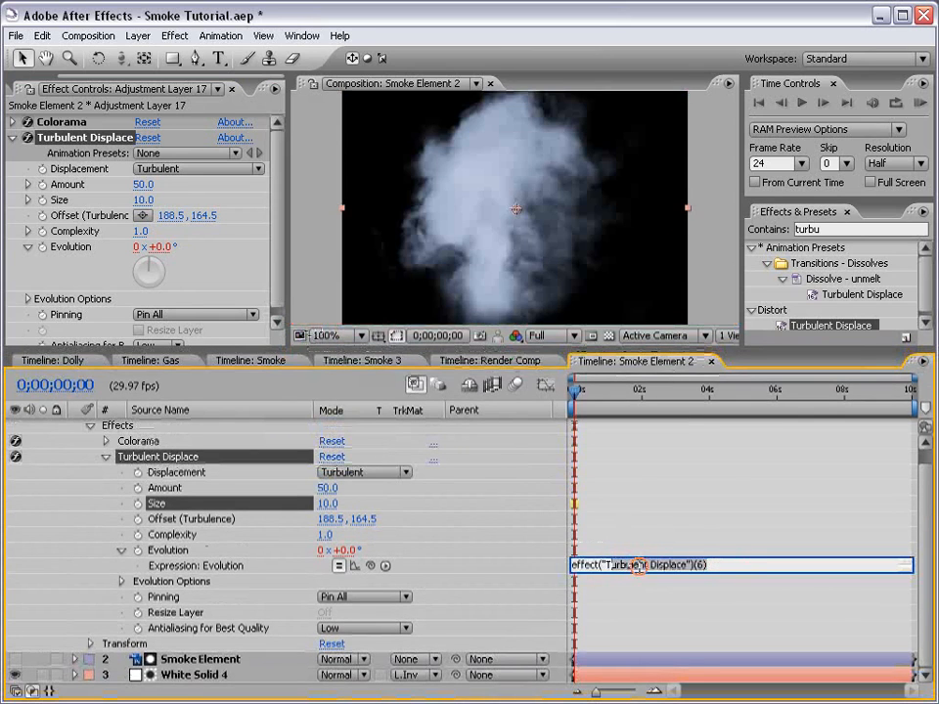
{"action": "type", "text": "time"}
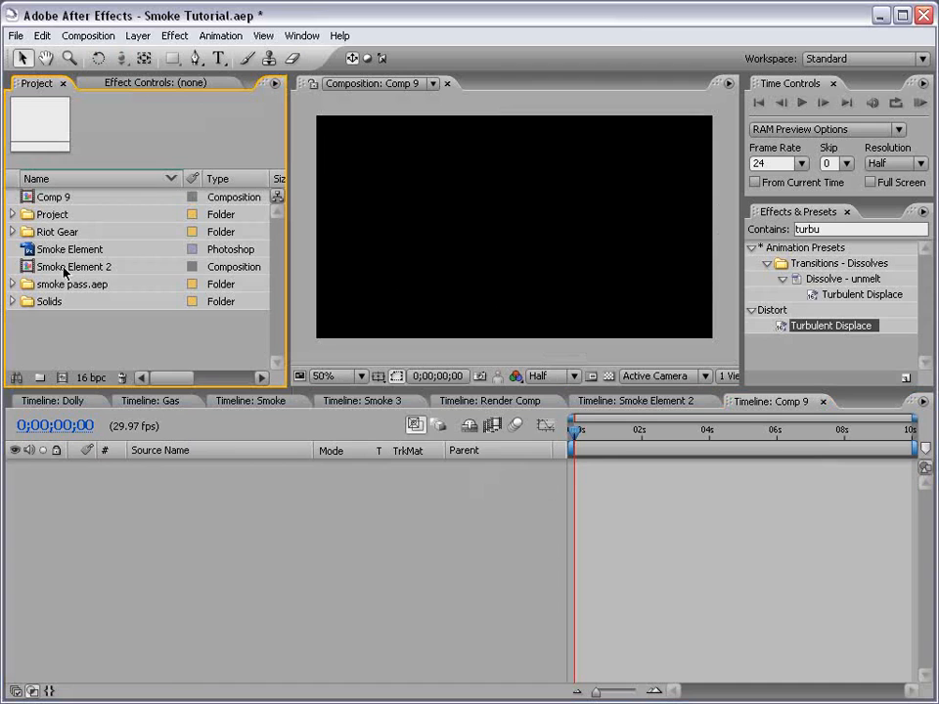
Place Smoke Element 2 into Comp 9 and create a black solid beneath it as background
{"action": "left_click", "coordinate": [74, 266]}
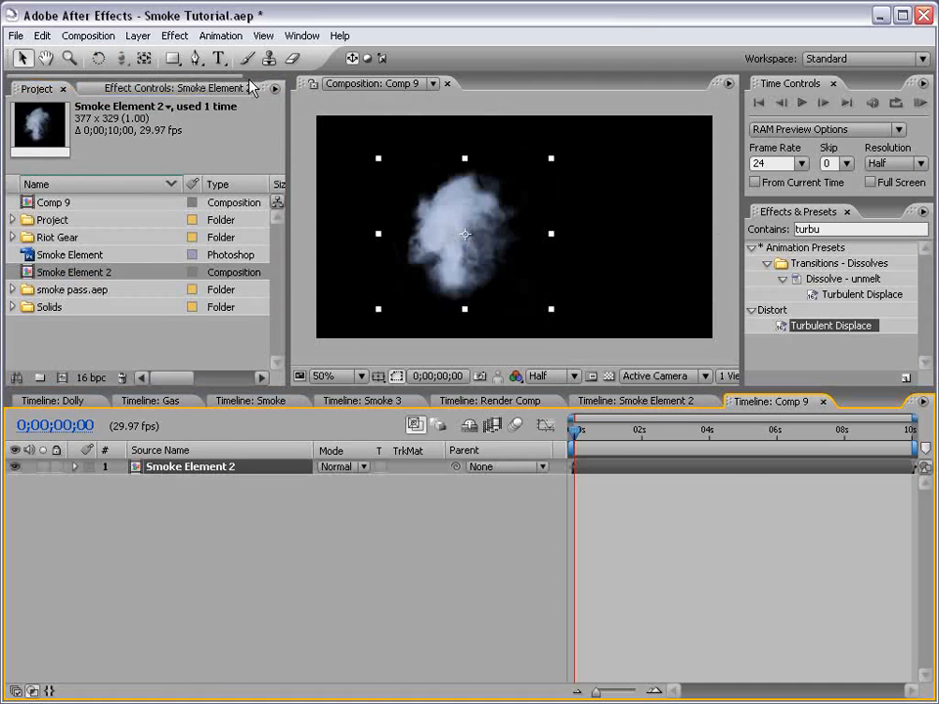
{"action": "left_click", "coordinate": [137, 35]}
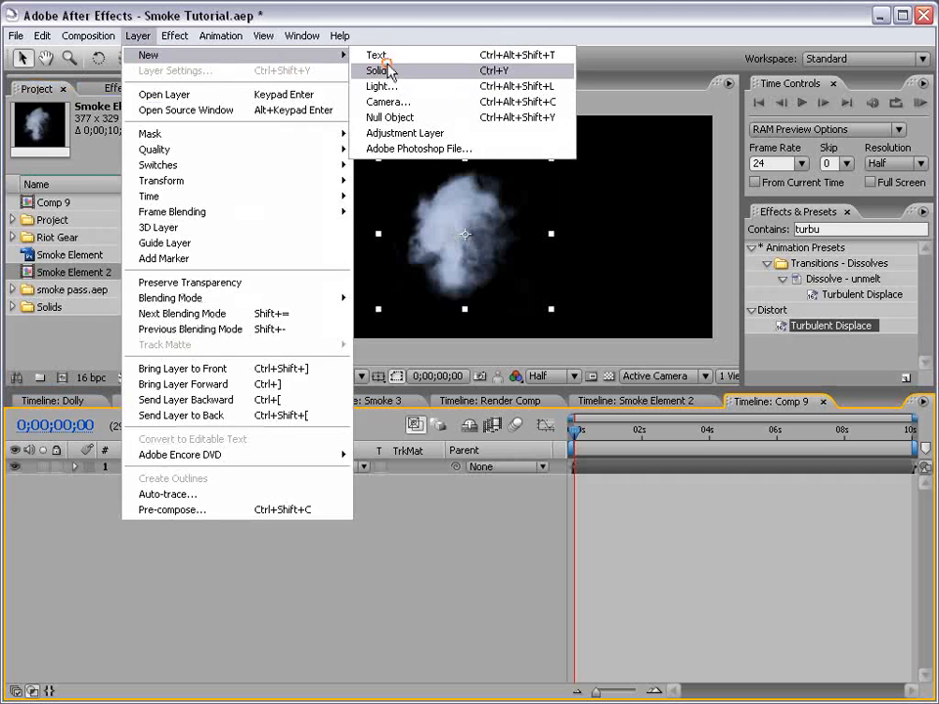
{"action": "left_click", "coordinate": [380, 71]}
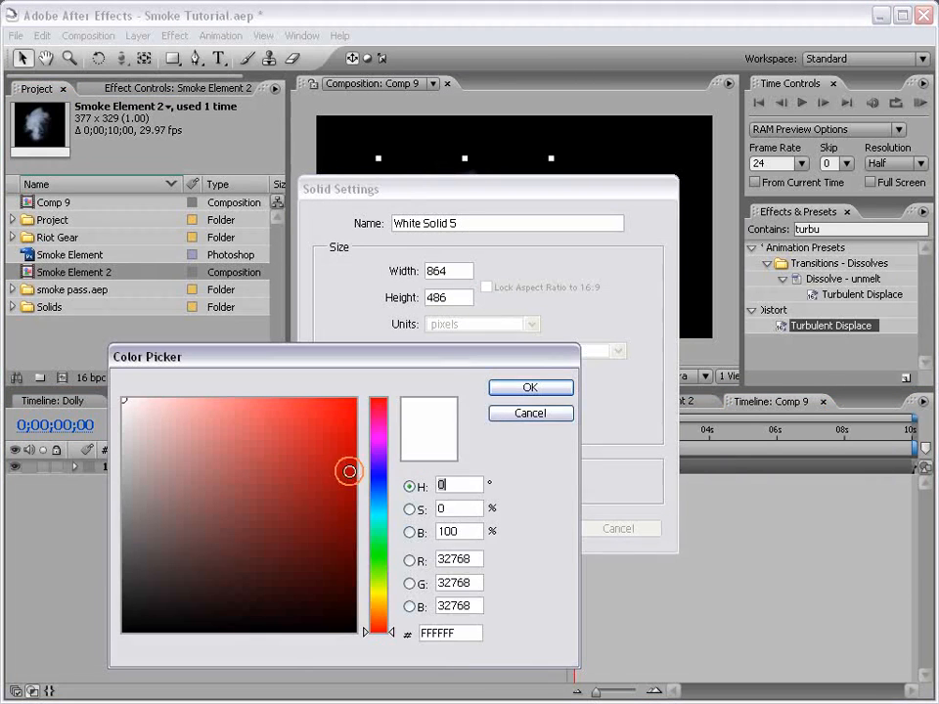
{"action": "left_click", "coordinate": [530, 387]}
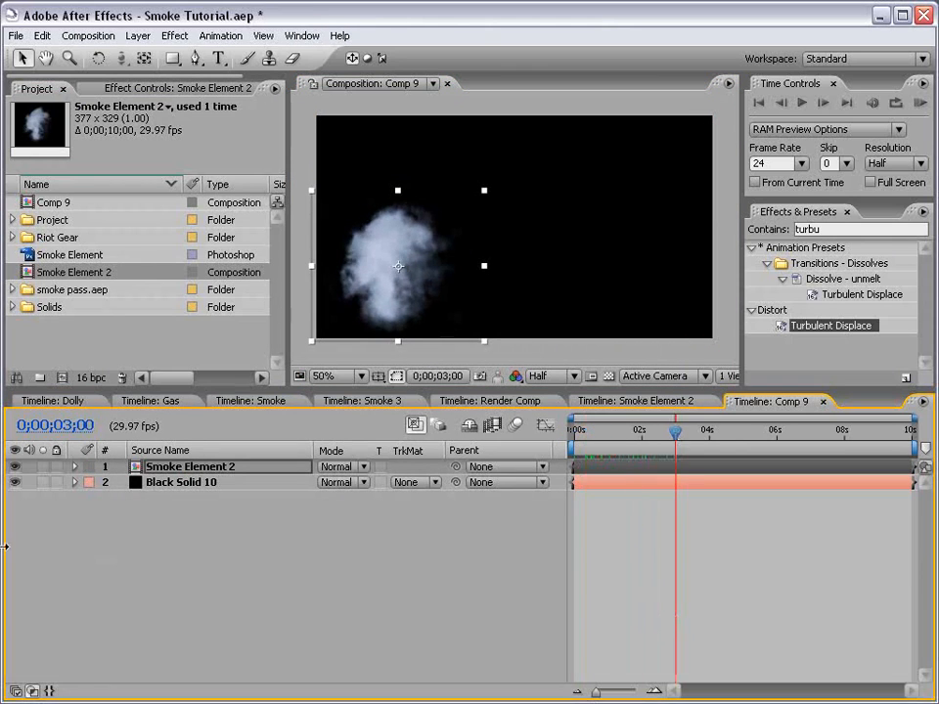
{"action": "mouse_move", "coordinate": [420, 219]}
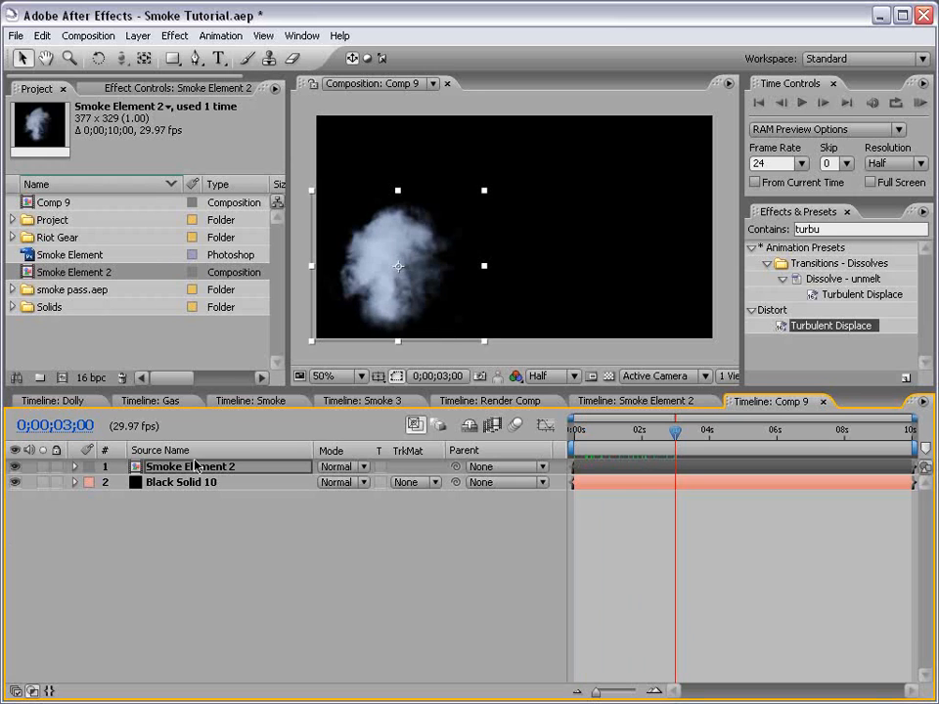
Start a Rotation expression value+time*5 on the Smoke Element 2 layer in Comp 9
{"action": "left_click", "coordinate": [75, 465]}
{"action": "type", "text": "value"}
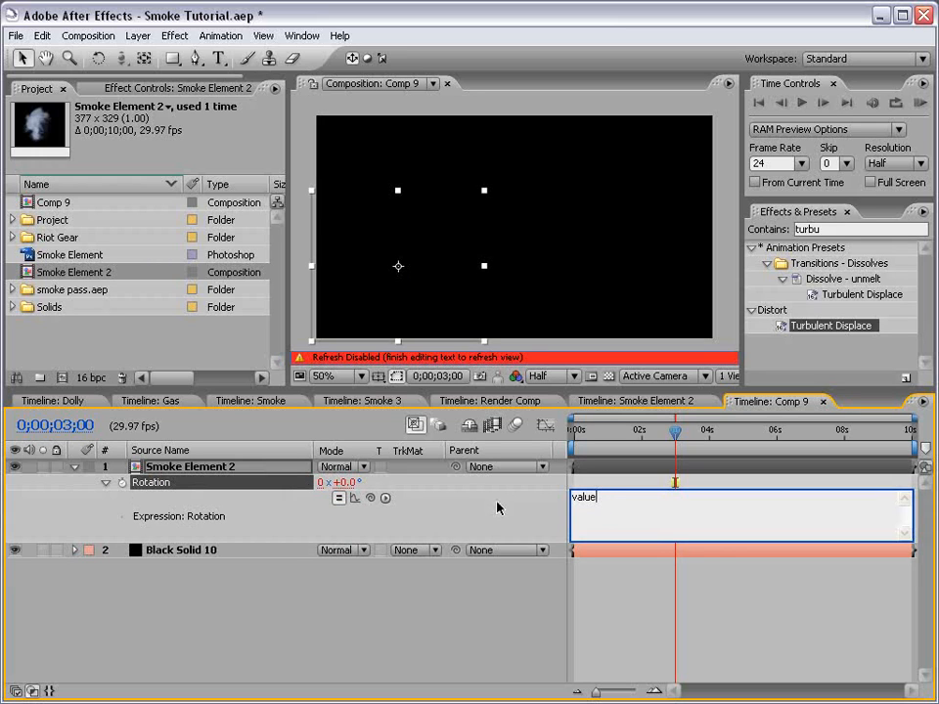
{"action": "mouse_move", "coordinate": [284, 498]}
{"action": "type", "text": "+time*5"}
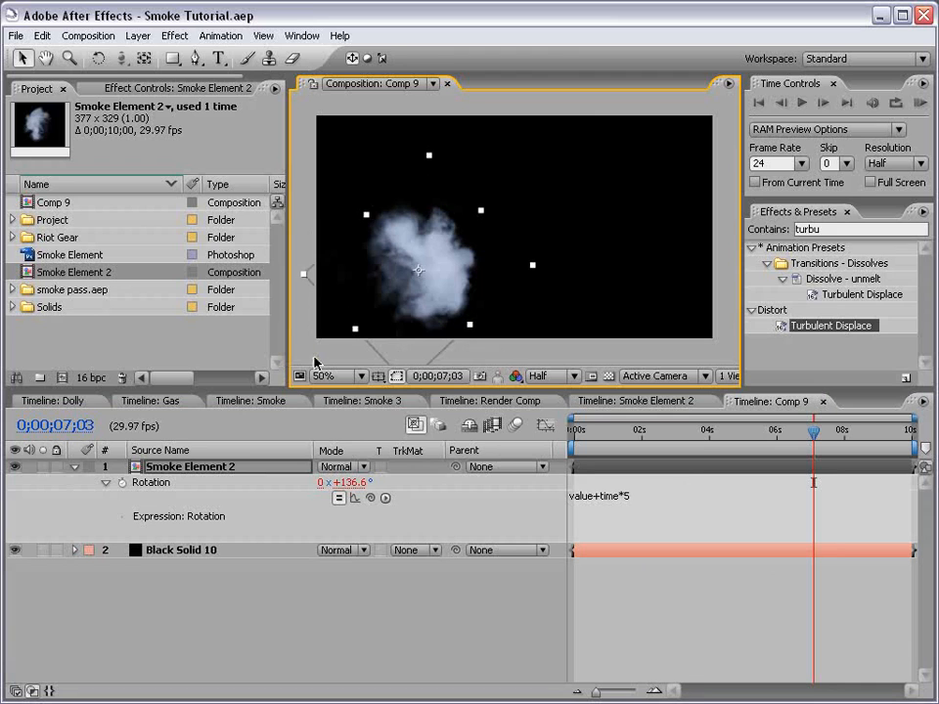
Add a camera with the 35mm preset to Comp 9
{"action": "left_click", "coordinate": [420, 465]}
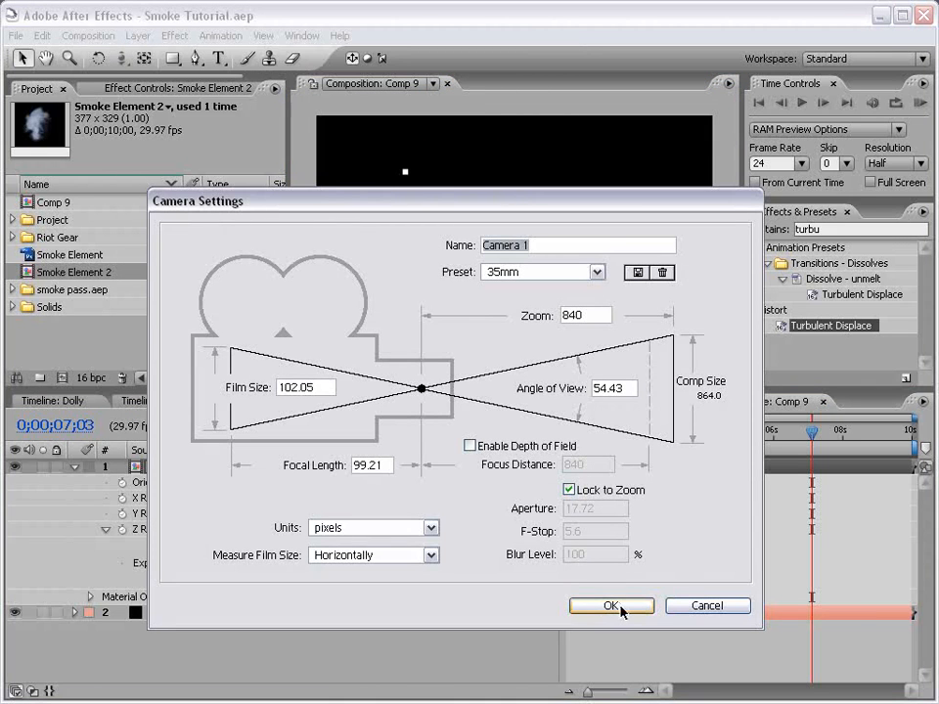
{"action": "left_click", "coordinate": [610, 606]}
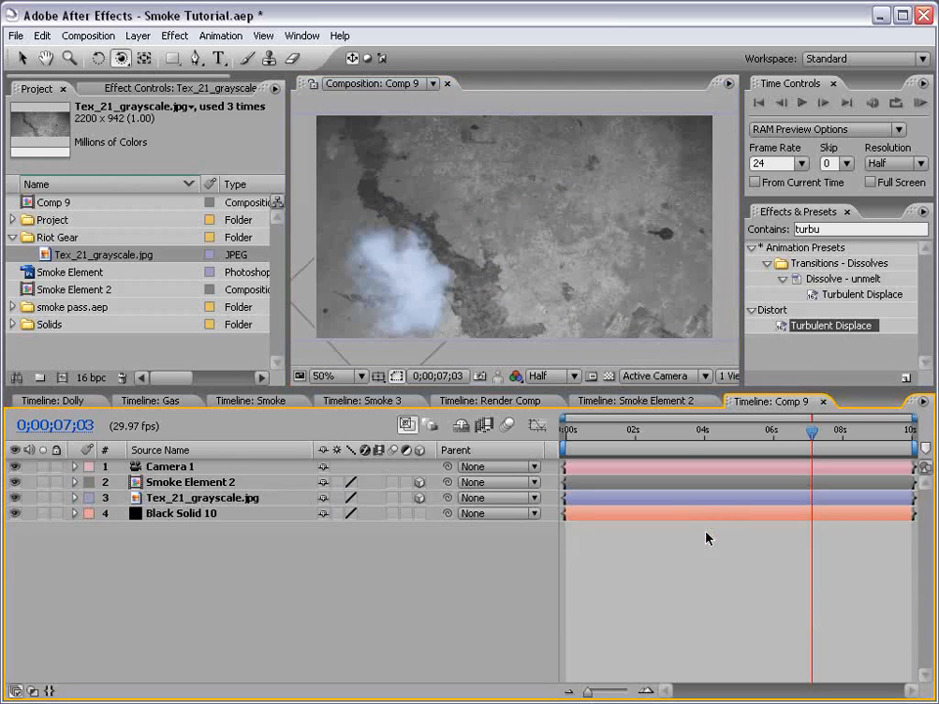
Duplicate Smoke Element 2 via Edit > Duplicate to build a four-layer smoke mass
{"action": "left_click", "coordinate": [192, 481]}
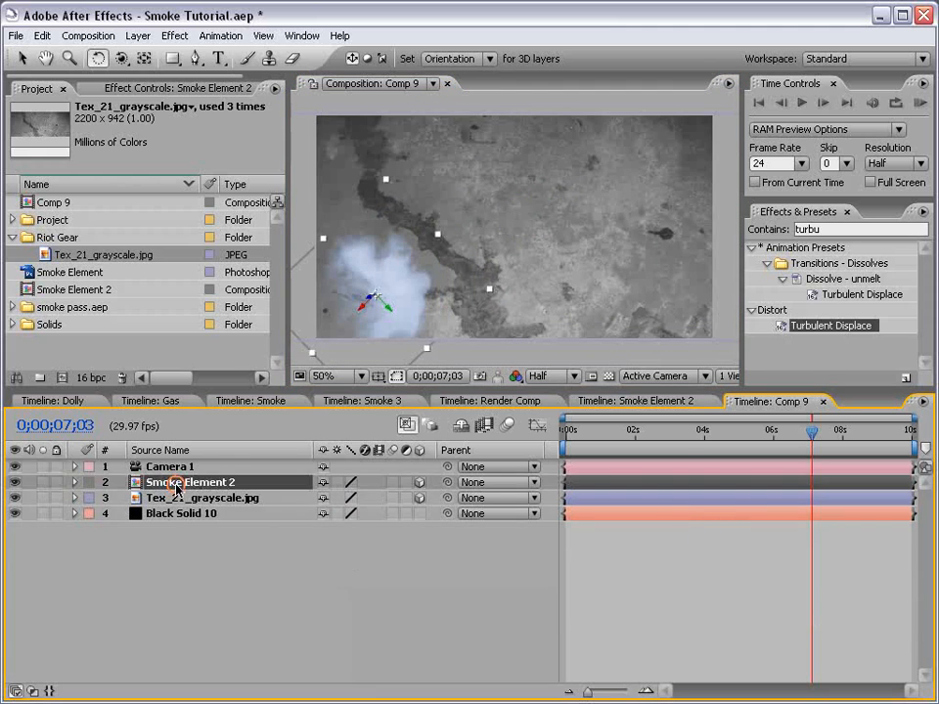
{"action": "left_click", "coordinate": [41, 35]}
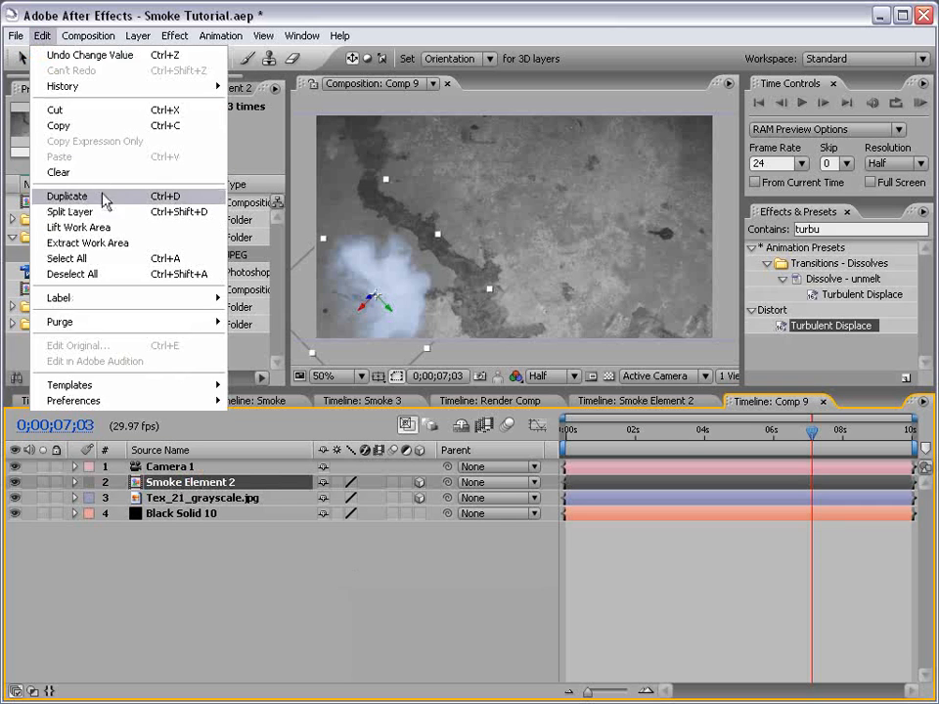
{"action": "left_click", "coordinate": [67, 196]}
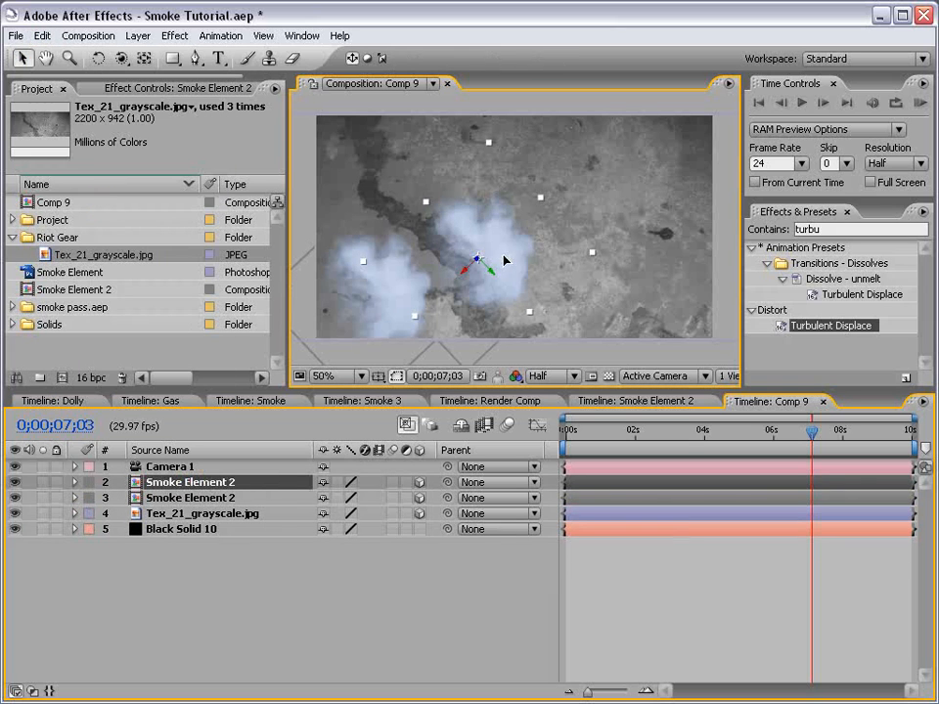
{"action": "left_click", "coordinate": [98, 58]}
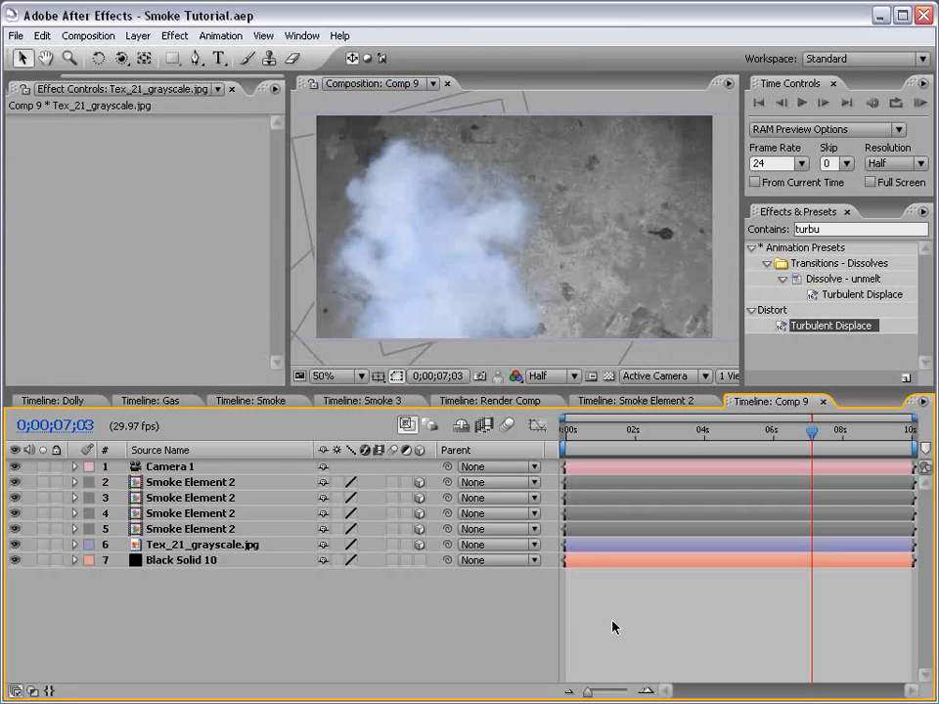
Apply Invert and Curves effects to the grayscale texture layer
{"action": "left_click", "coordinate": [203, 544]}
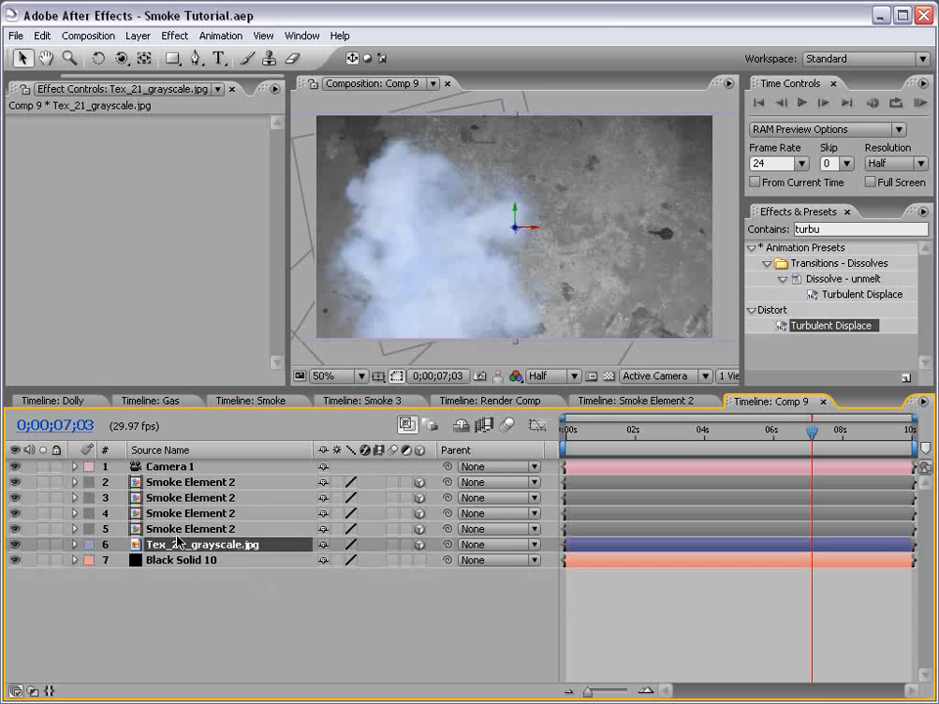
{"action": "left_click", "coordinate": [174, 35]}
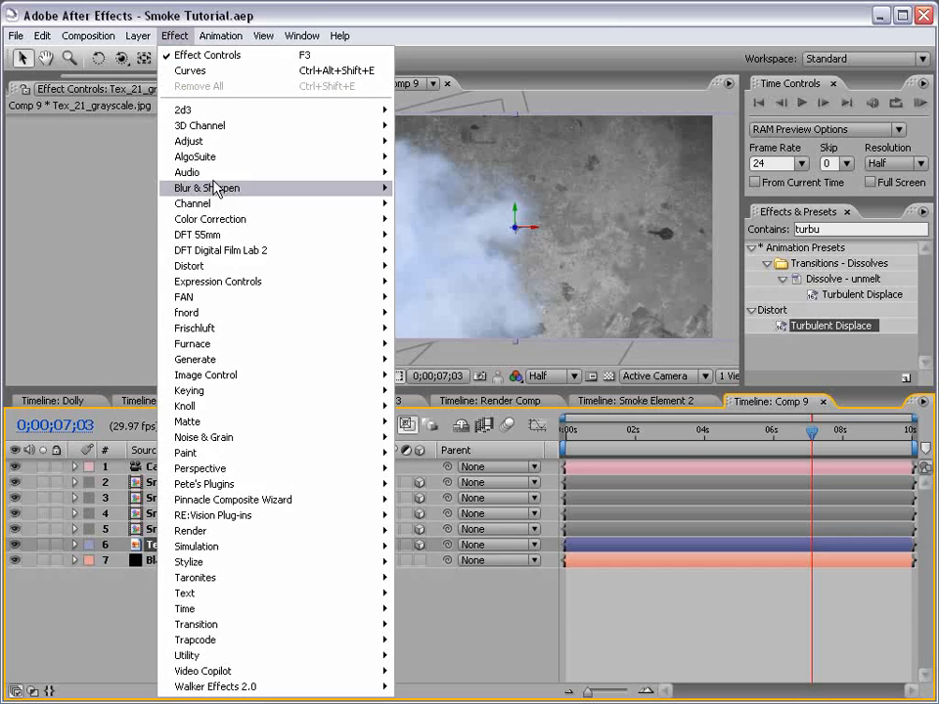
{"action": "mouse_move", "coordinate": [192, 201]}
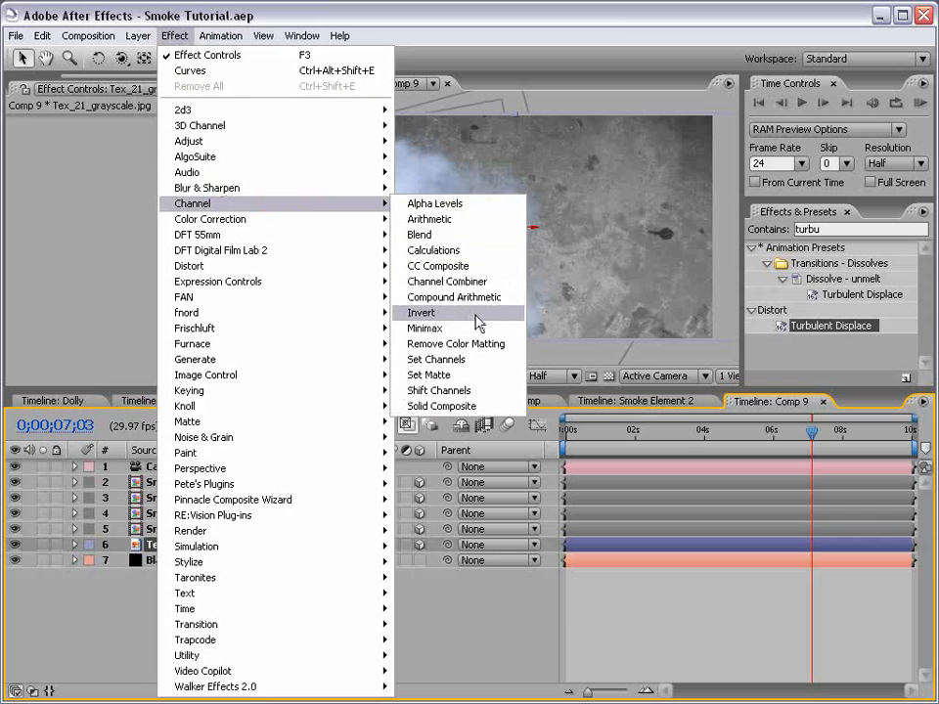
{"action": "left_click", "coordinate": [422, 313]}
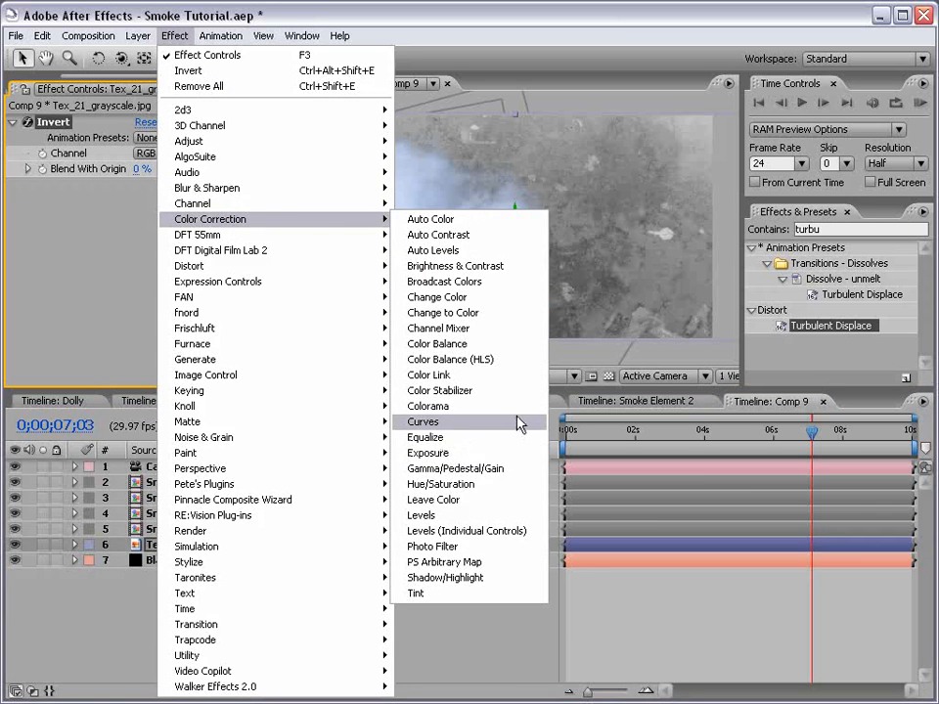
{"action": "left_click", "coordinate": [423, 422]}
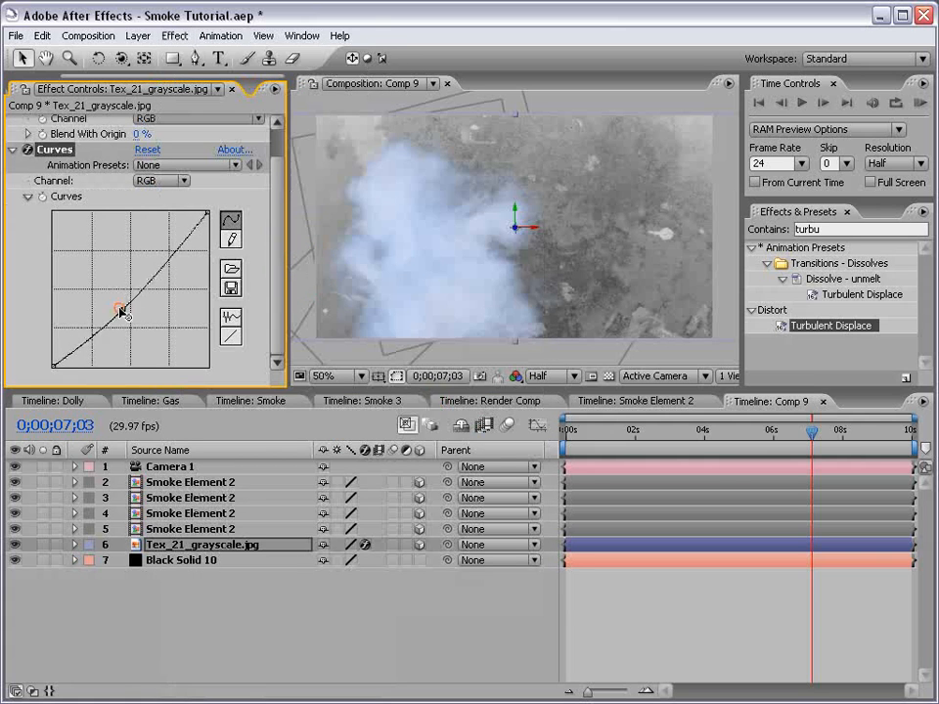
Darken the RGB curve, adjust Red and lift Blue to grade the texture a deep blue
{"action": "left_click_drag", "start_coordinate": [118, 311], "coordinate": [127, 322]}
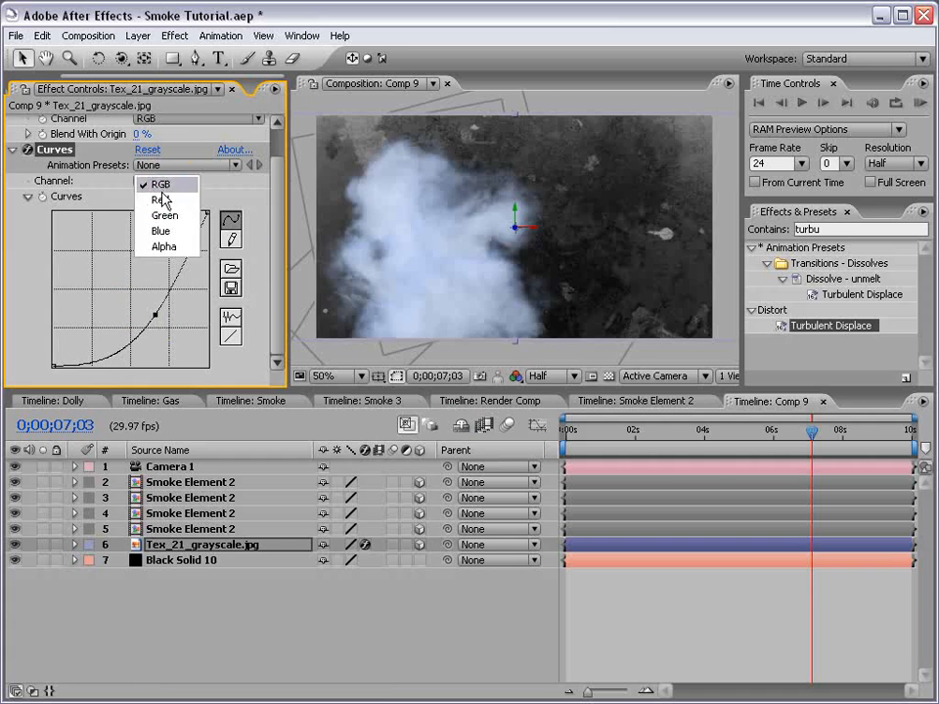
{"action": "left_click", "coordinate": [161, 199]}
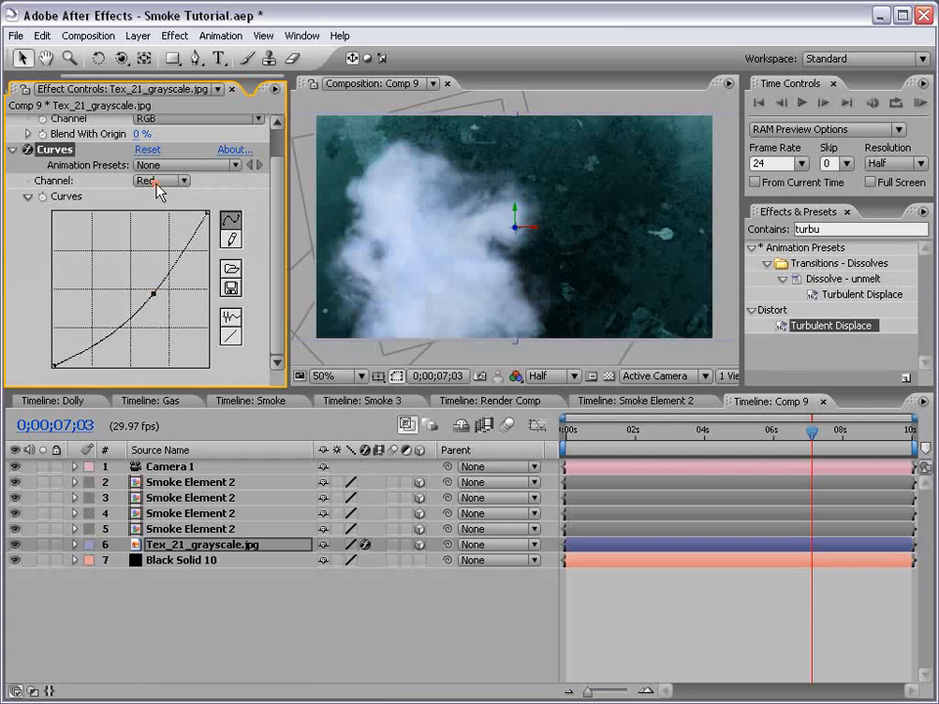
{"action": "left_click", "coordinate": [160, 180]}
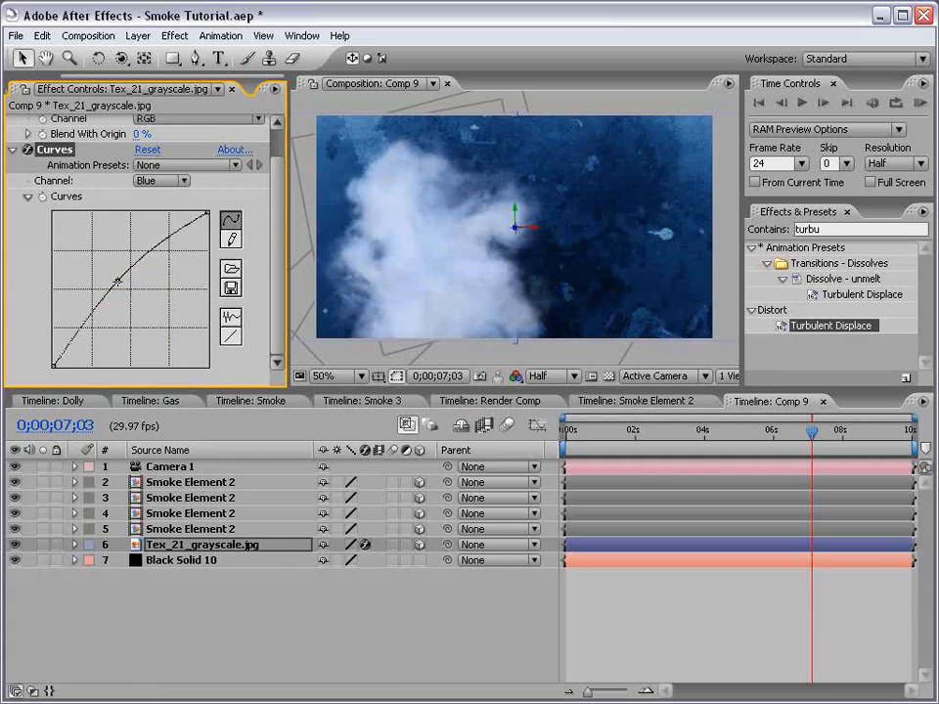
{"action": "left_click", "coordinate": [716, 430]}
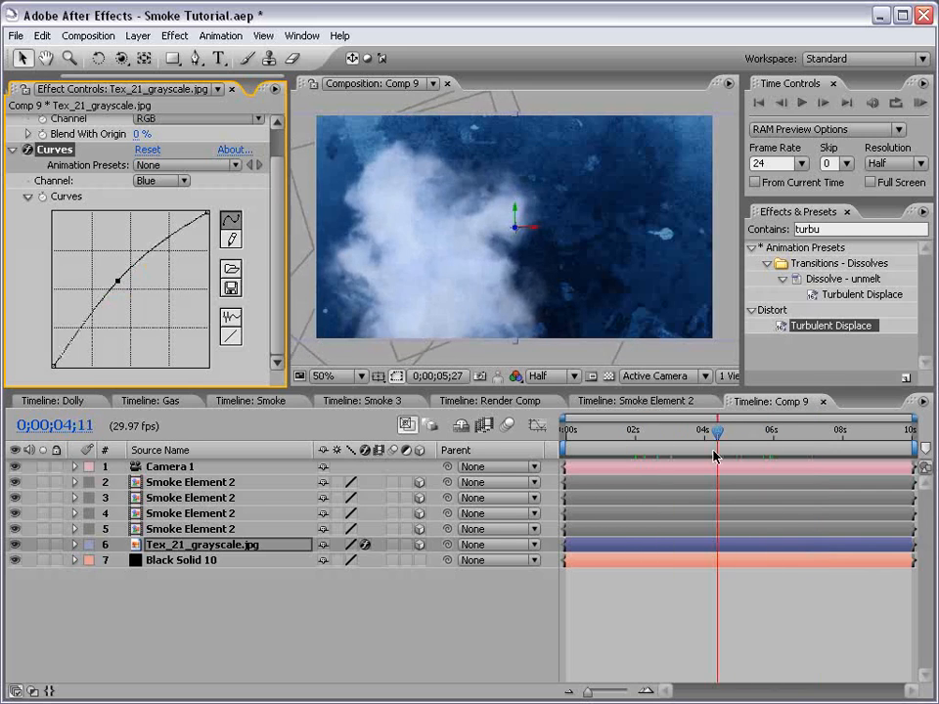
{"action": "left_click", "coordinate": [171, 465]}
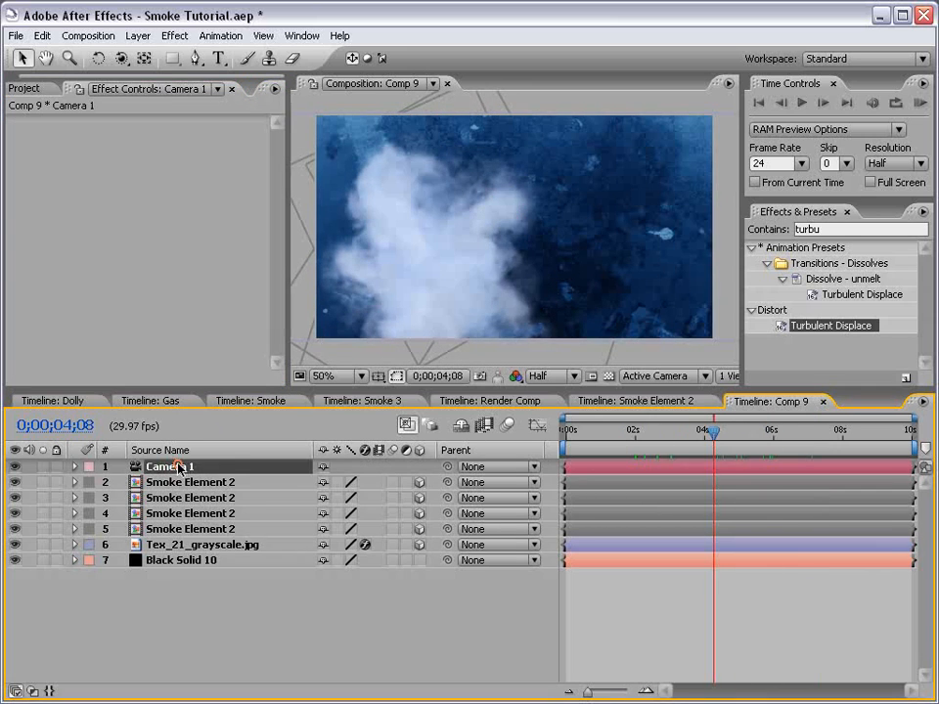
Create Null 5, parent Camera 1 to it and keyframe its Position to drift through the smoke
{"action": "left_click", "coordinate": [137, 35]}
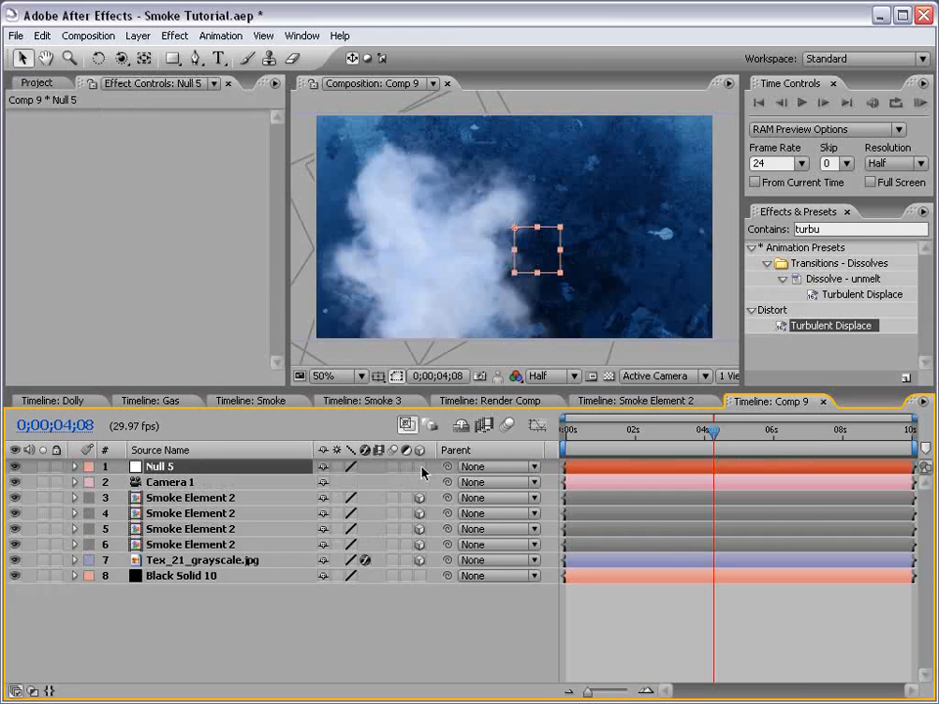
{"action": "left_click", "coordinate": [168, 481]}
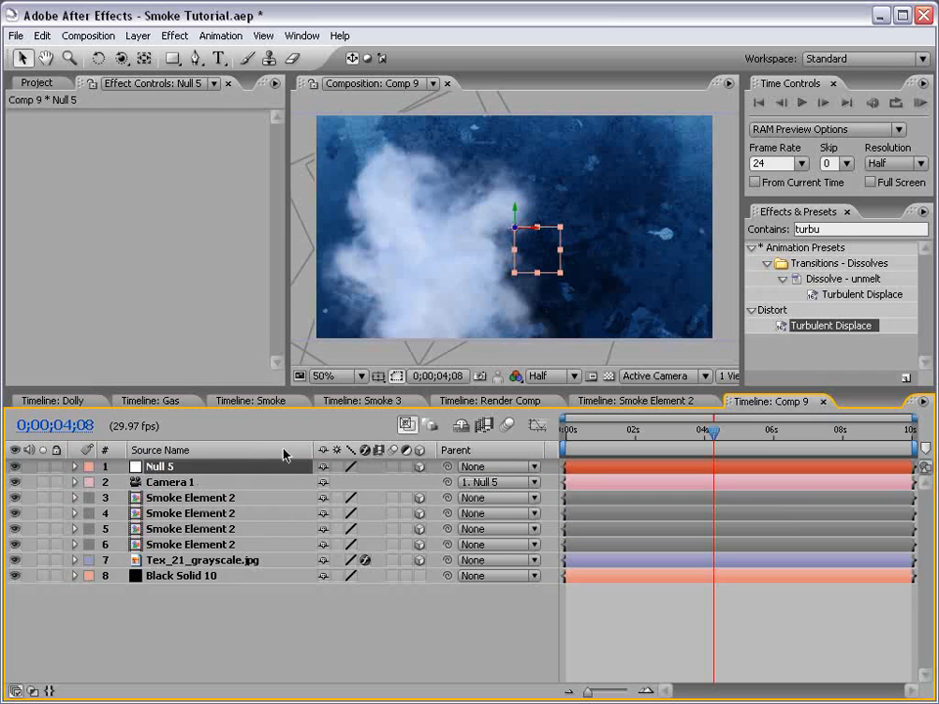
{"action": "left_click", "coordinate": [75, 465]}
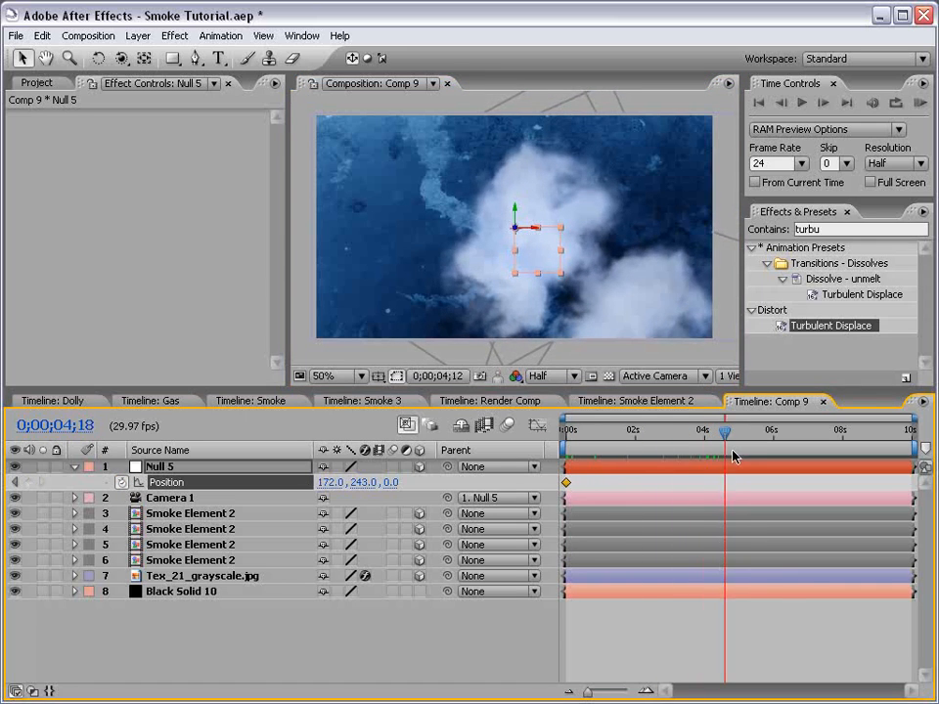
{"action": "left_click_drag", "start_coordinate": [723, 430], "coordinate": [732, 430]}
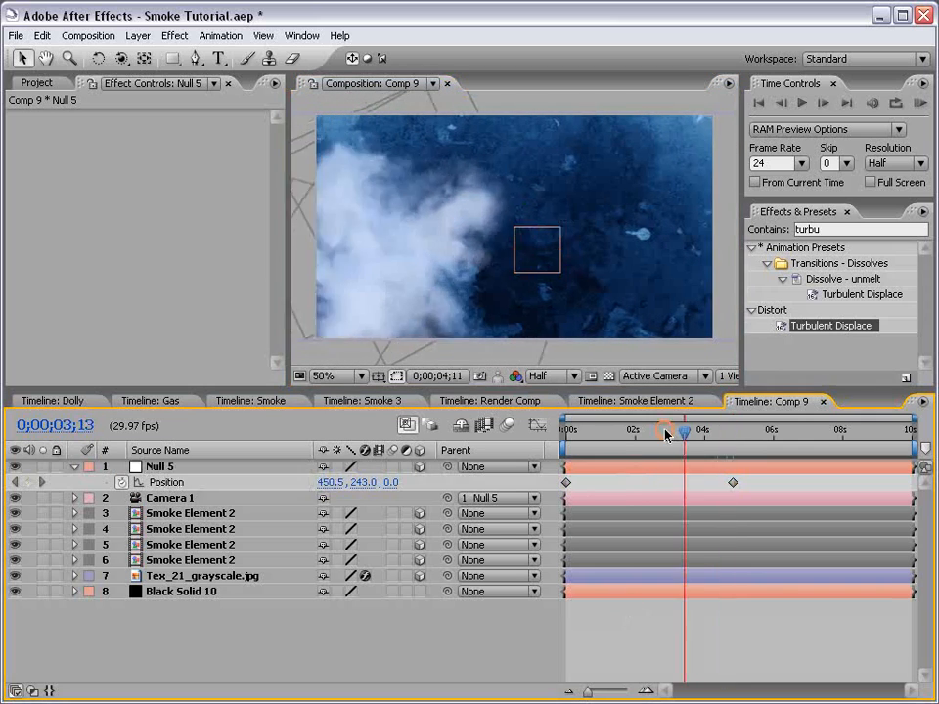
{"action": "left_click_drag", "start_coordinate": [684, 430], "coordinate": [731, 430]}
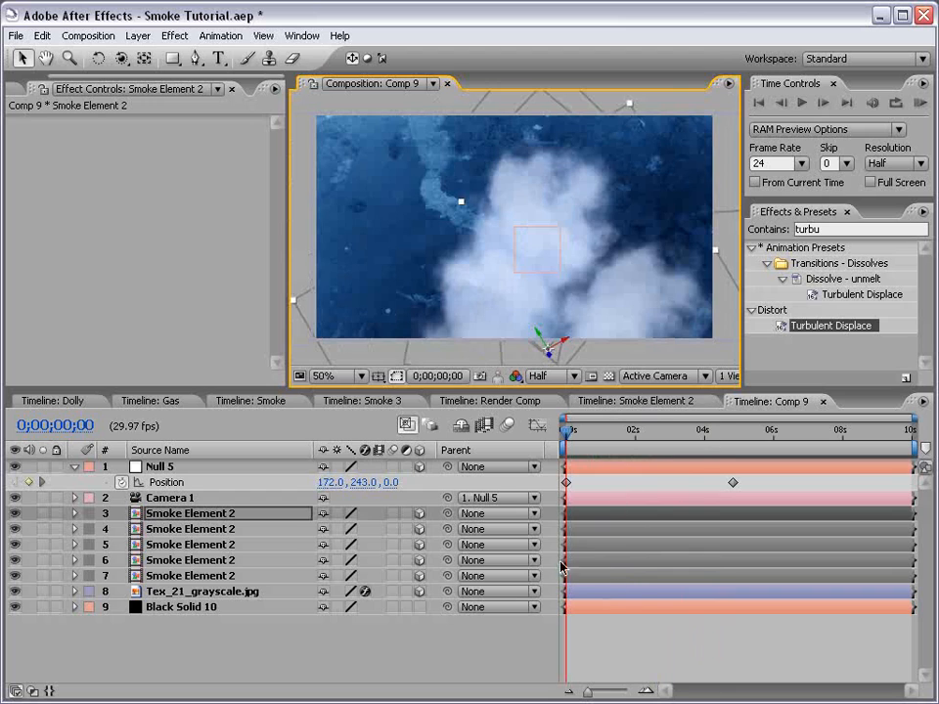
{"action": "mouse_move", "coordinate": [227, 528]}
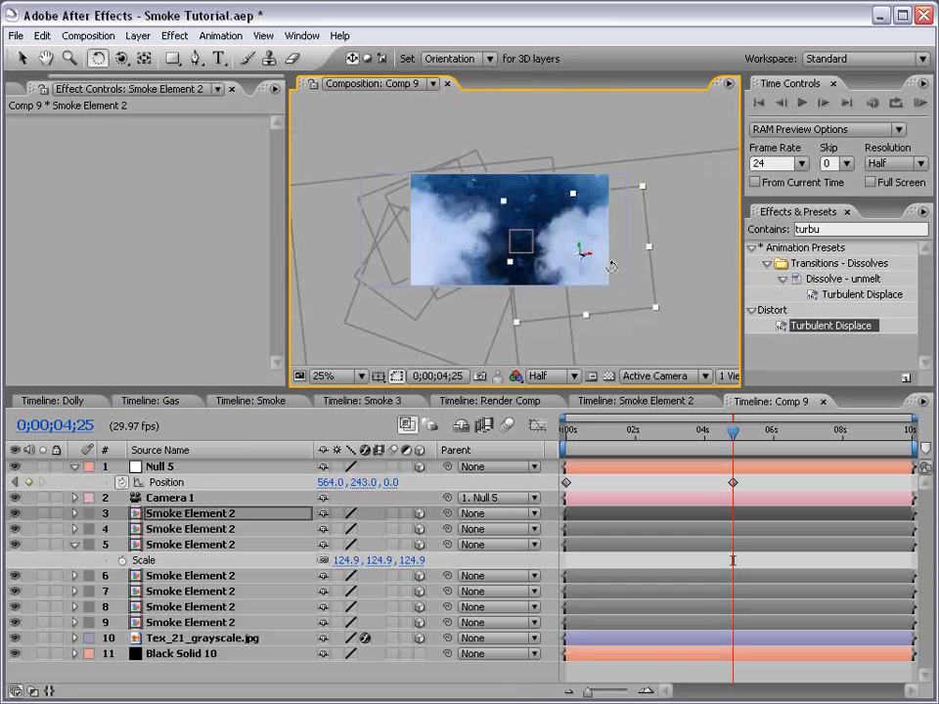
Select a smoke element layer, return near the start and begin a new text layer
{"action": "left_click", "coordinate": [336, 375]}
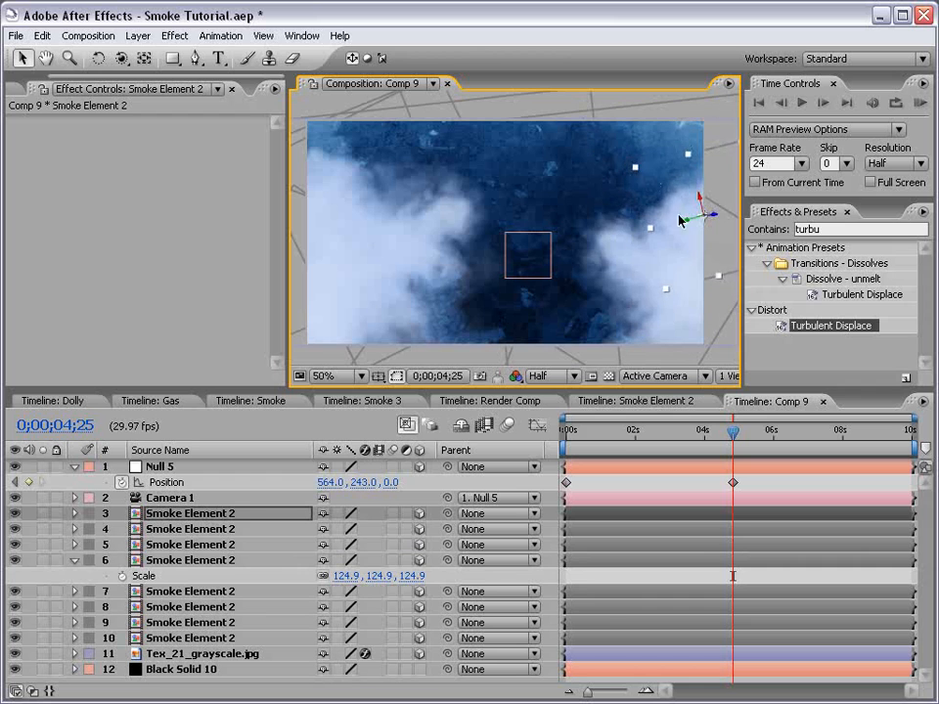
{"action": "left_click", "coordinate": [582, 430]}
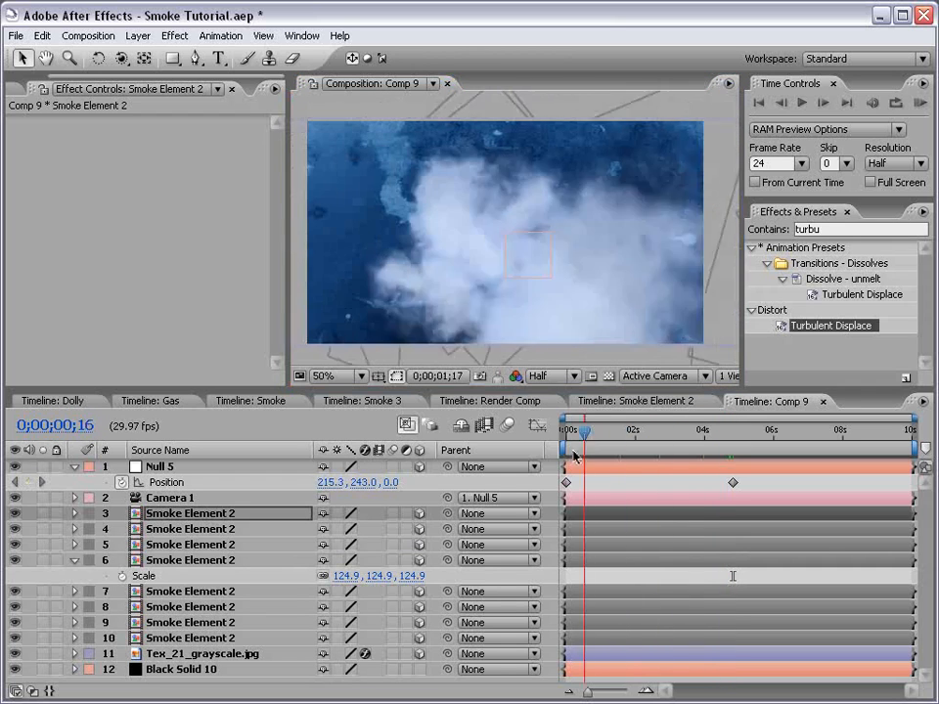
{"action": "left_click", "coordinate": [714, 430]}
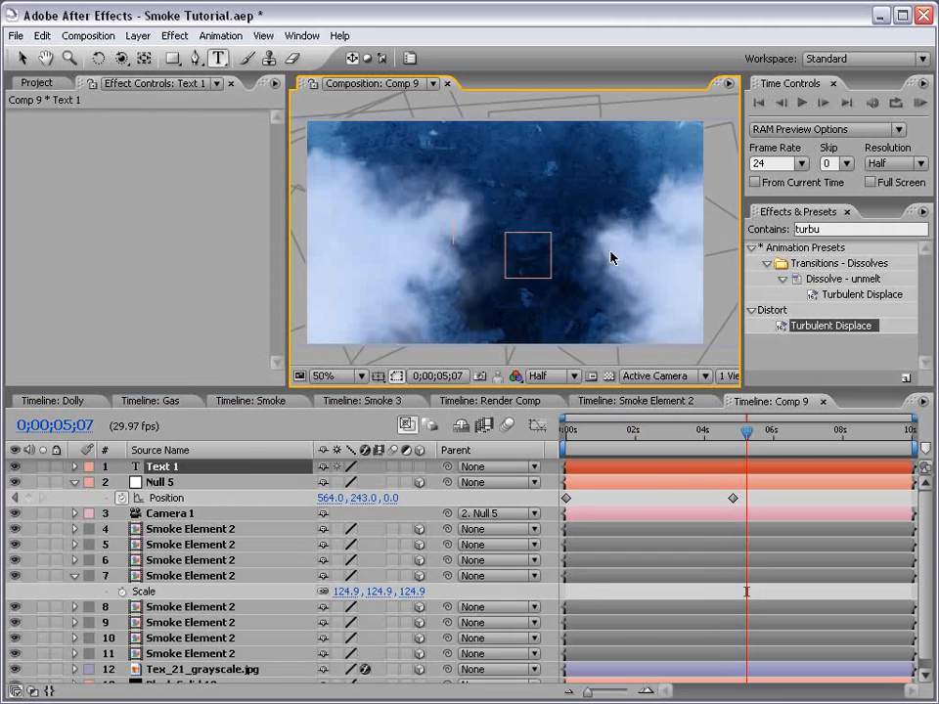
Create a TITLE text layer over the smoke and add an adjustment layer above it
{"action": "type", "text": "TITLE"}
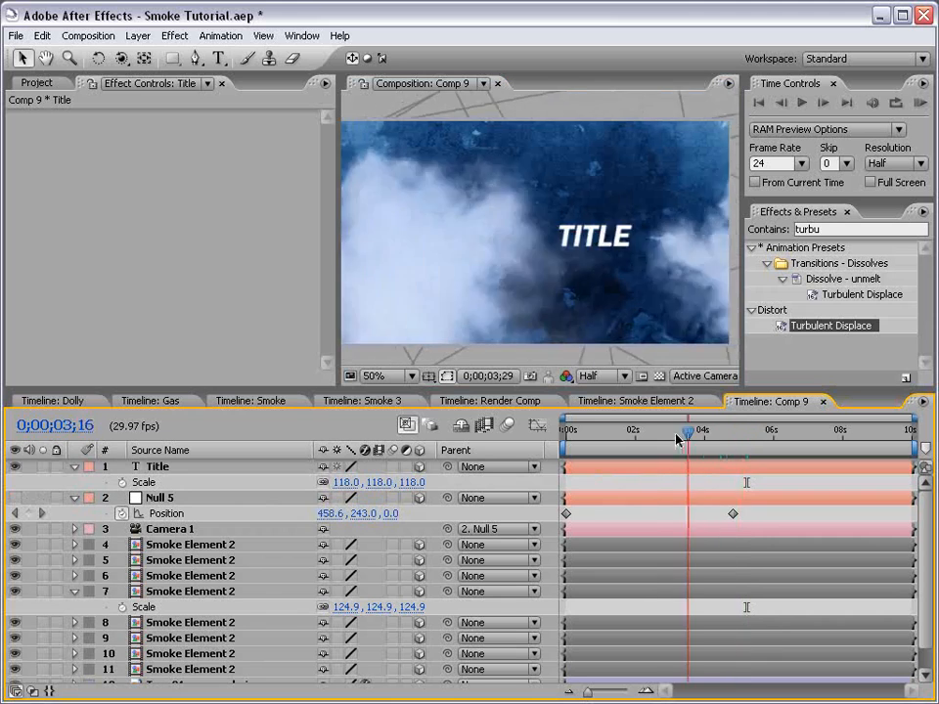
{"action": "left_click", "coordinate": [669, 430]}
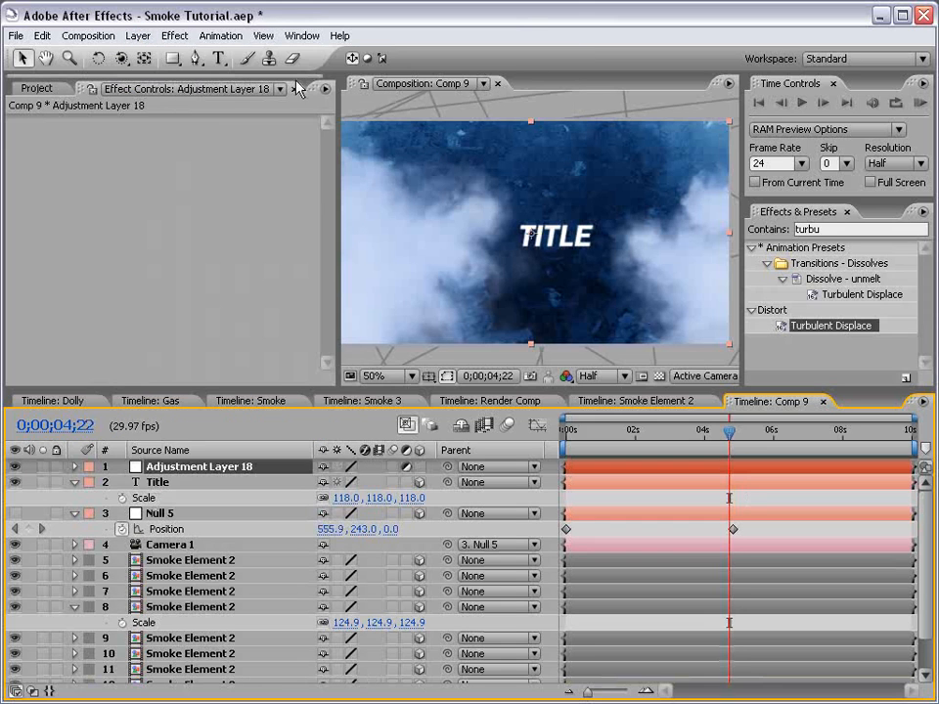
Apply Curves to the adjustment layer and bend the Red and Blue channels for a bluer grade
{"action": "left_click", "coordinate": [174, 35]}
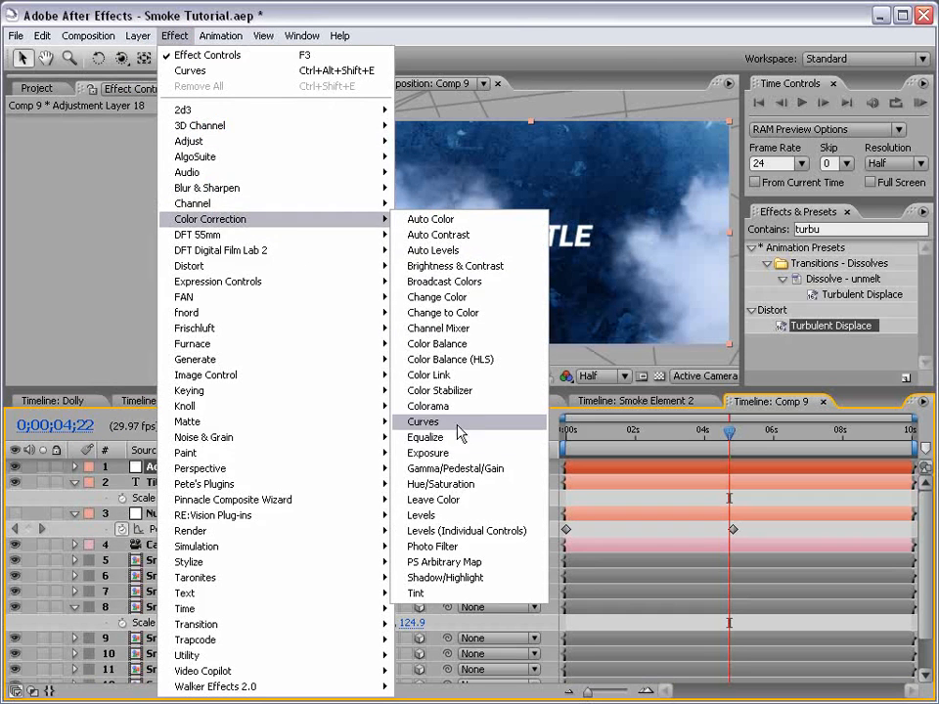
{"action": "left_click", "coordinate": [422, 423]}
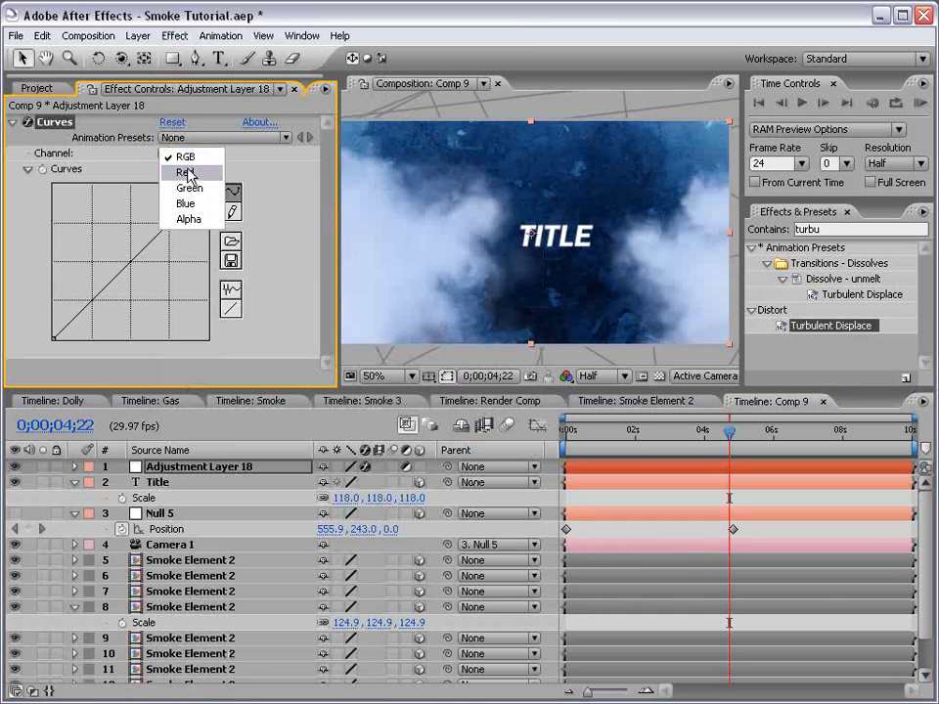
{"action": "left_click", "coordinate": [184, 172]}
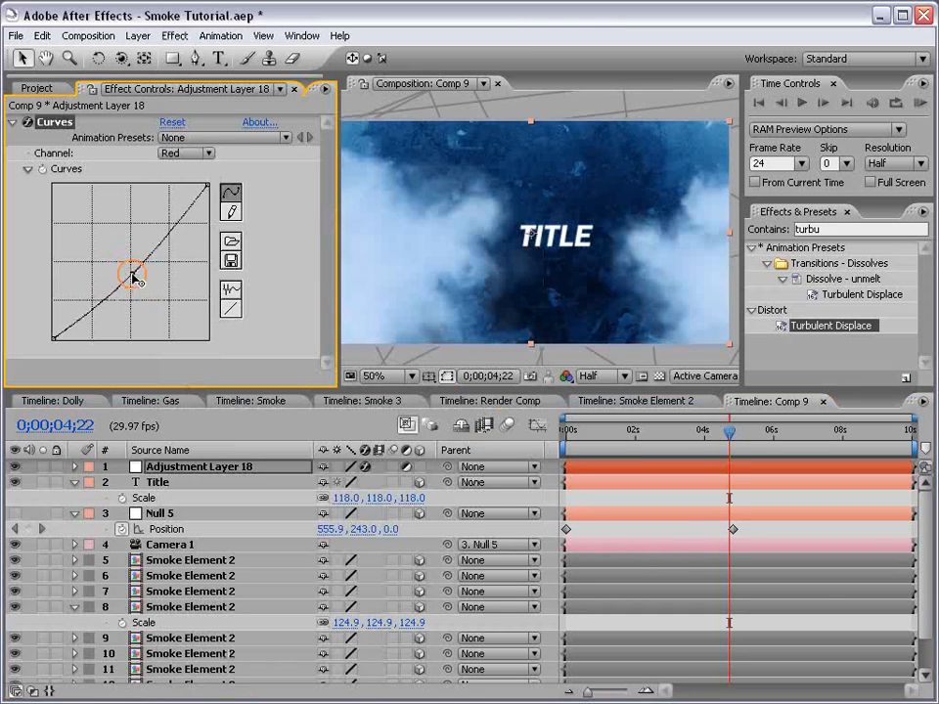
{"action": "left_click", "coordinate": [184, 152]}
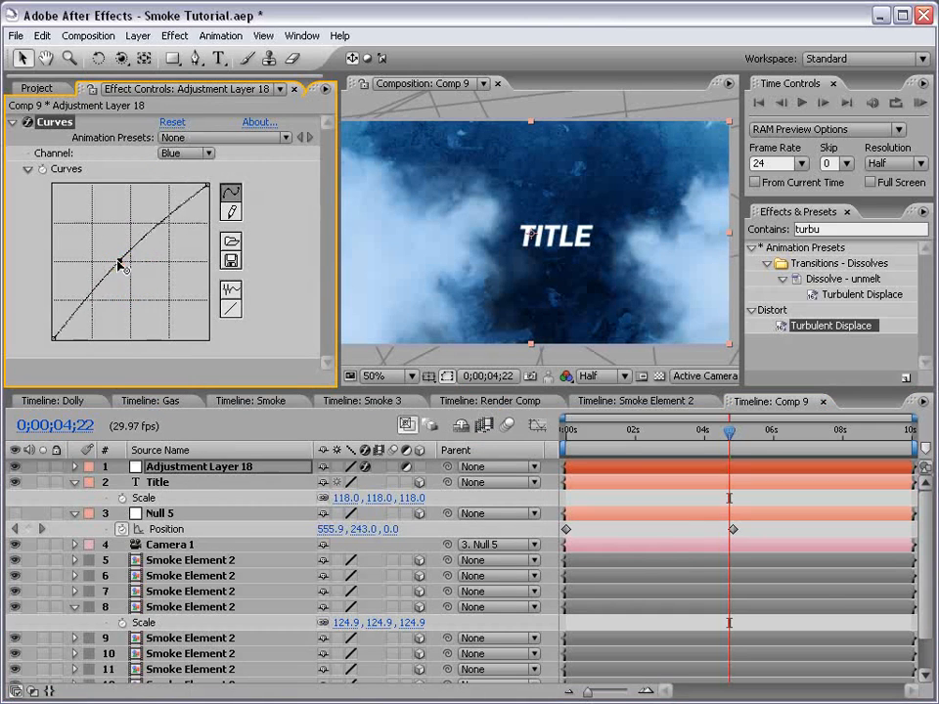
{"action": "left_click_drag", "start_coordinate": [727, 430], "coordinate": [680, 430]}
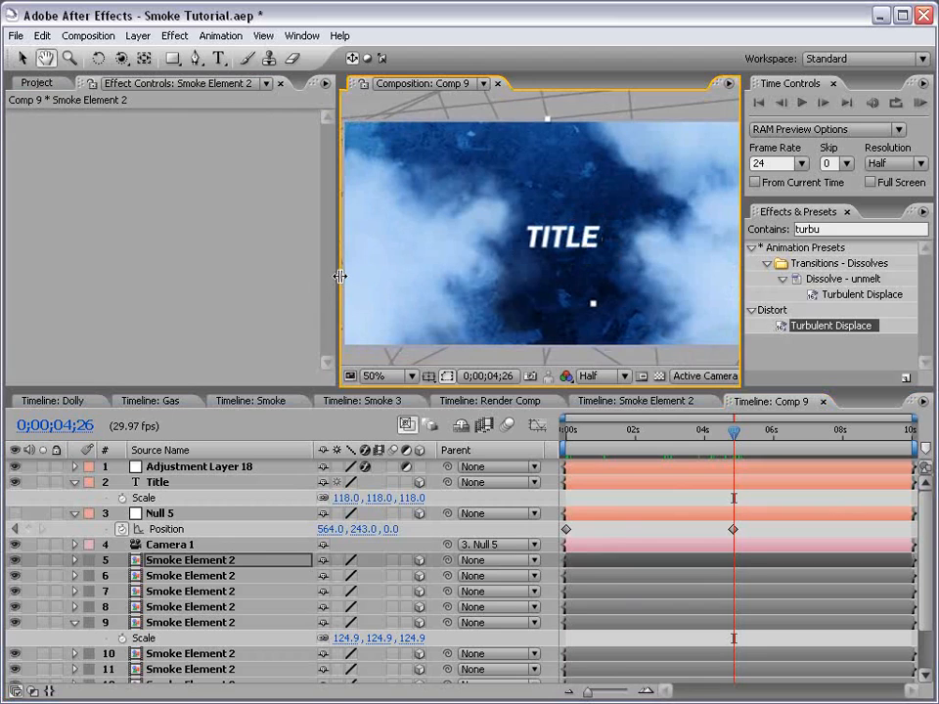
Keyframe Camera 1's Position and Point of Interest and shift the camera and Null 5 keyframes earlier
{"action": "left_click", "coordinate": [172, 544]}
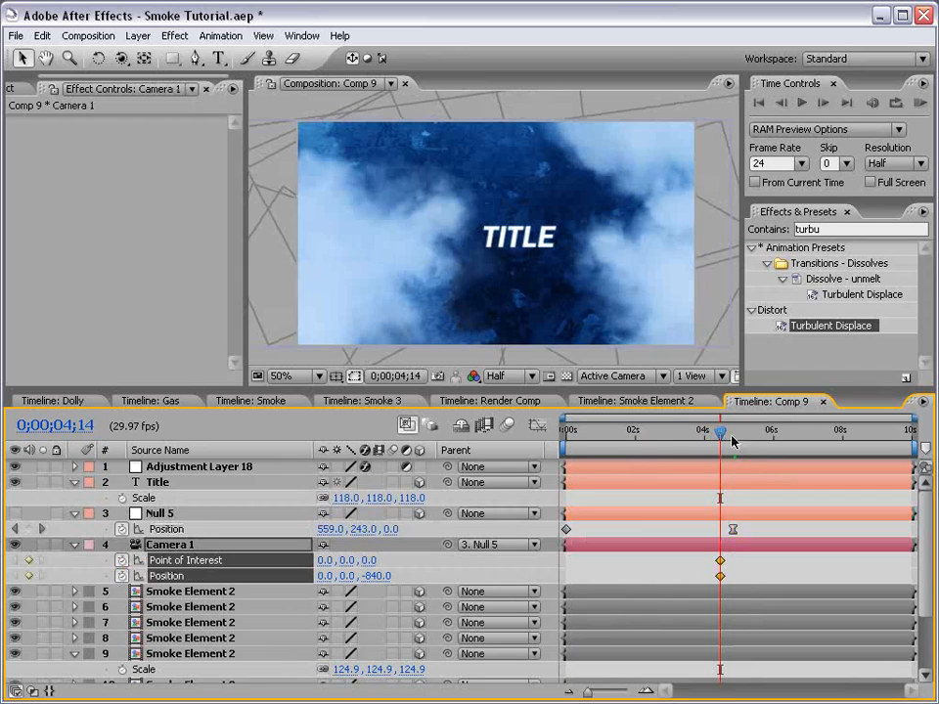
{"action": "left_click_drag", "start_coordinate": [720, 431], "coordinate": [688, 430]}
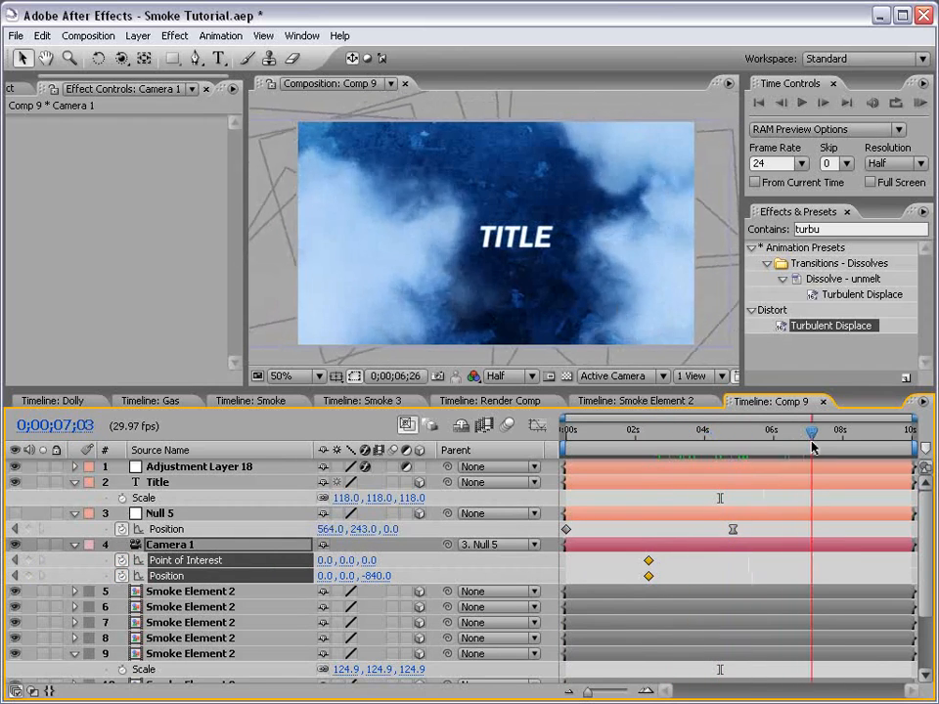
{"action": "left_click", "coordinate": [129, 57]}
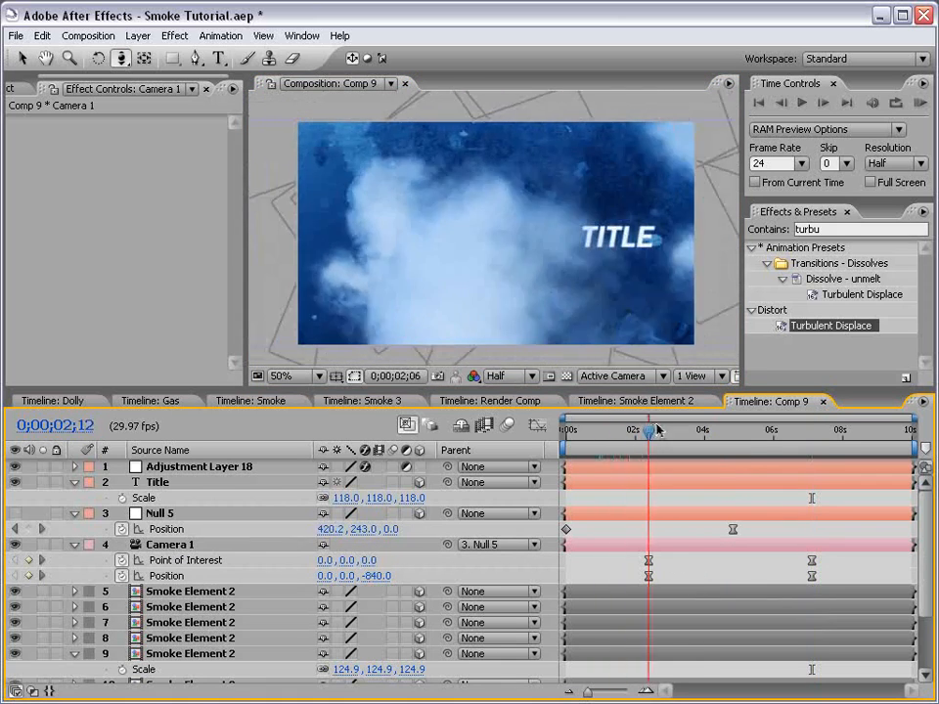
{"action": "left_click_drag", "start_coordinate": [649, 430], "coordinate": [755, 430]}
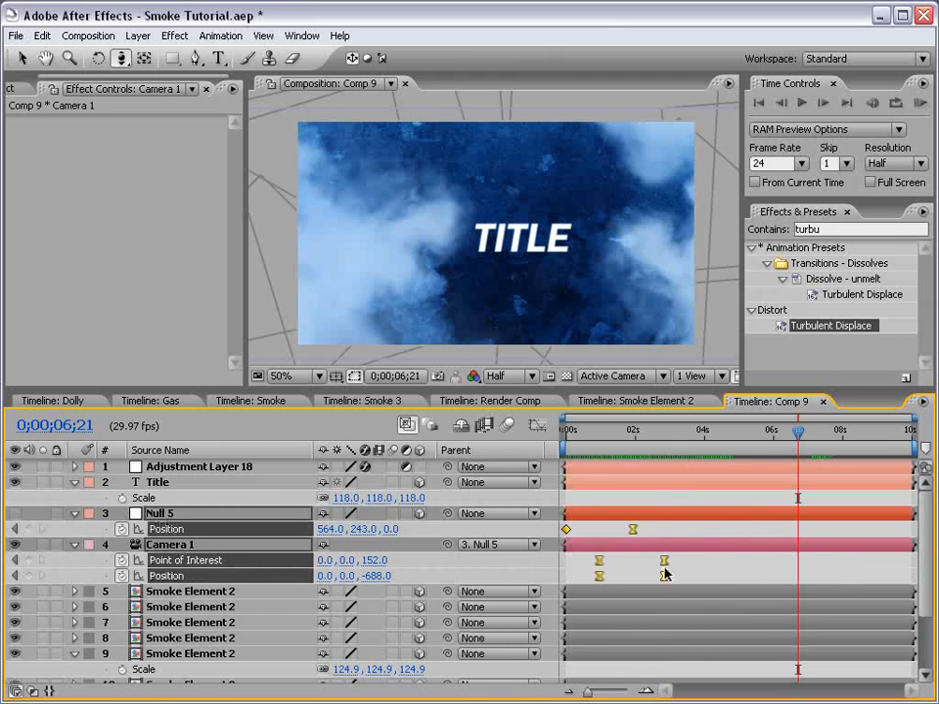
{"action": "left_click_drag", "start_coordinate": [798, 430], "coordinate": [614, 430]}
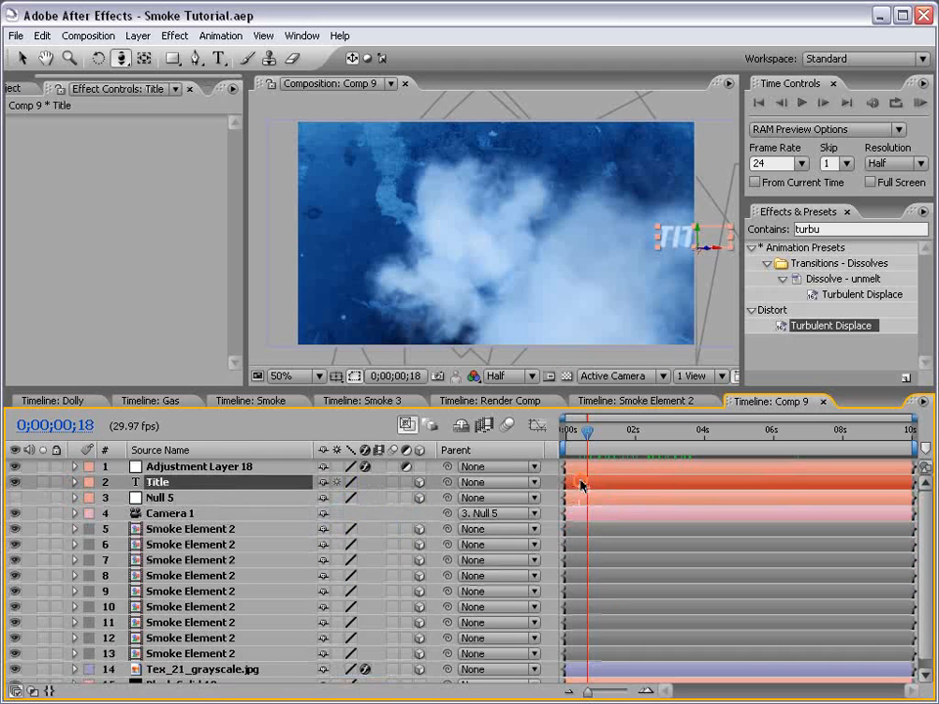
Review the Smoke Element 2 precomp, then switch to the Gas composition and preview it
{"action": "left_click", "coordinate": [192, 528]}
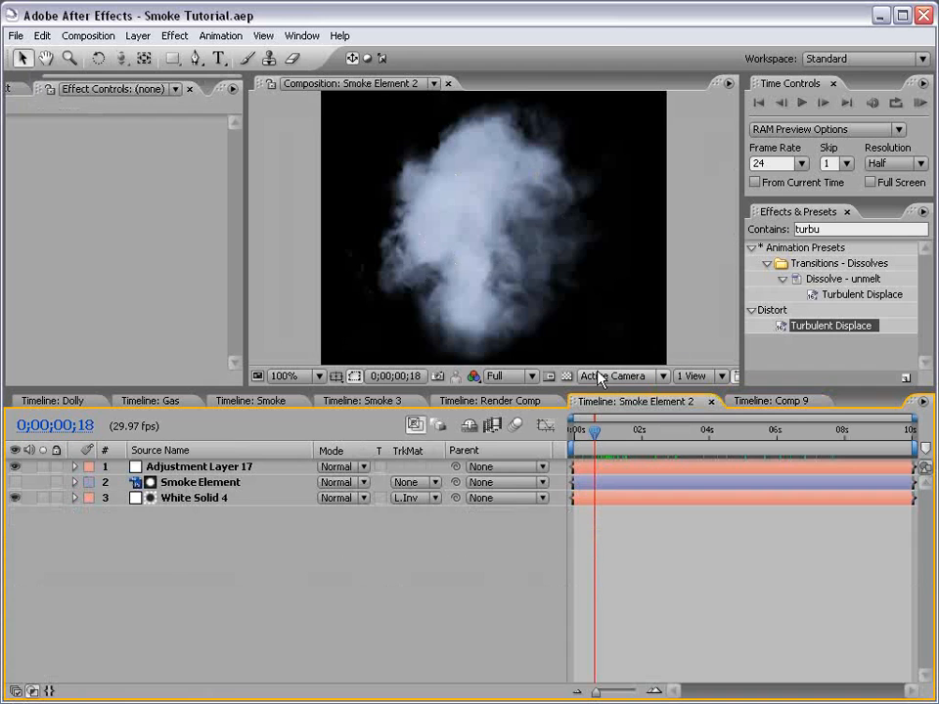
{"action": "left_click", "coordinate": [772, 401]}
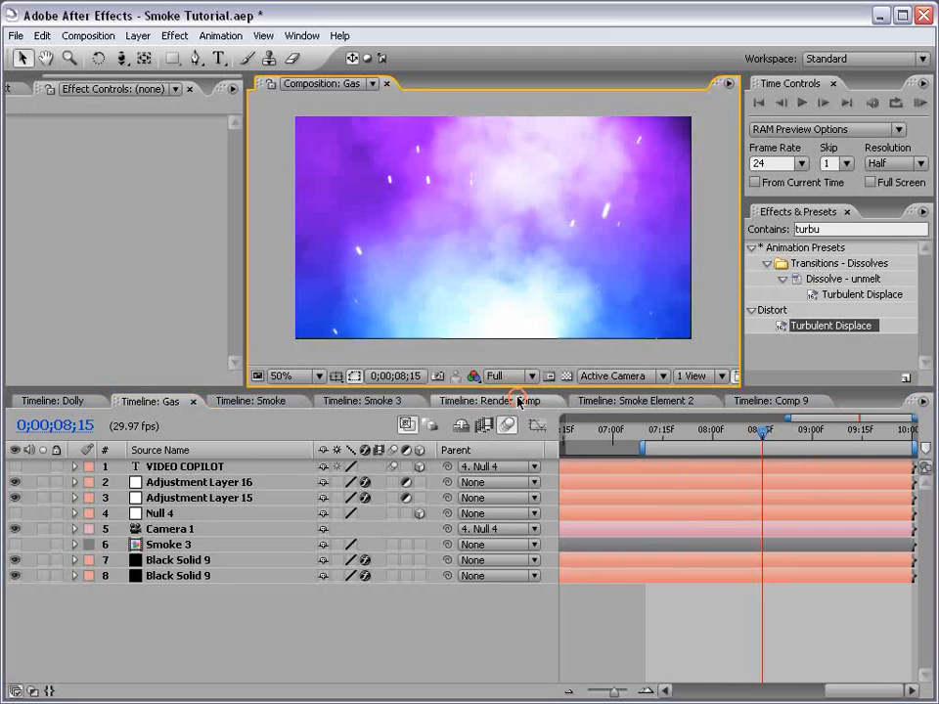
{"action": "key", "text": "`"}
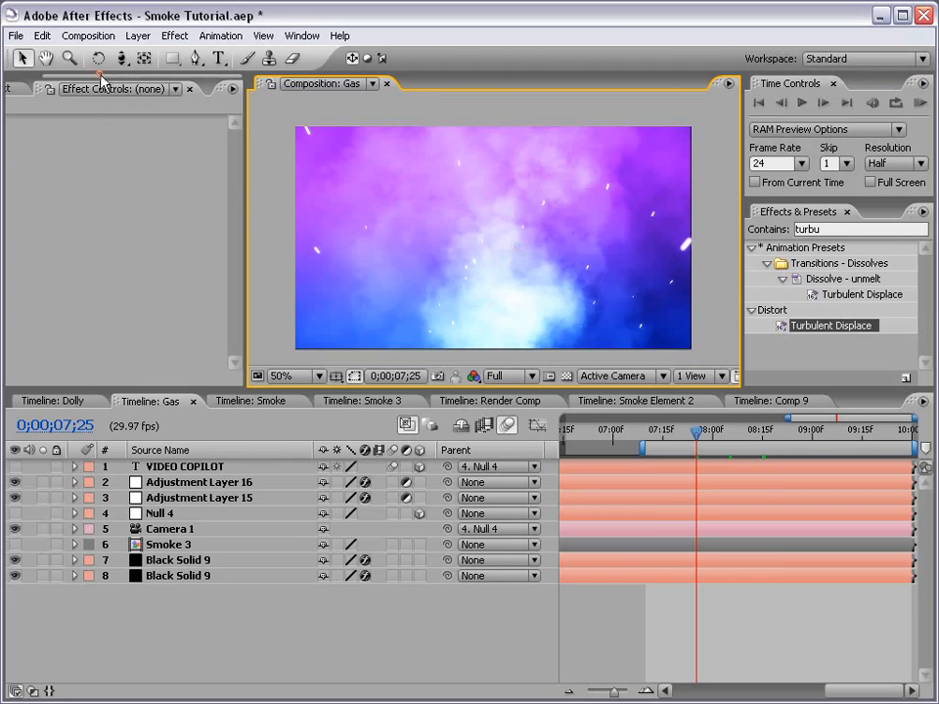
Create Comp 10, check the Smoke Element 2 precomp's adjustment layer, and drop Smoke Element 2 into Comp 10
{"action": "left_click", "coordinate": [88, 35]}
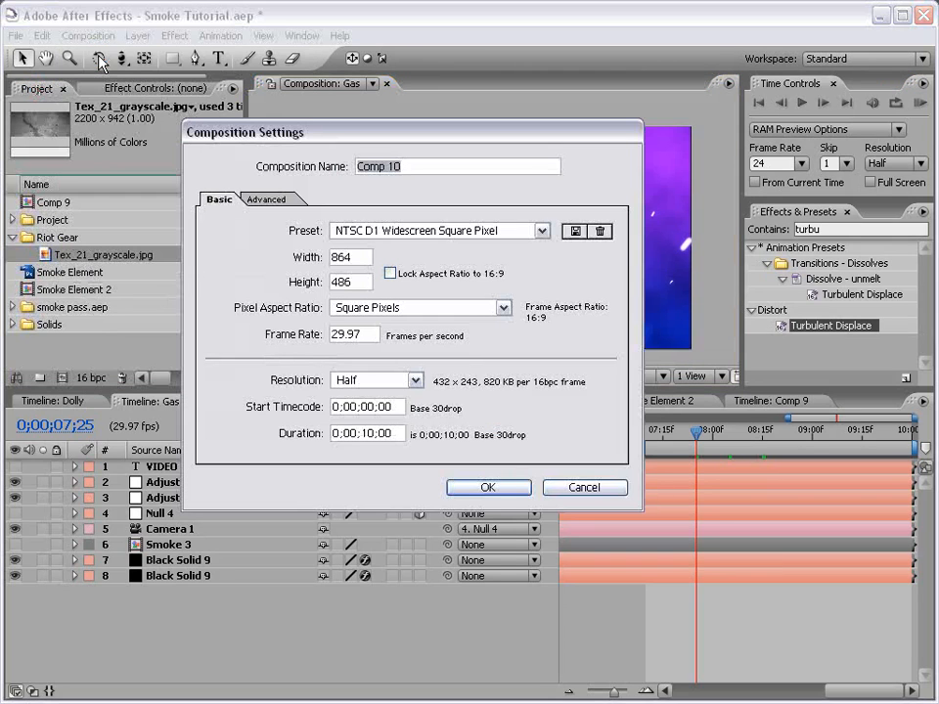
{"action": "left_click", "coordinate": [489, 487]}
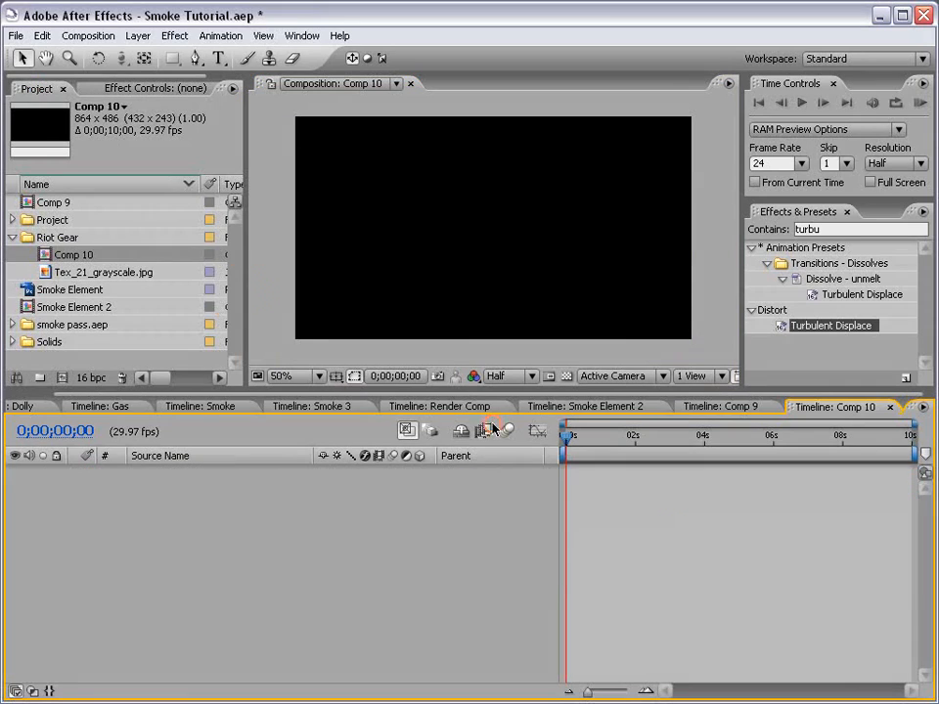
{"action": "left_click", "coordinate": [68, 289]}
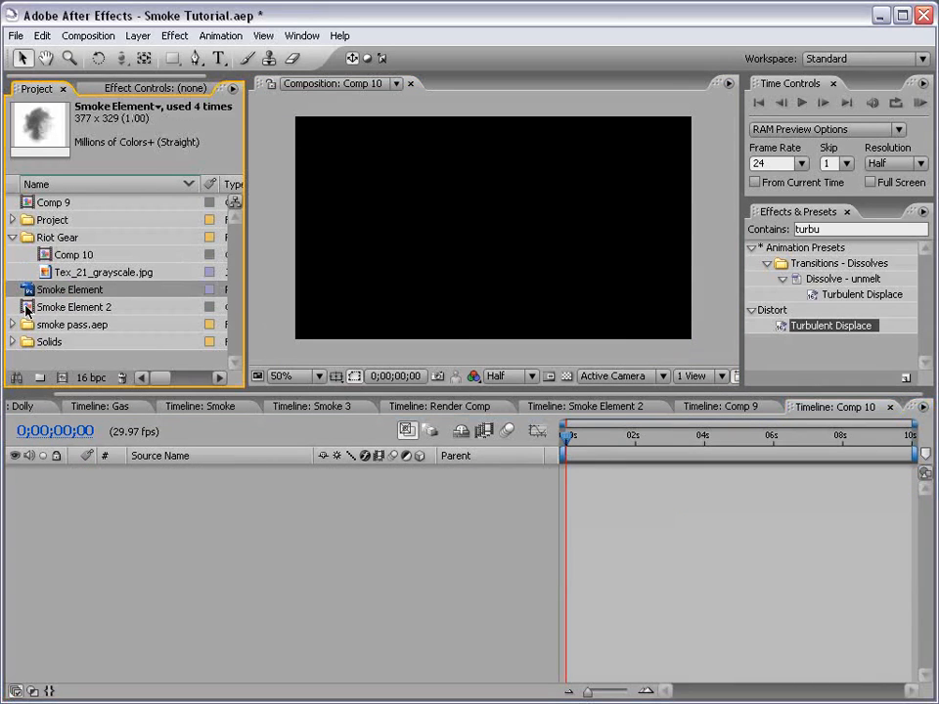
{"action": "left_click", "coordinate": [75, 305]}
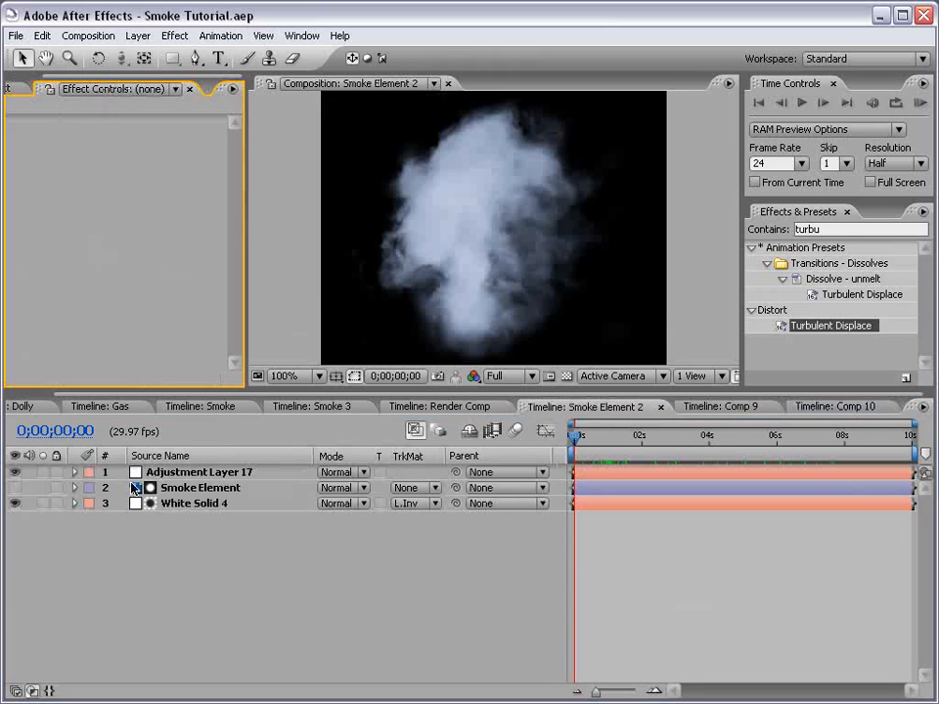
{"action": "left_click", "coordinate": [199, 471]}
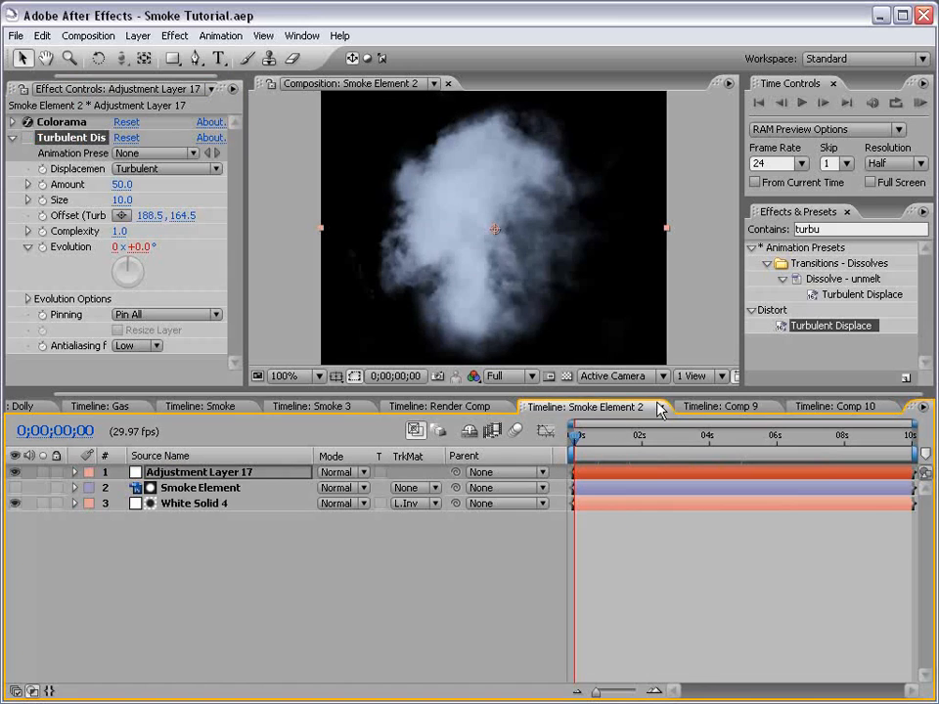
{"action": "left_click", "coordinate": [837, 404]}
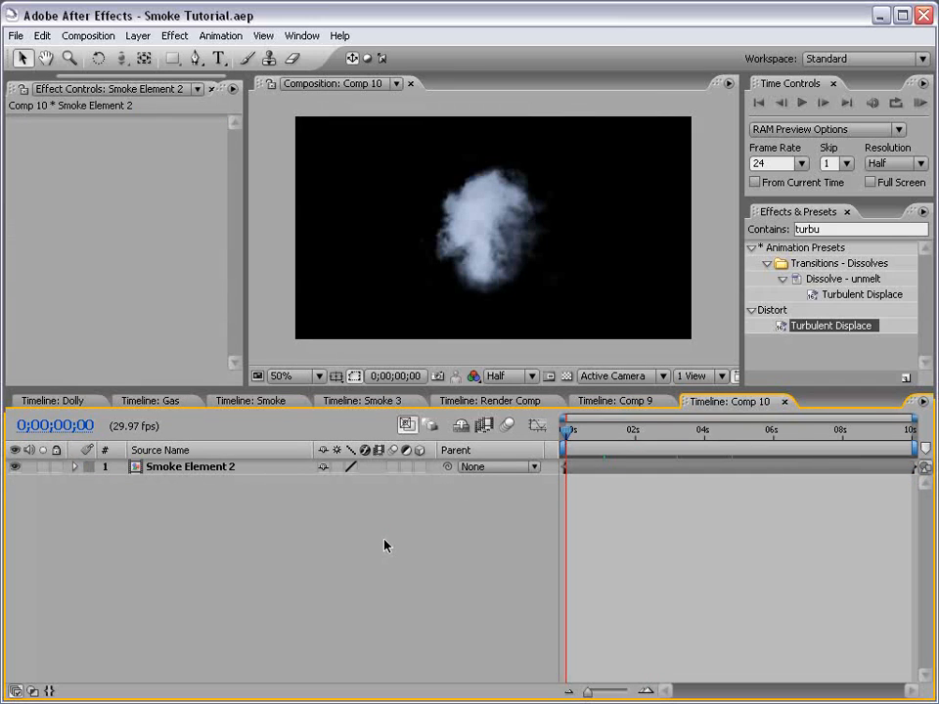
{"action": "mouse_move", "coordinate": [507, 227]}
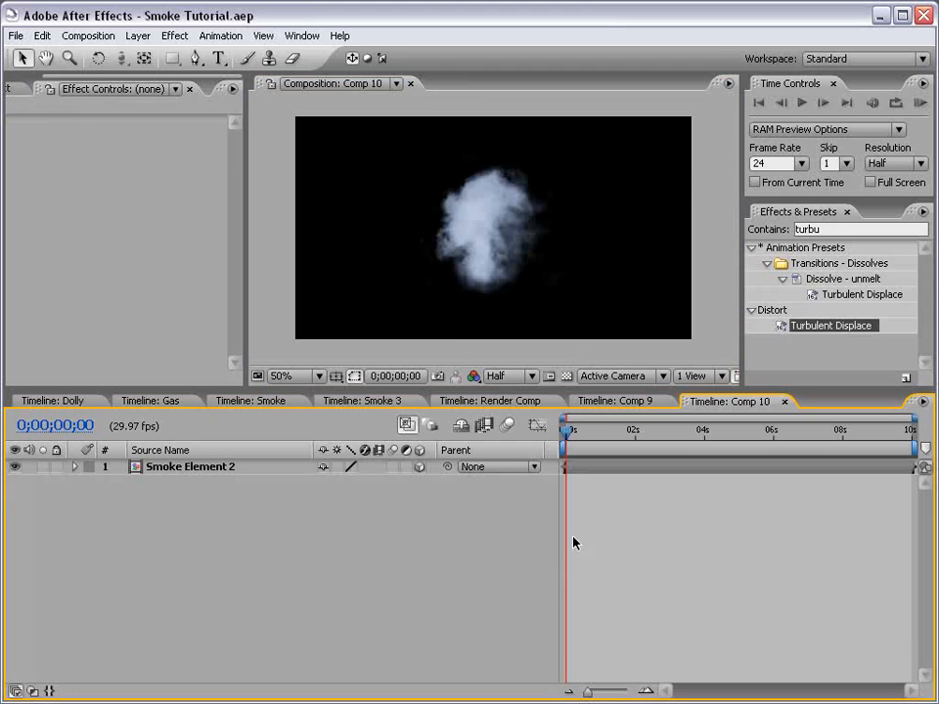
Add a black solid to Comp 10 and apply Particular to it
{"action": "left_click", "coordinate": [137, 35]}
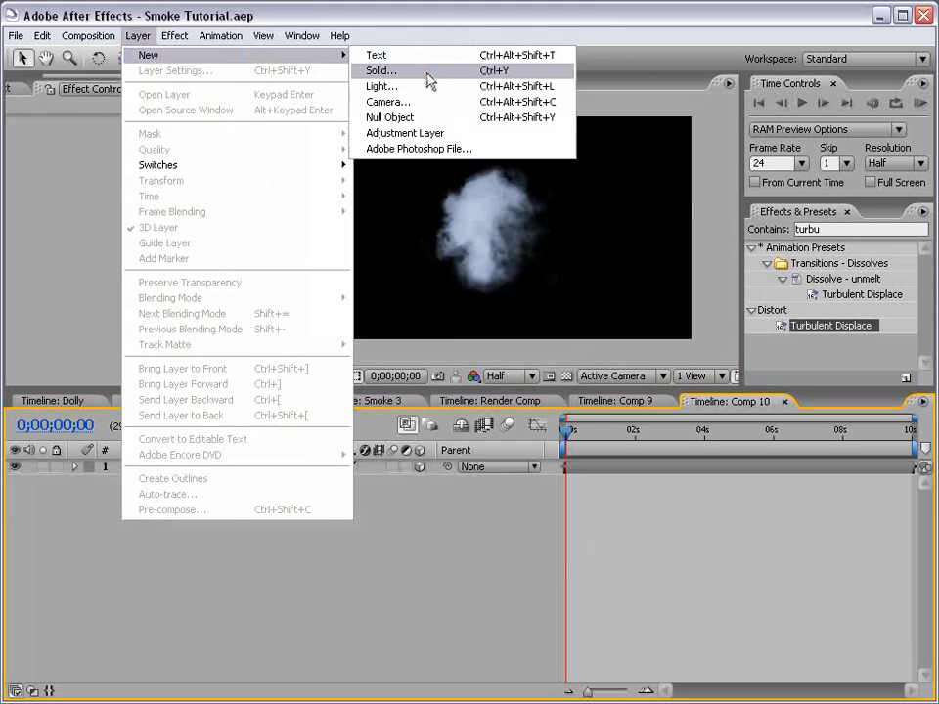
{"action": "left_click", "coordinate": [379, 70]}
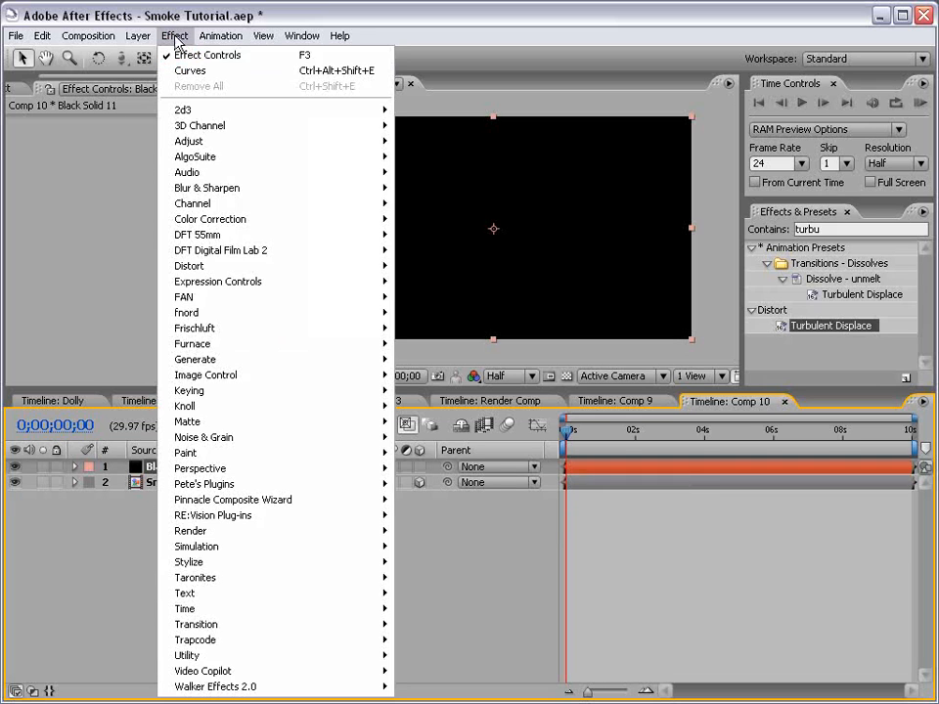
{"action": "mouse_move", "coordinate": [196, 640]}
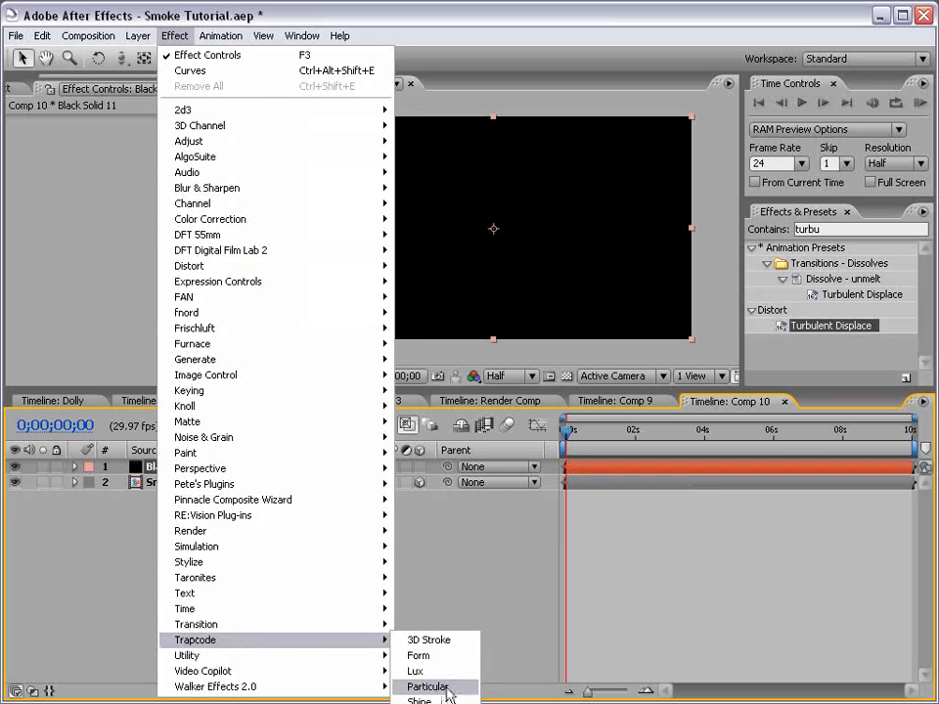
{"action": "left_click", "coordinate": [426, 684]}
{"action": "type", "text": "Particular"}
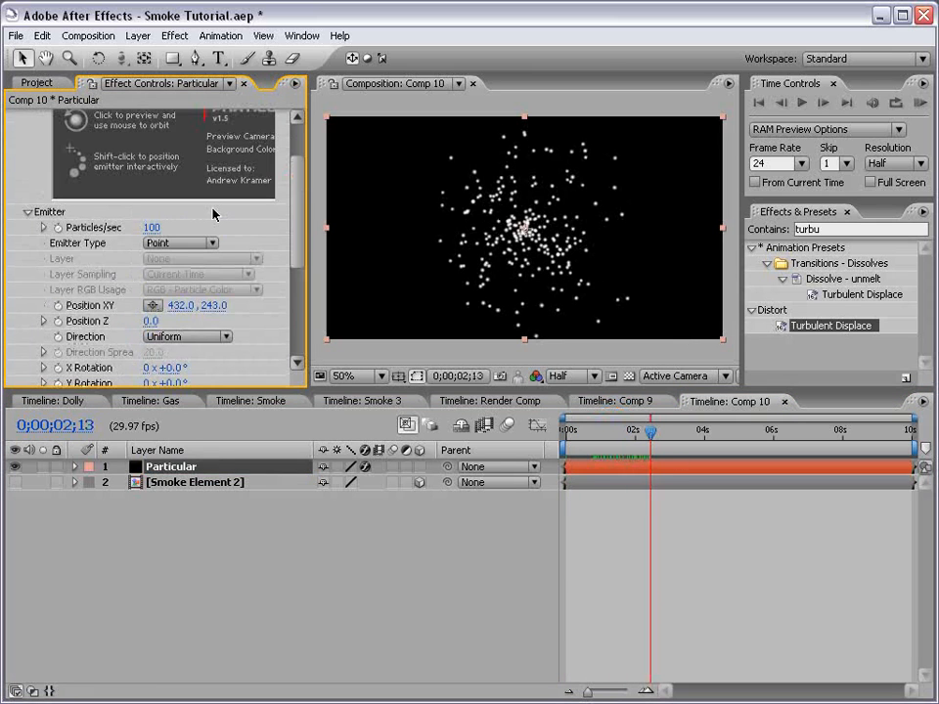
Set Particles/sec to 10, Emitter Type to Box, Velocity 0 and Emitter Size 186/121/503
{"action": "left_click", "coordinate": [152, 227]}
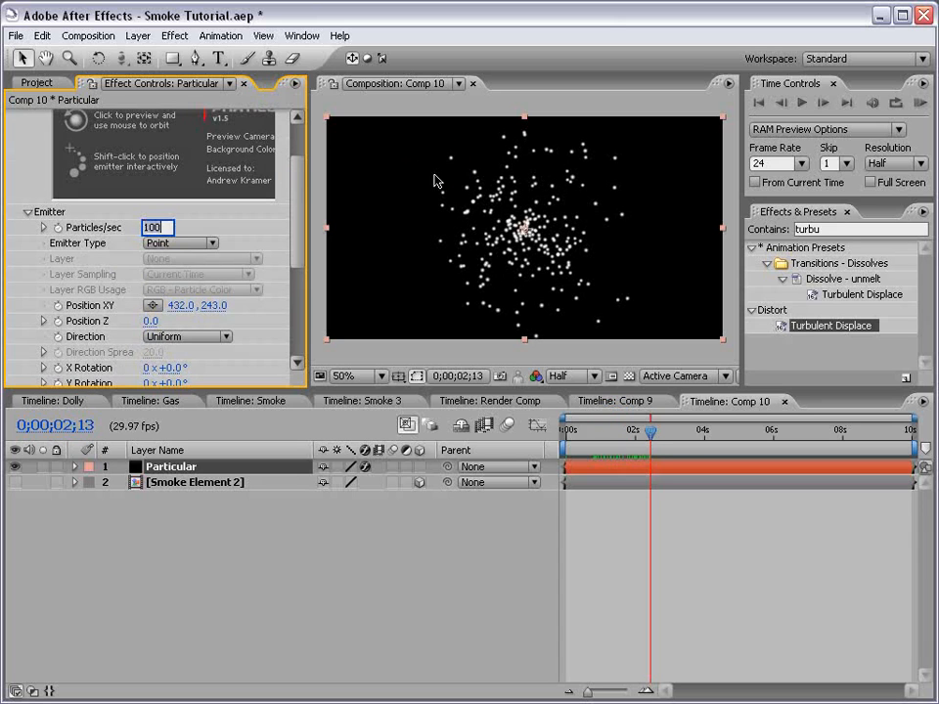
{"action": "type", "text": "10"}
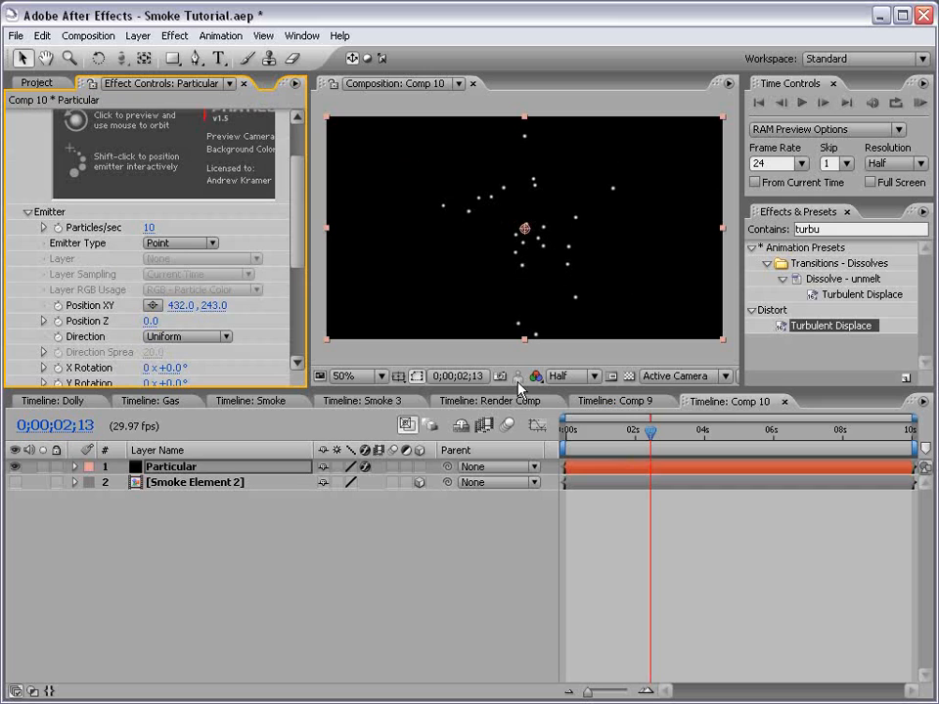
{"action": "left_click", "coordinate": [180, 243]}
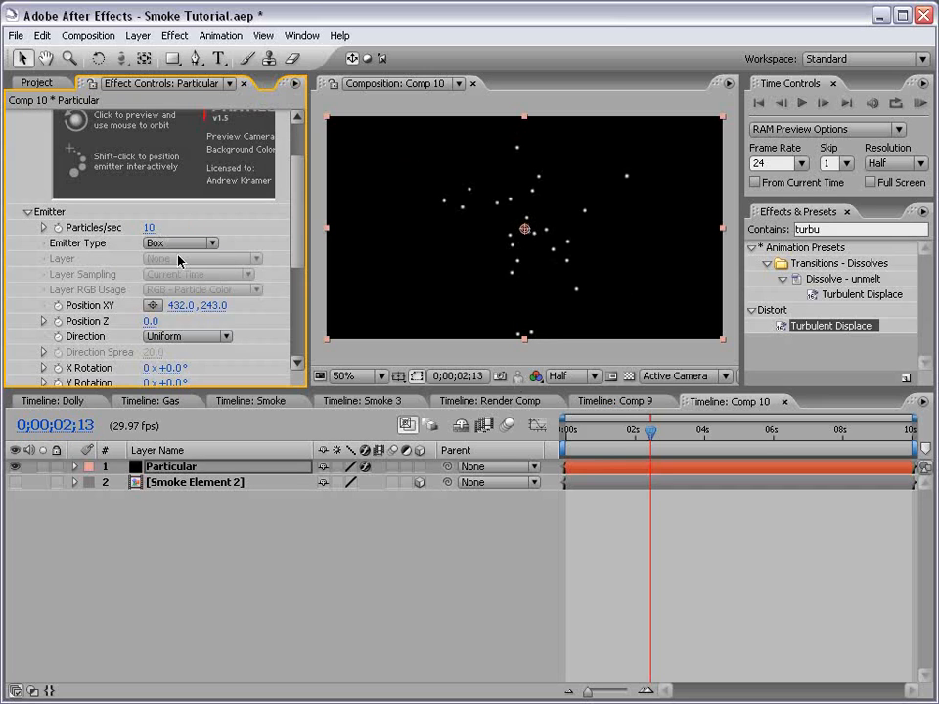
{"action": "scroll", "scroll_direction": "down", "scroll_amount": 3}
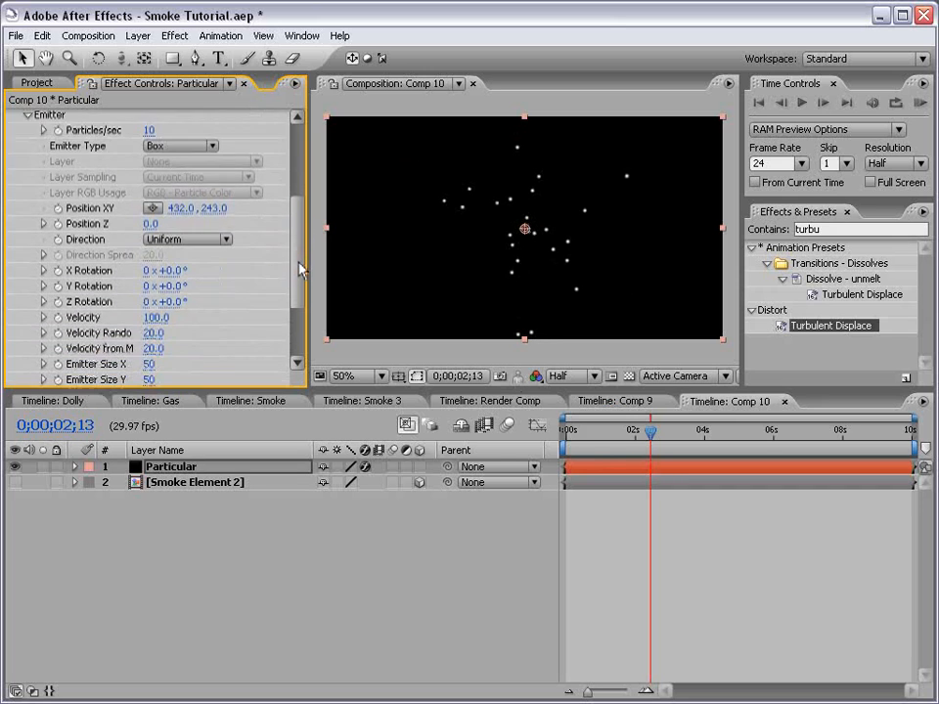
{"action": "double_click", "coordinate": [156, 316]}
{"action": "type", "text": "0"}
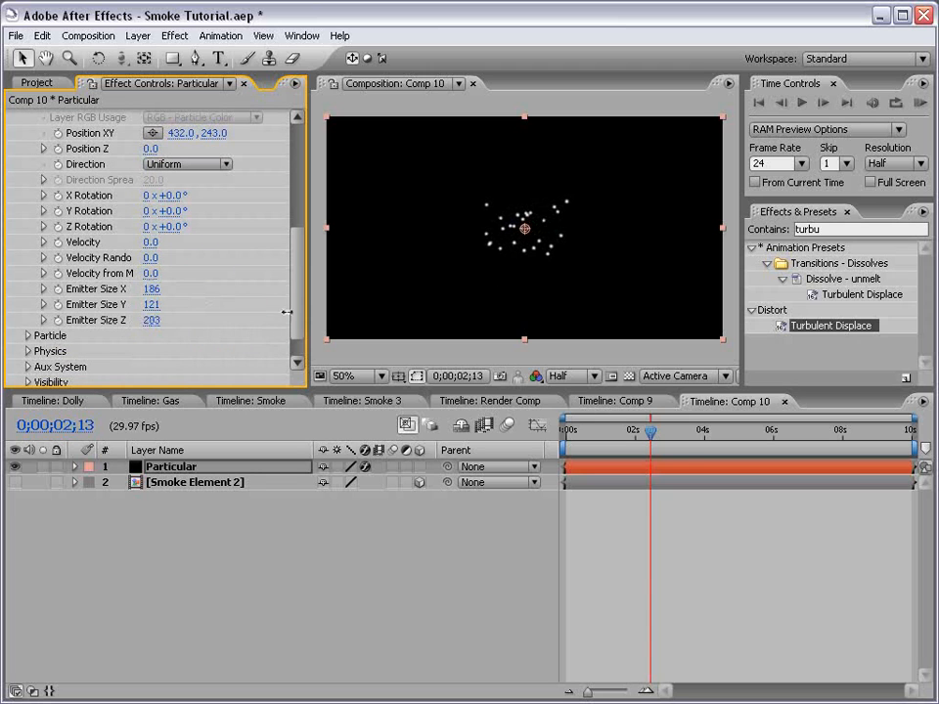
{"action": "left_click", "coordinate": [137, 35]}
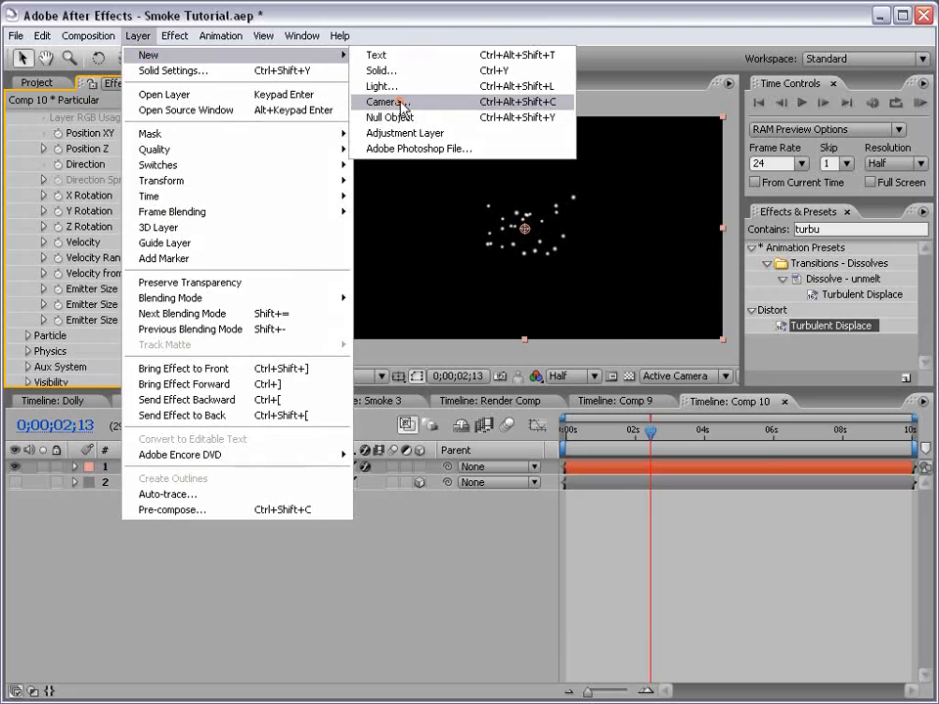
Add Camera 1 to Comp 10 and return to Particular's emitter settings
{"action": "left_click", "coordinate": [386, 102]}
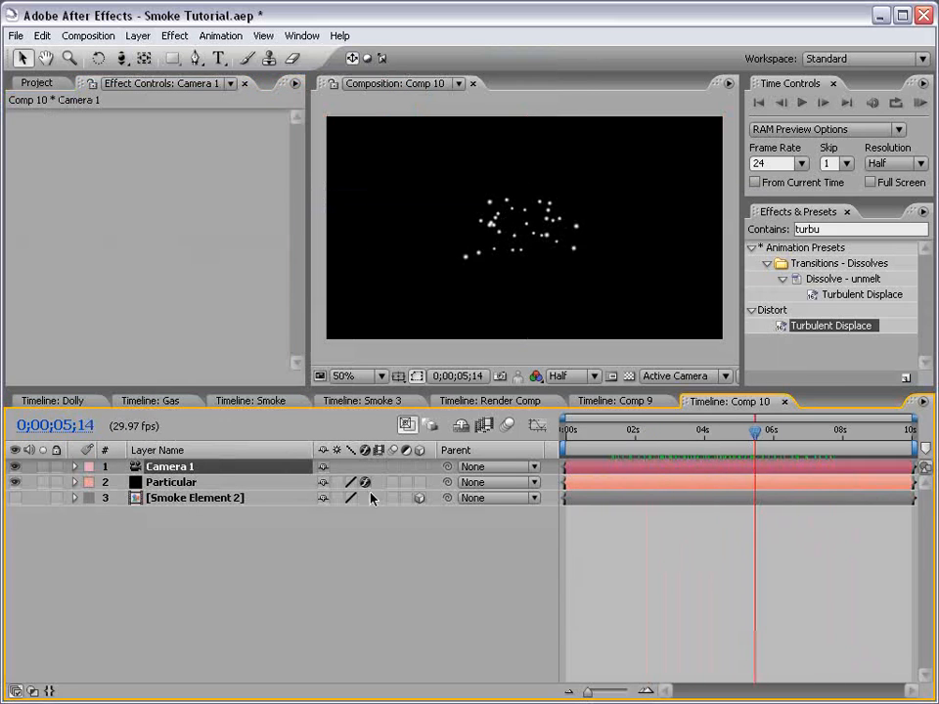
{"action": "left_click", "coordinate": [172, 481]}
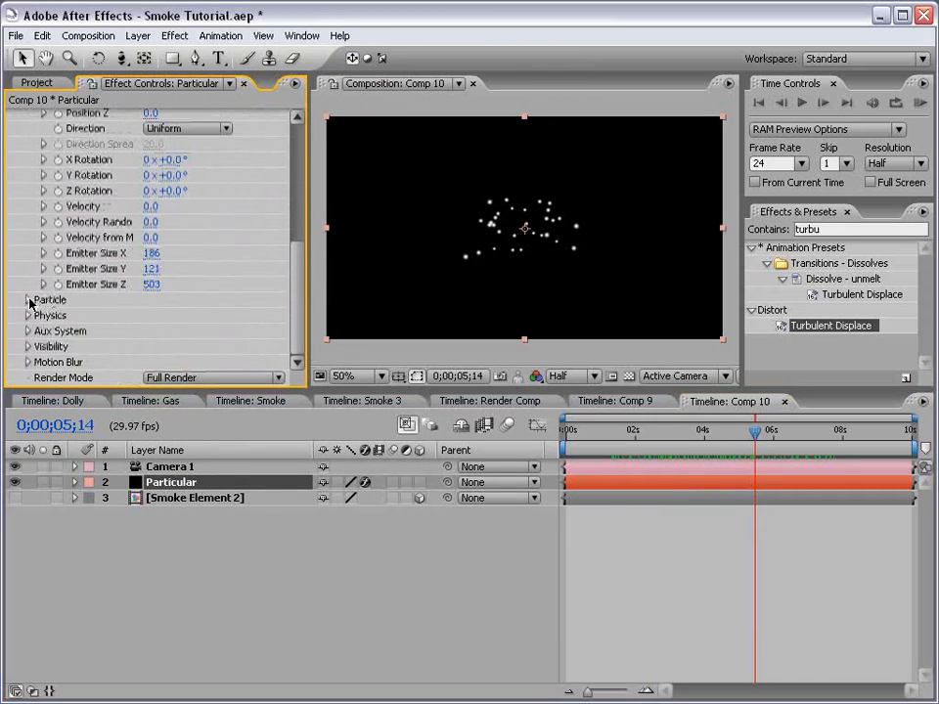
{"action": "left_click", "coordinate": [29, 302]}
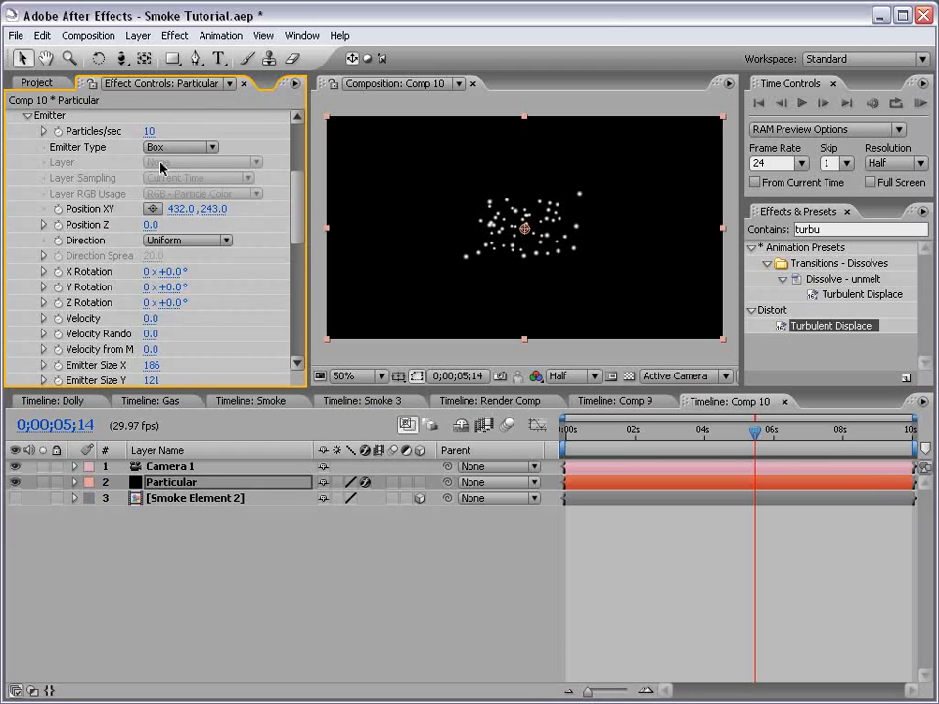
Keyframe Particles/sec so emission drops from 10 to 0 at about six seconds
{"action": "left_click_drag", "start_coordinate": [755, 430], "coordinate": [747, 430]}
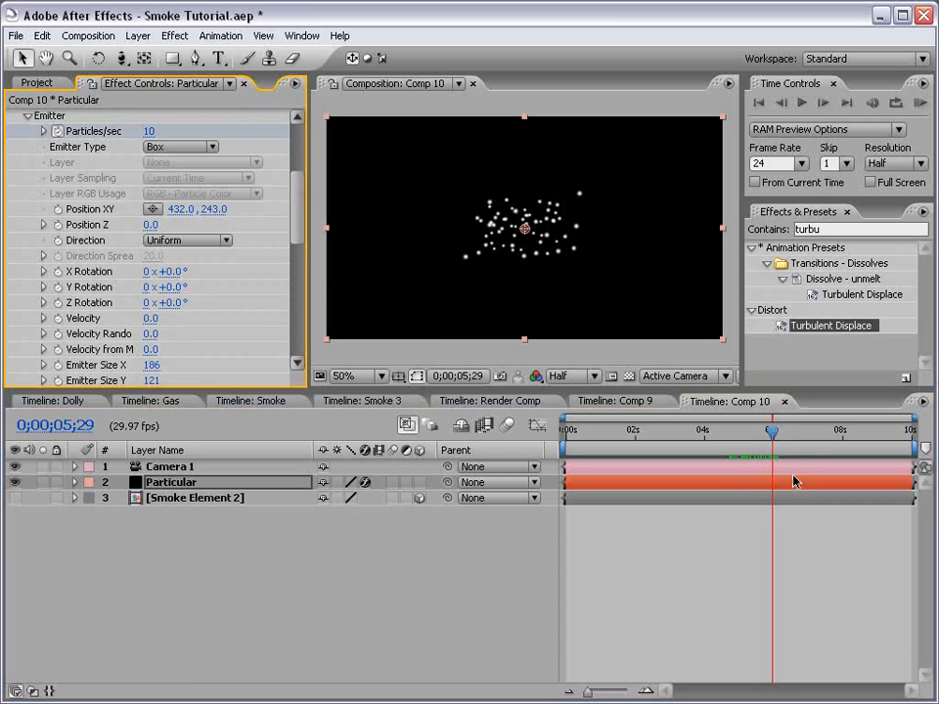
{"action": "double_click", "coordinate": [148, 129]}
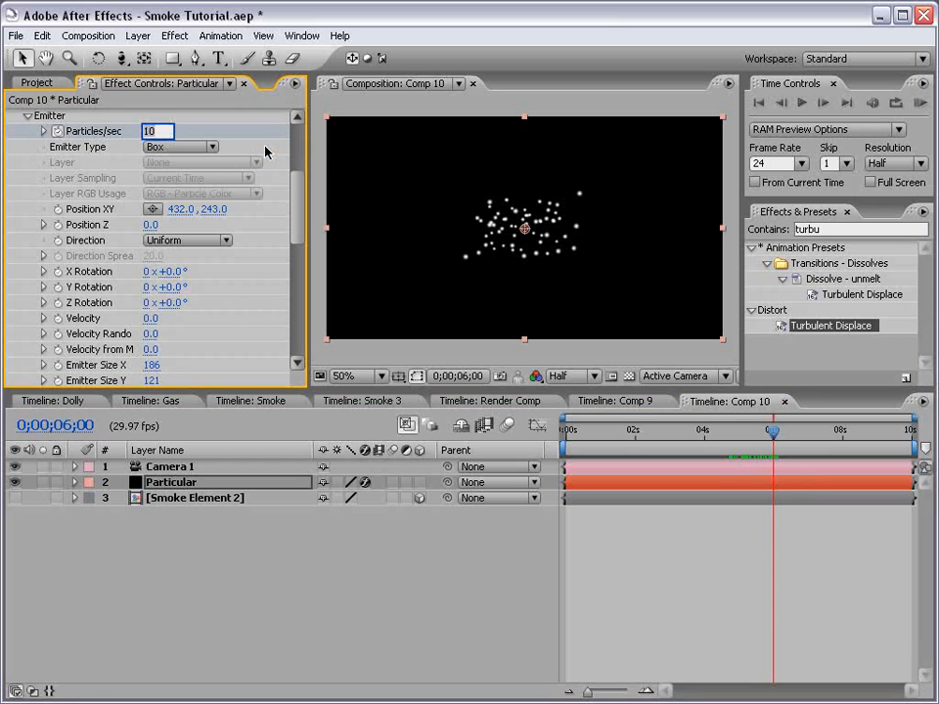
{"action": "left_click", "coordinate": [865, 430]}
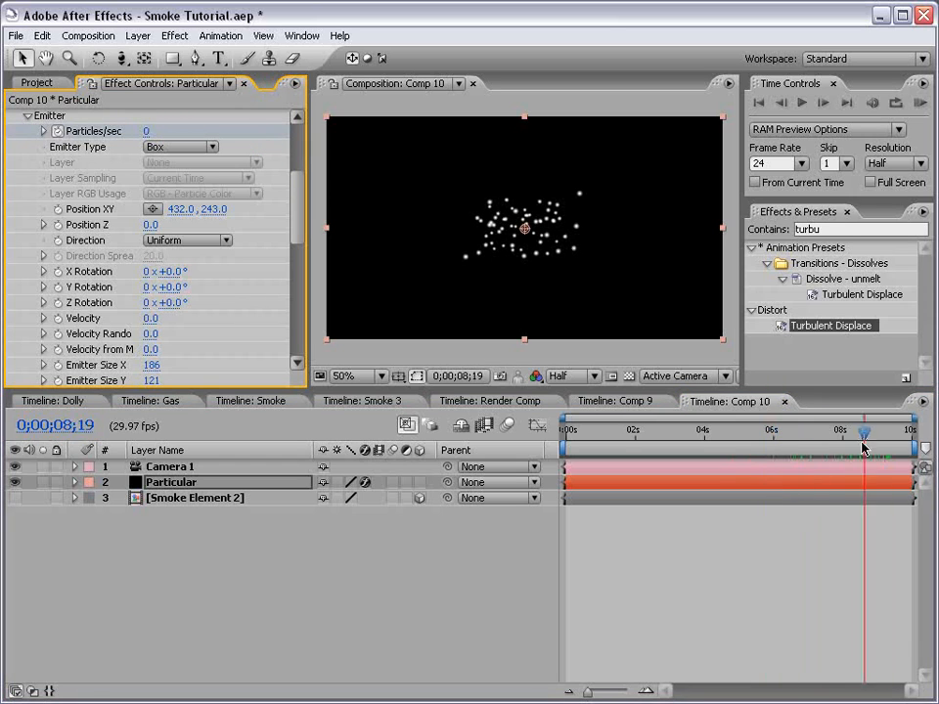
{"action": "left_click_drag", "start_coordinate": [864, 431], "coordinate": [895, 430]}
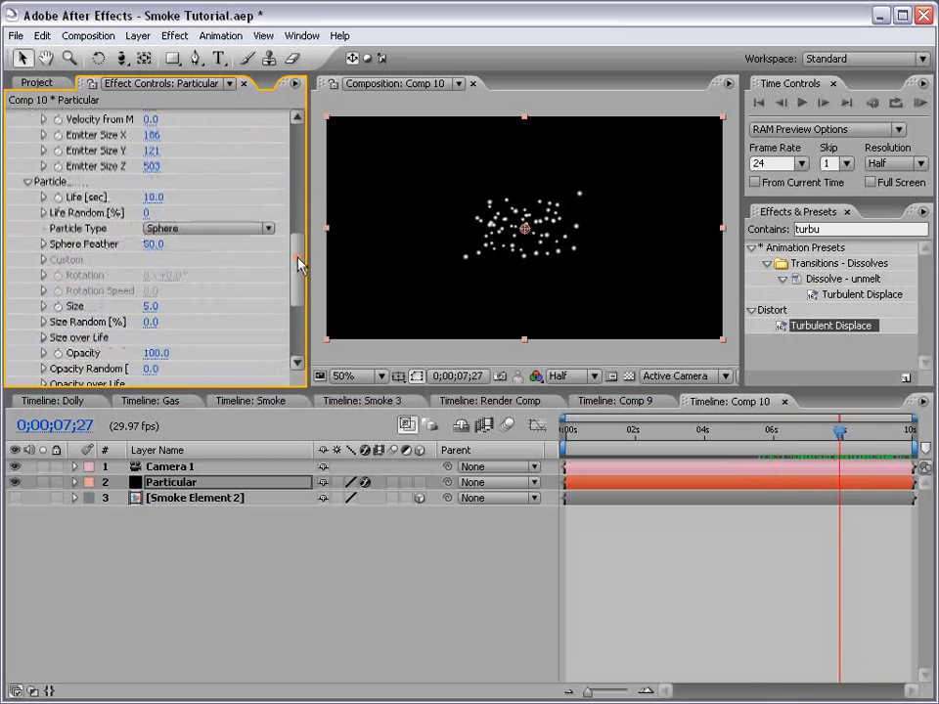
Set Particle Type to Custom with Smoke Element 2 as the custom layer
{"action": "scroll", "scroll_direction": "down", "scroll_amount": 3}
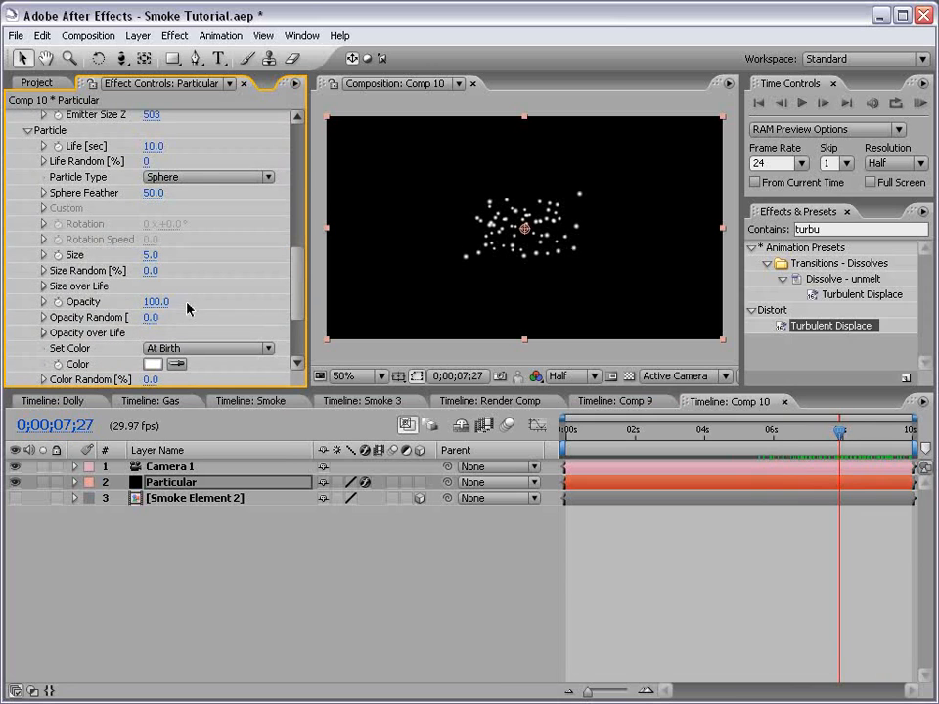
{"action": "left_click", "coordinate": [207, 176]}
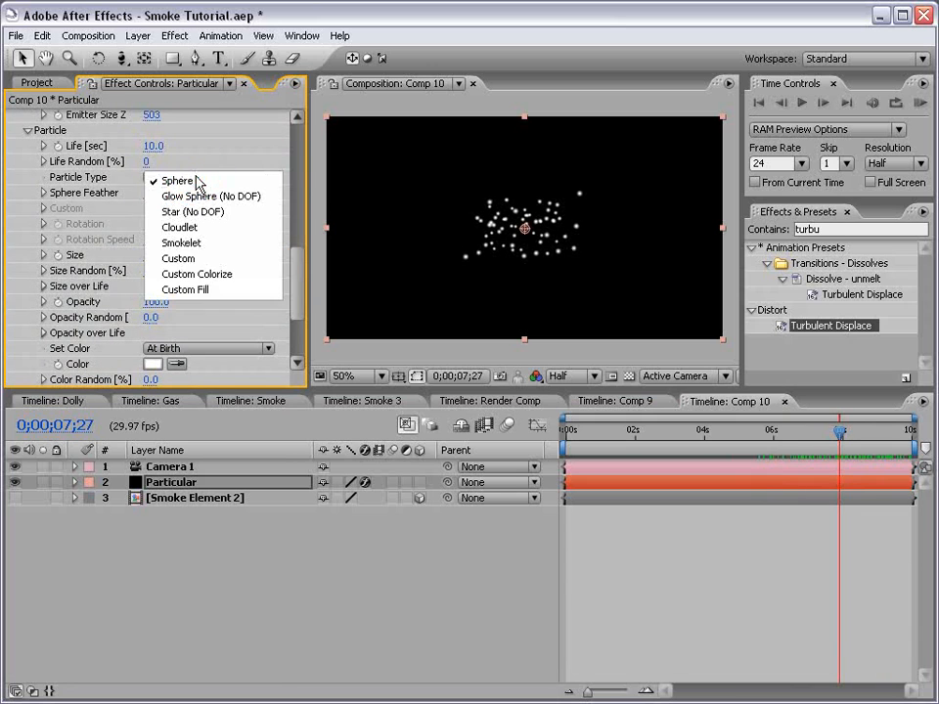
{"action": "left_click", "coordinate": [178, 258]}
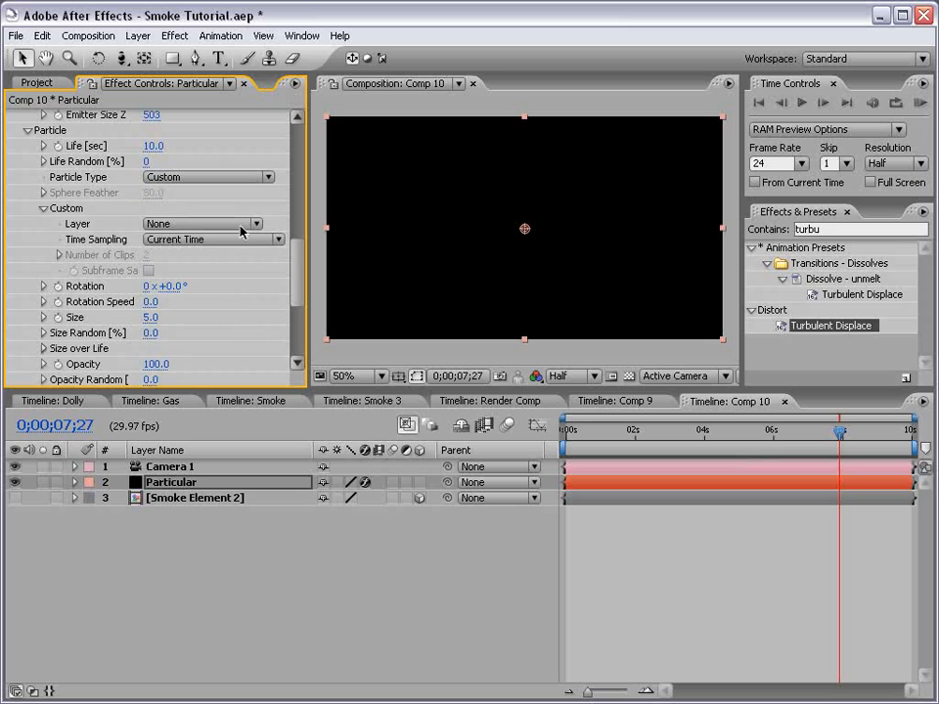
{"action": "left_click", "coordinate": [199, 223]}
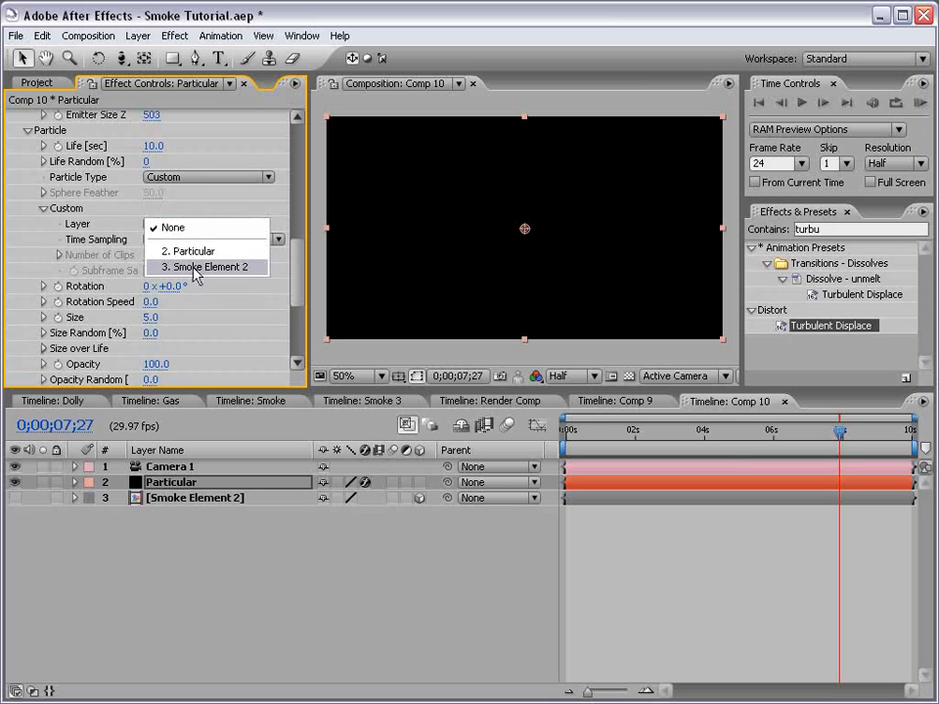
{"action": "left_click", "coordinate": [207, 266]}
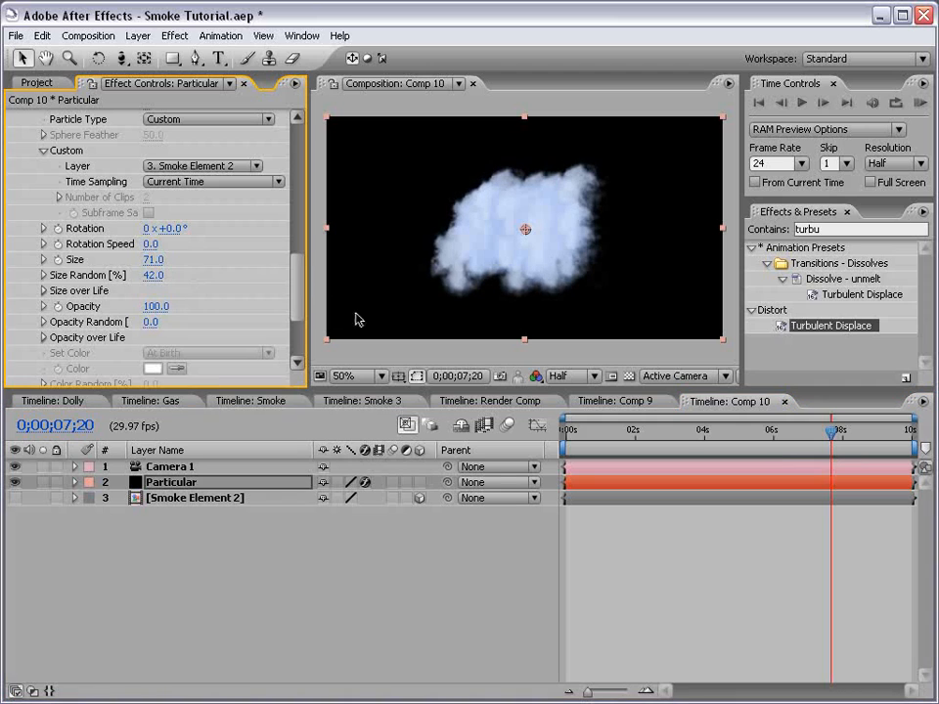
Raise particle Size to 71 with Size Random 42% to form a smoke cloud
{"action": "scroll", "scroll_direction": "down", "scroll_amount": 3}
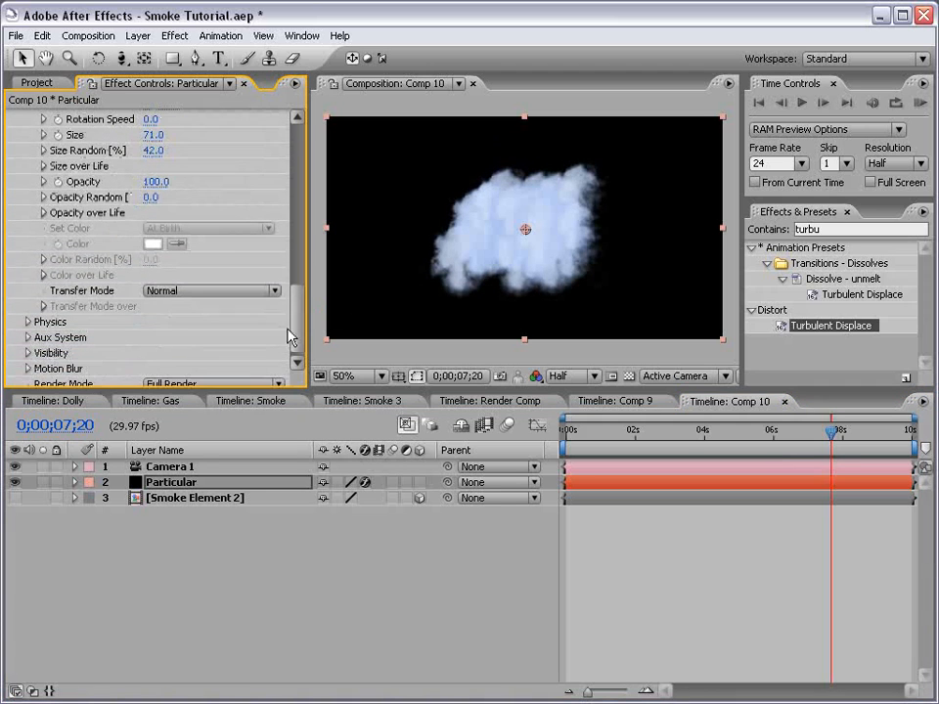
{"action": "left_click", "coordinate": [211, 290]}
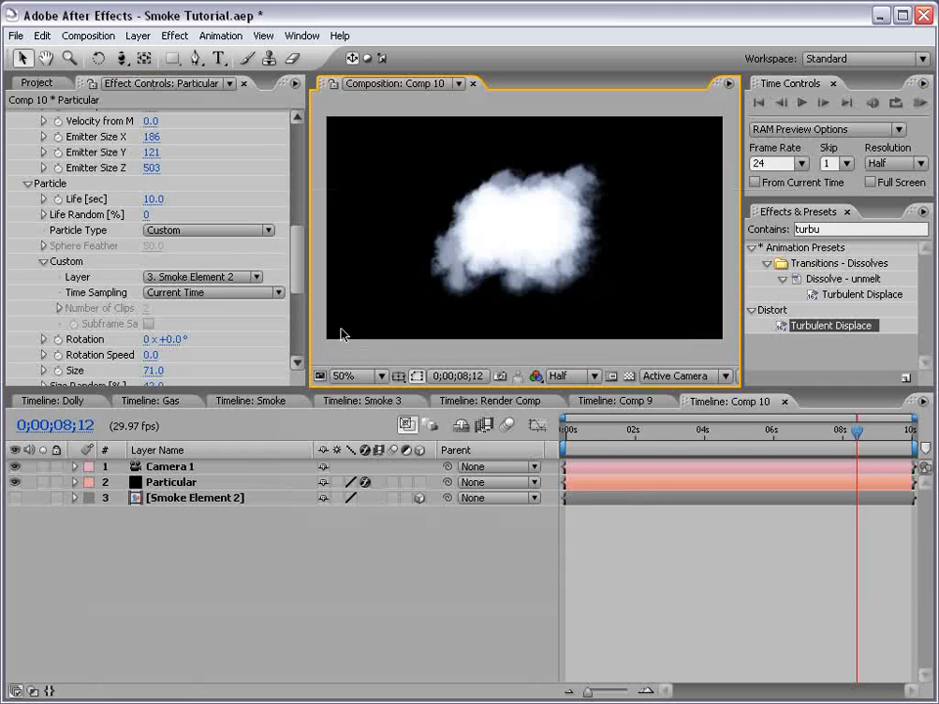
Add a random(0,360) Rotation expression, enlarge Emitter Size to 423/193/1506 and set Opacity to 65
{"action": "scroll", "scroll_direction": "down", "scroll_amount": 3}
{"action": "type", "text": "r"}
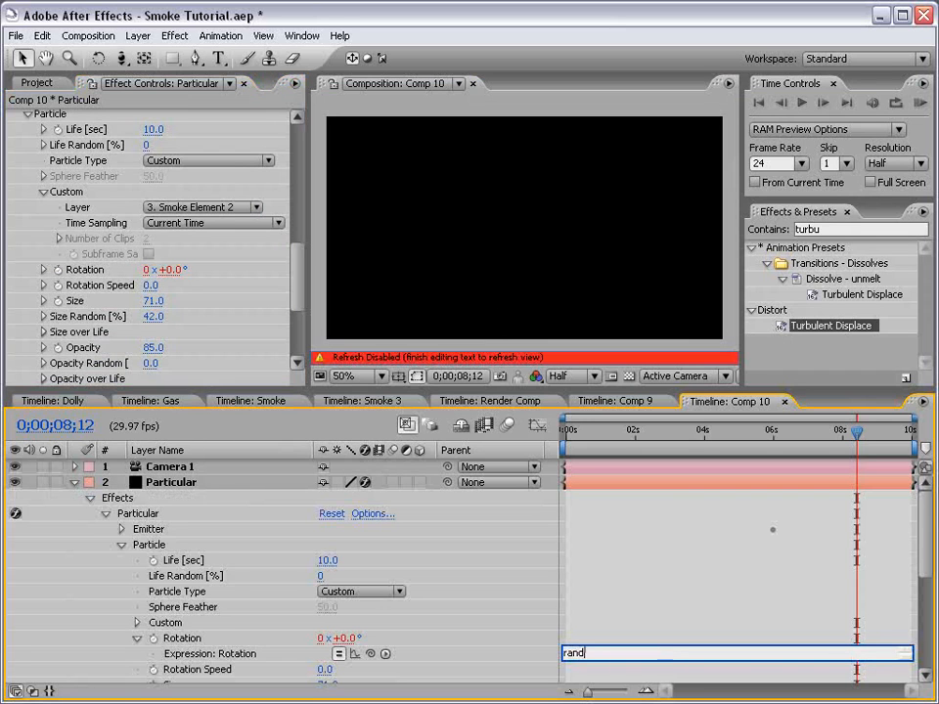
{"action": "type", "text": "andom(0"}
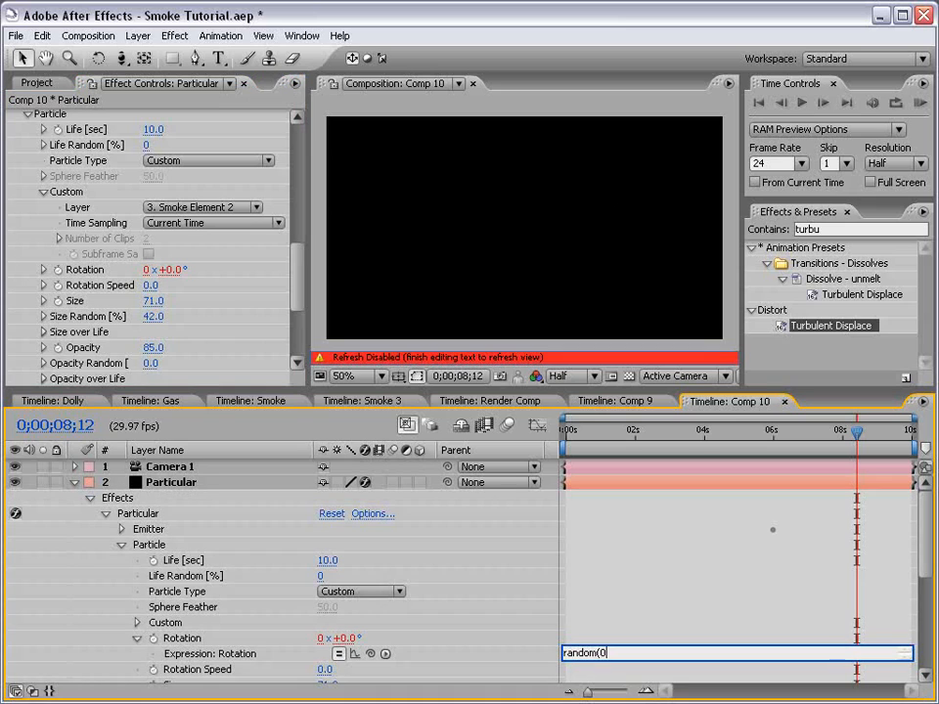
{"action": "type", "text": ",360"}
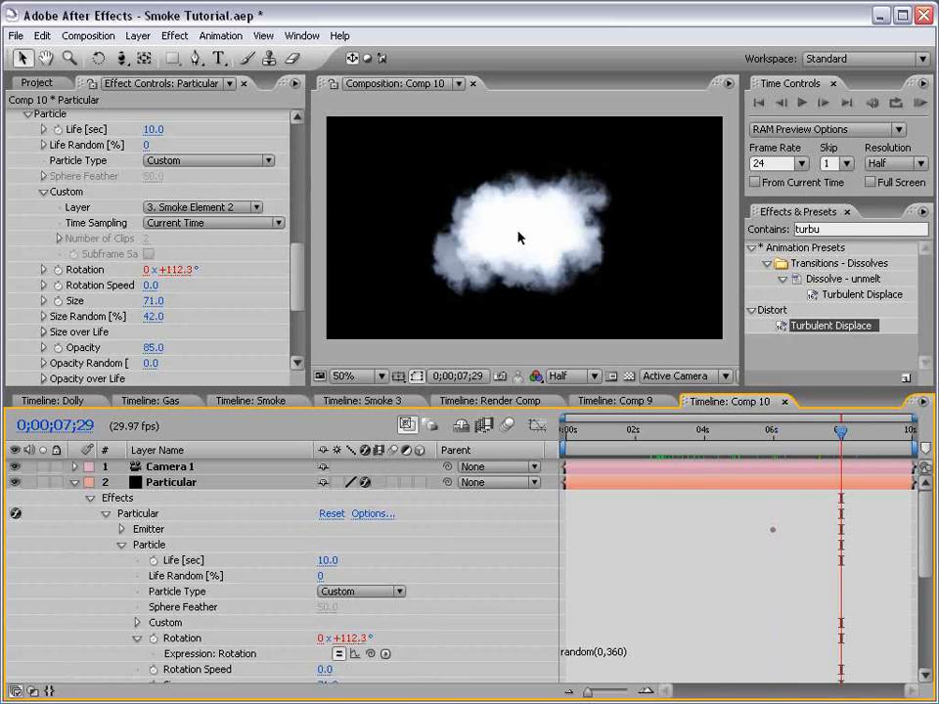
{"action": "mouse_move", "coordinate": [334, 258]}
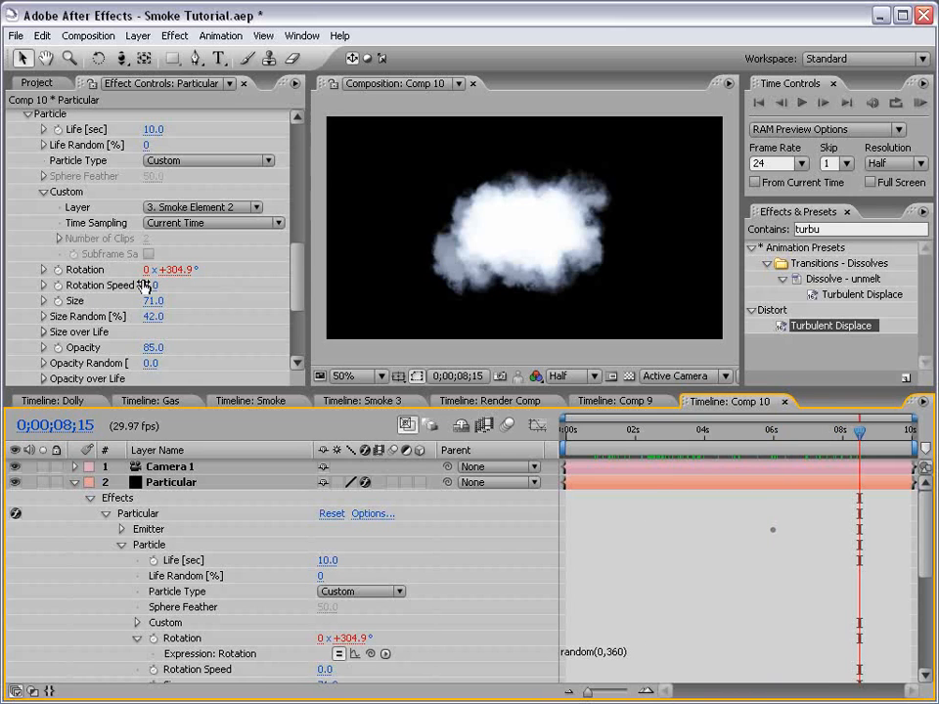
{"action": "left_click", "coordinate": [152, 285]}
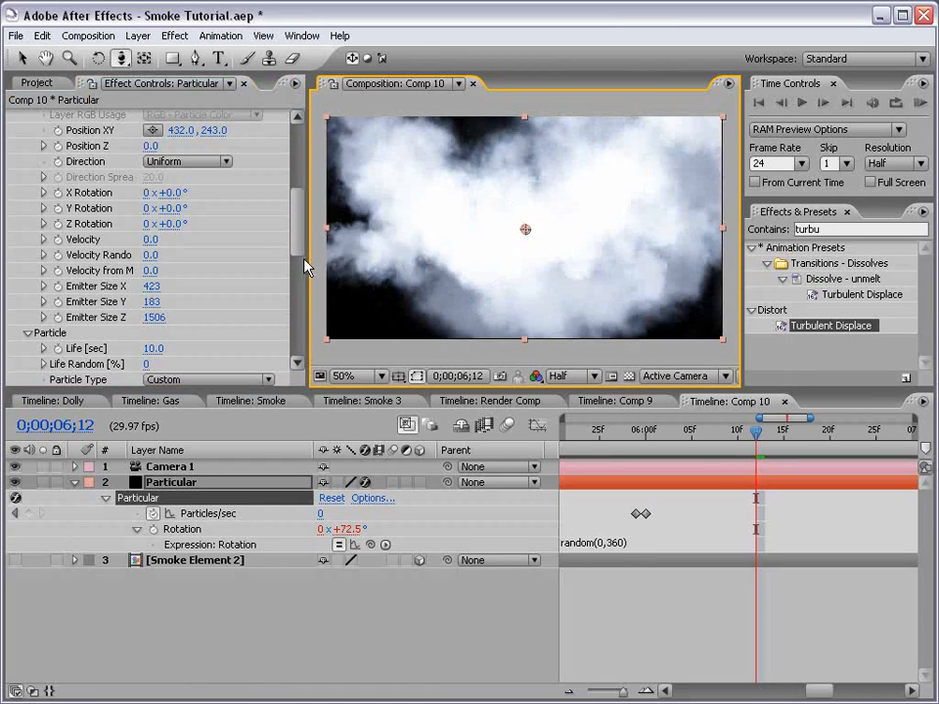
{"action": "scroll", "scroll_direction": "down", "scroll_amount": 3}
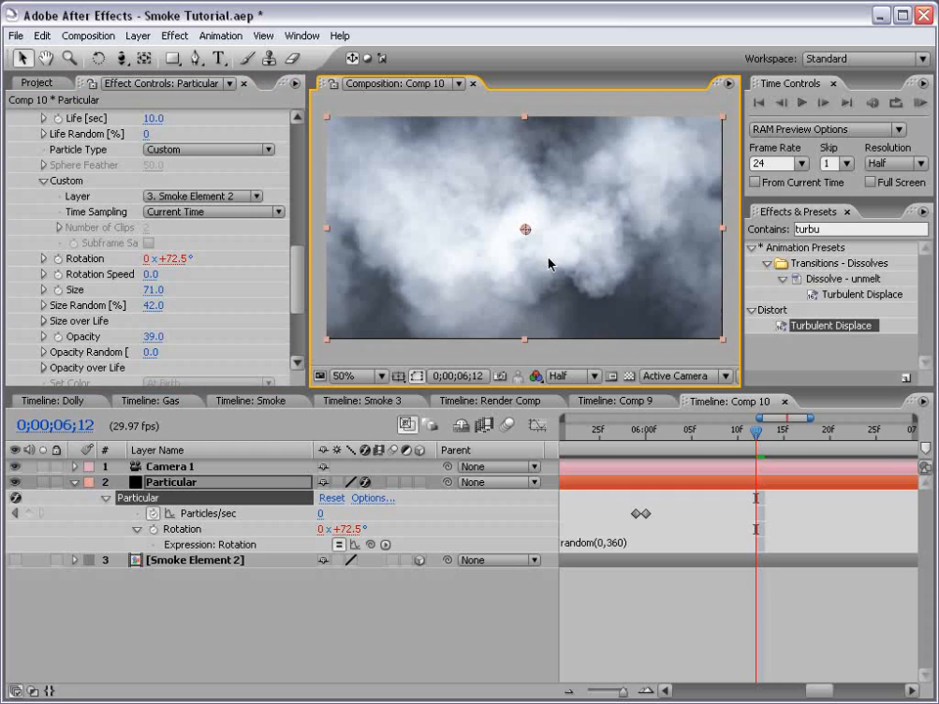
{"action": "mouse_move", "coordinate": [481, 303]}
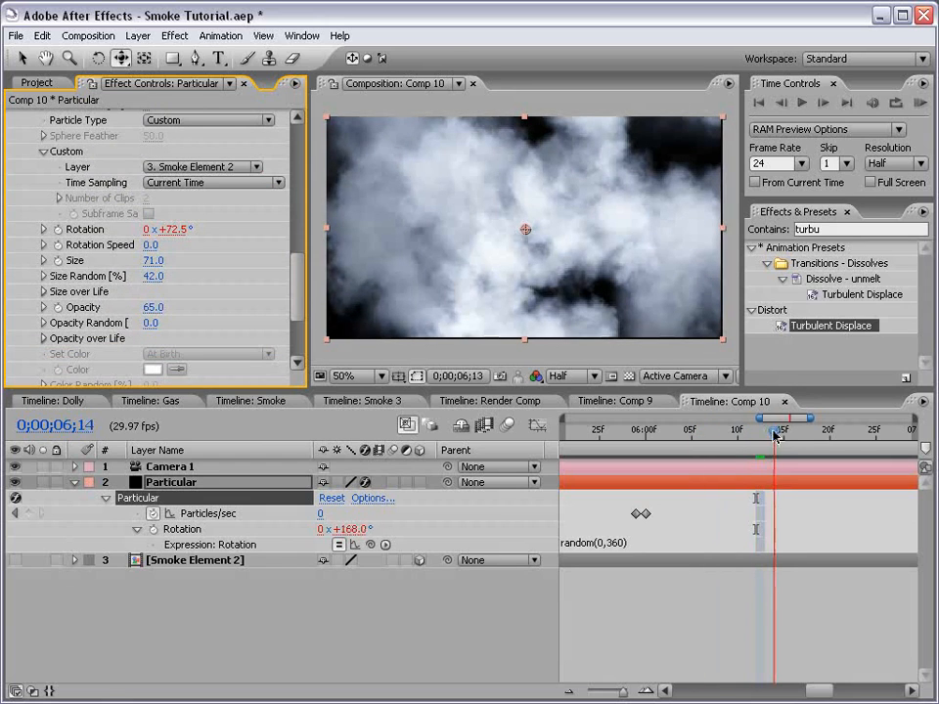
Add a null object, parent Camera 1 to Null 6 and keyframe the null's Position to fly through the smoke
{"action": "left_click", "coordinate": [137, 36]}
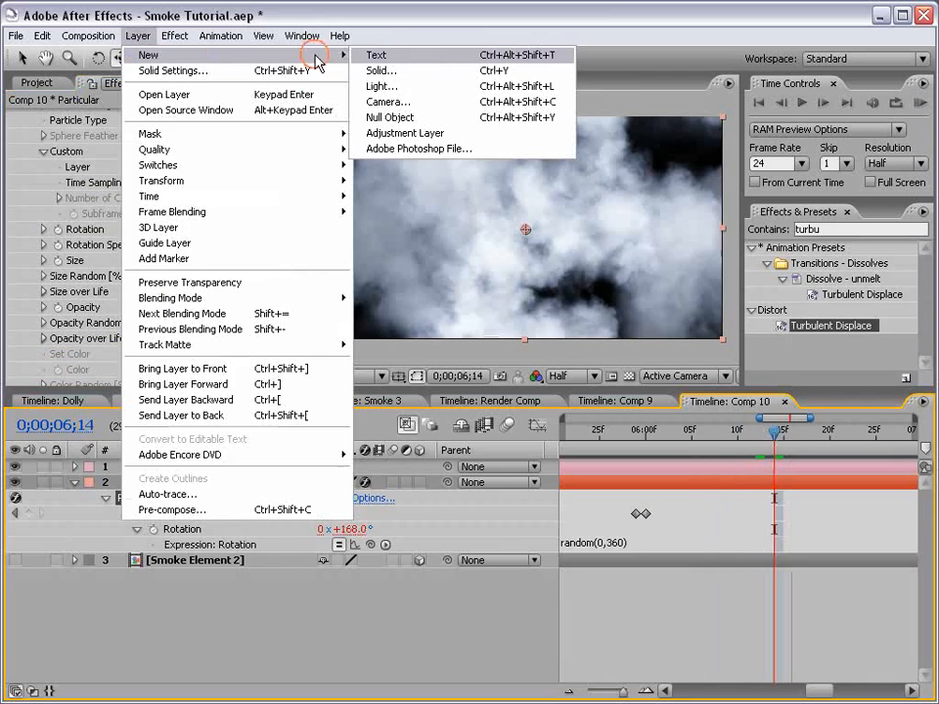
{"action": "left_click", "coordinate": [389, 117]}
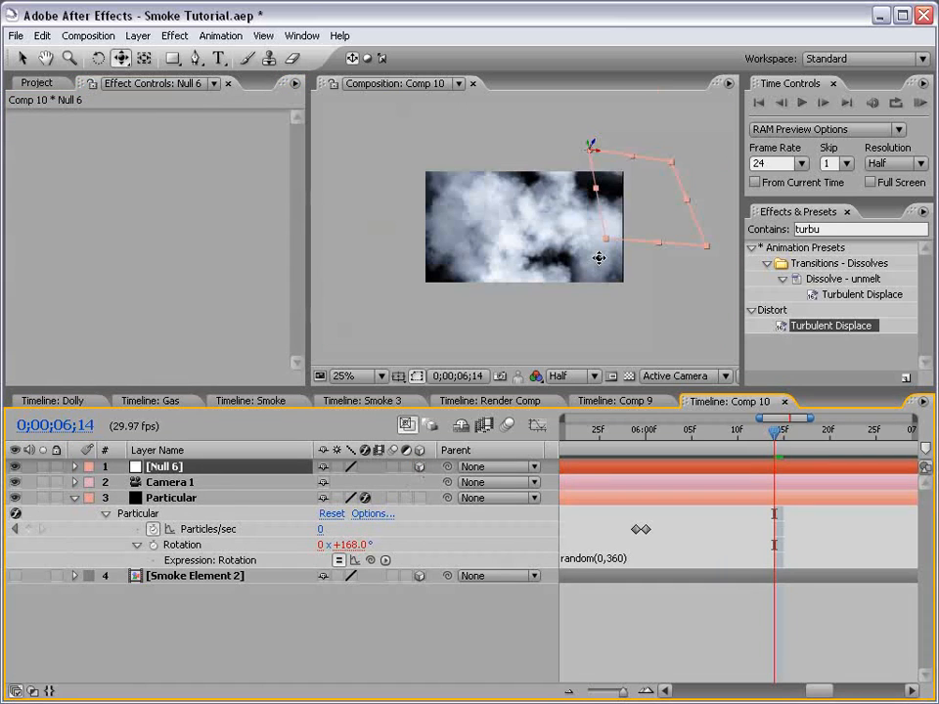
{"action": "left_click", "coordinate": [170, 481]}
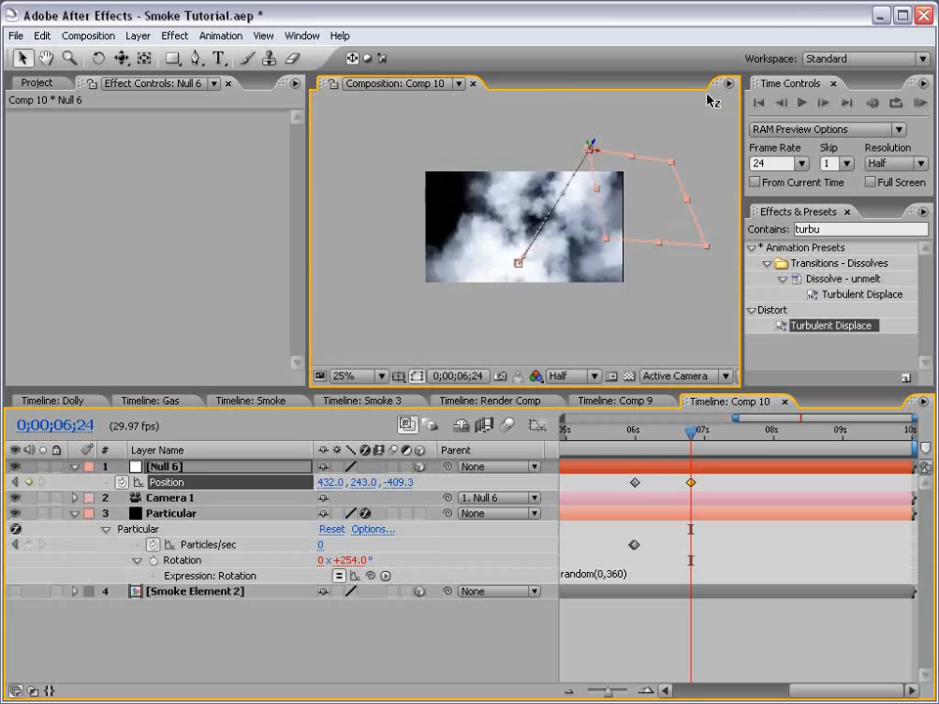
{"action": "left_click", "coordinate": [172, 512]}
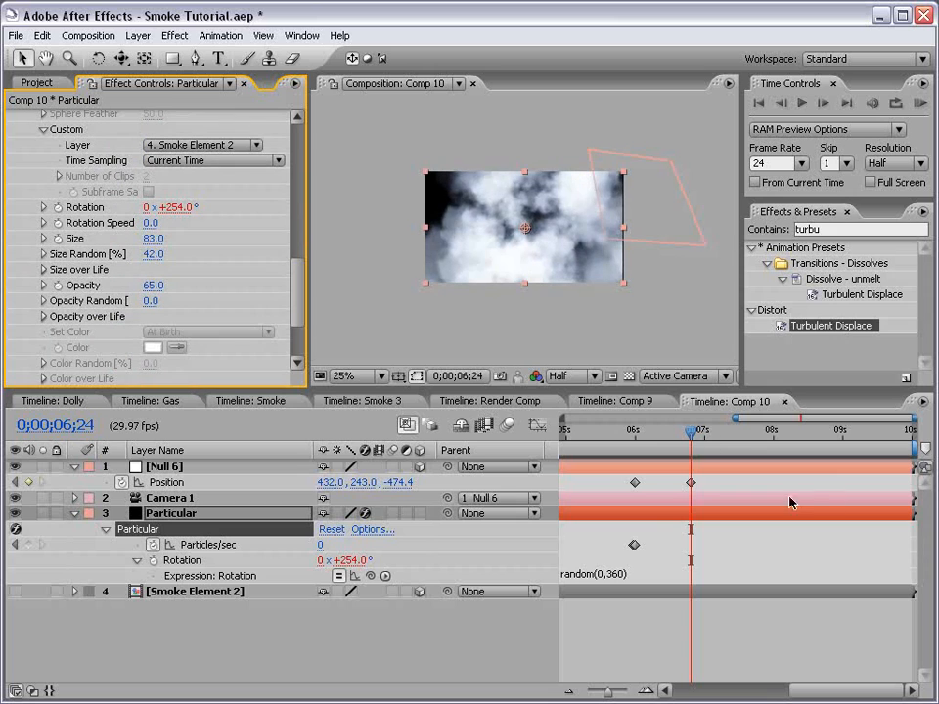
{"action": "left_click", "coordinate": [636, 433]}
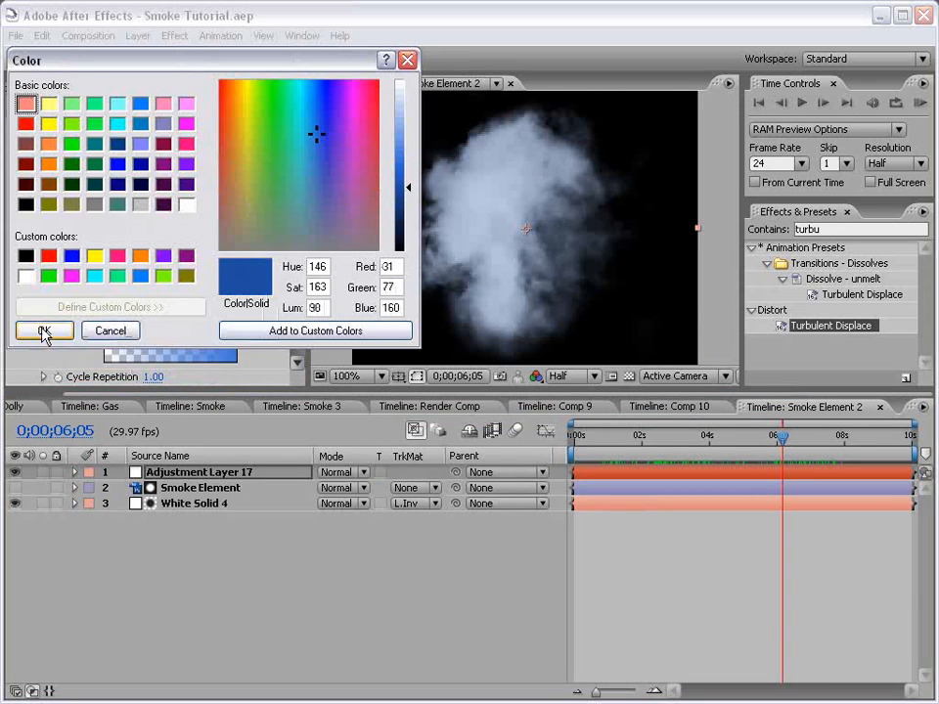
Confirm the deep blue tint colour for Smoke Element 2
{"action": "left_click", "coordinate": [186, 203]}
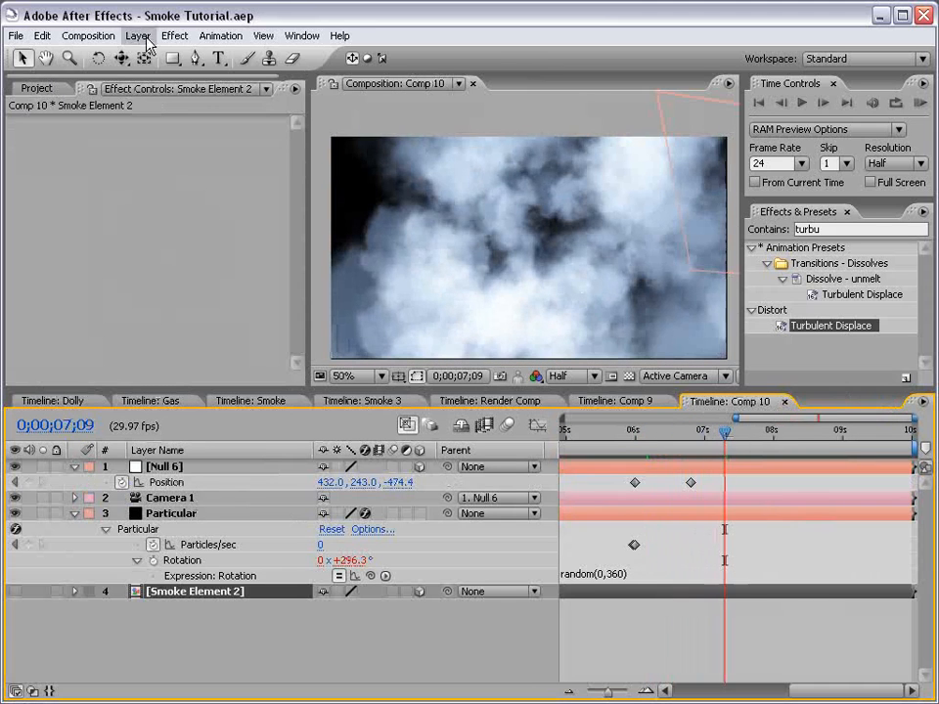
Add Adjustment Layer 19 with Curves, darkening the RGB curve and tinting via the Blue channel
{"action": "left_click", "coordinate": [137, 36]}
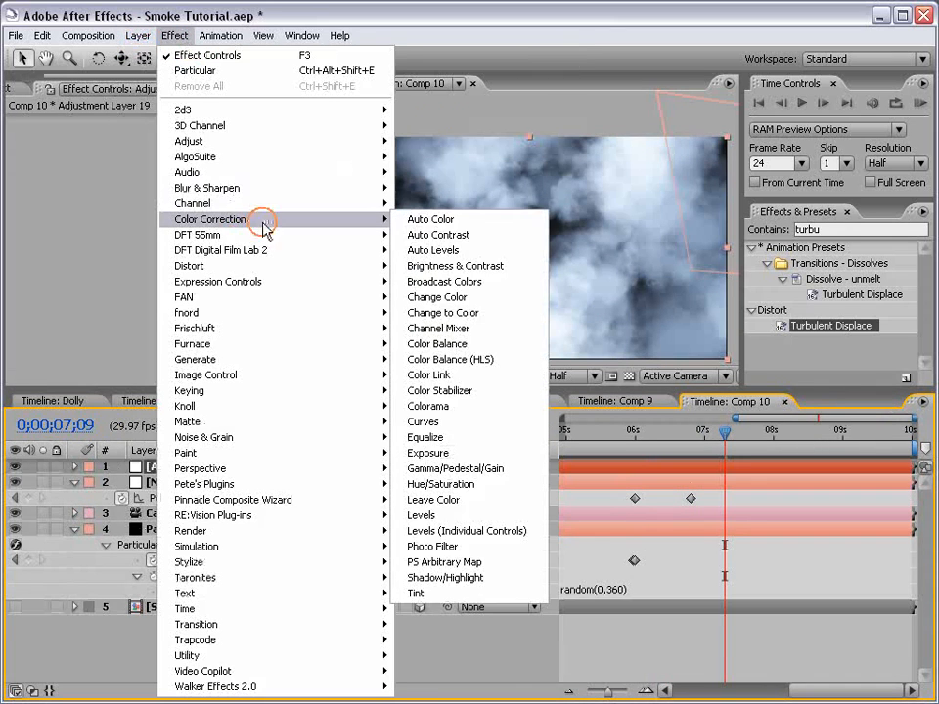
{"action": "left_click", "coordinate": [422, 423]}
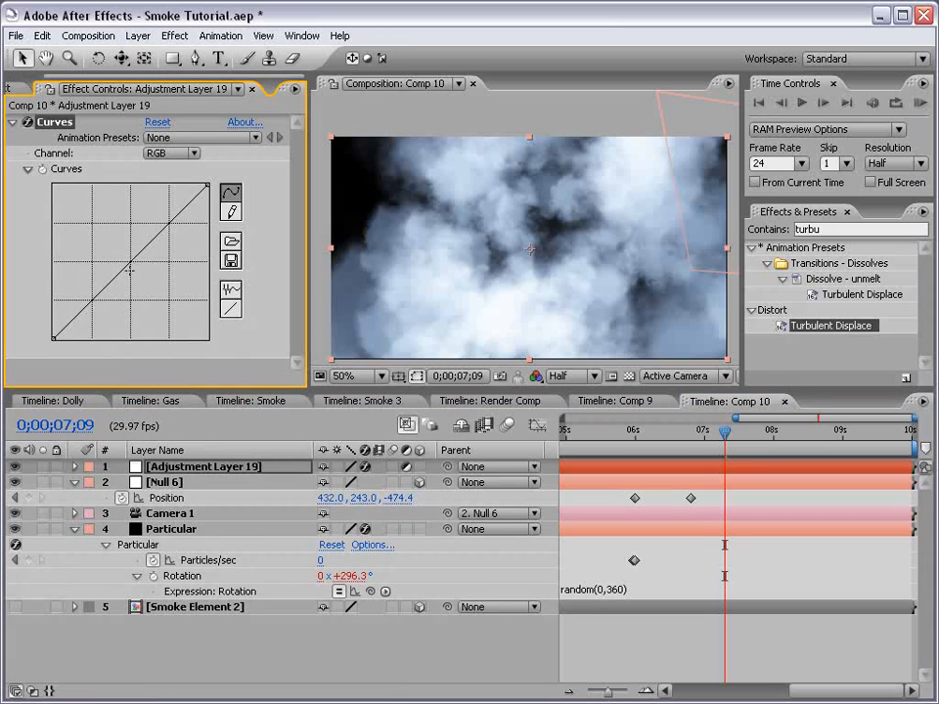
{"action": "left_click_drag", "start_coordinate": [127, 272], "coordinate": [160, 297]}
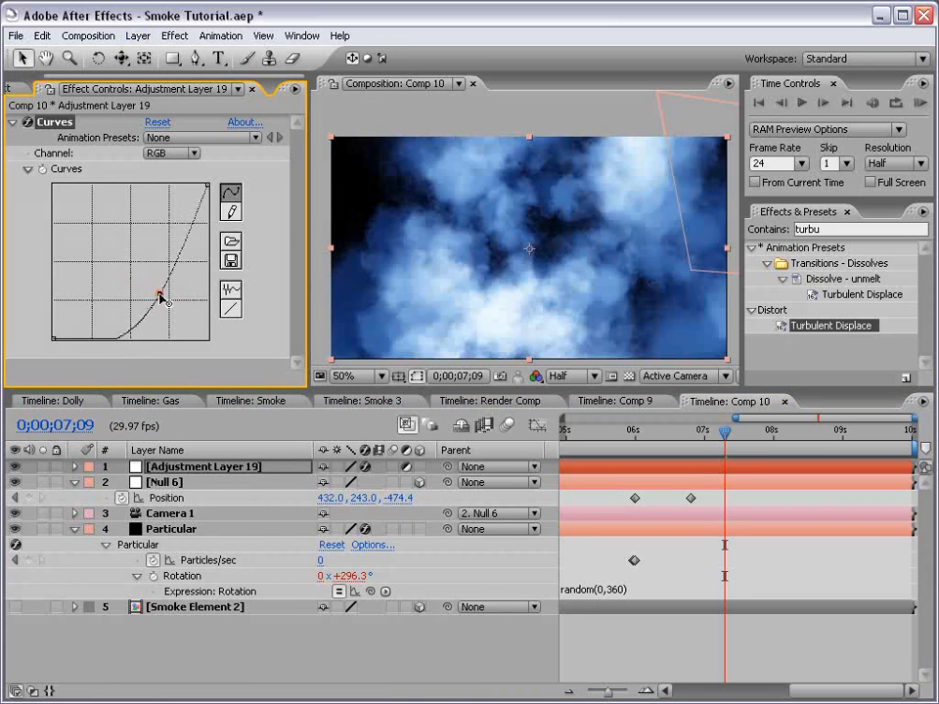
{"action": "left_click", "coordinate": [179, 153]}
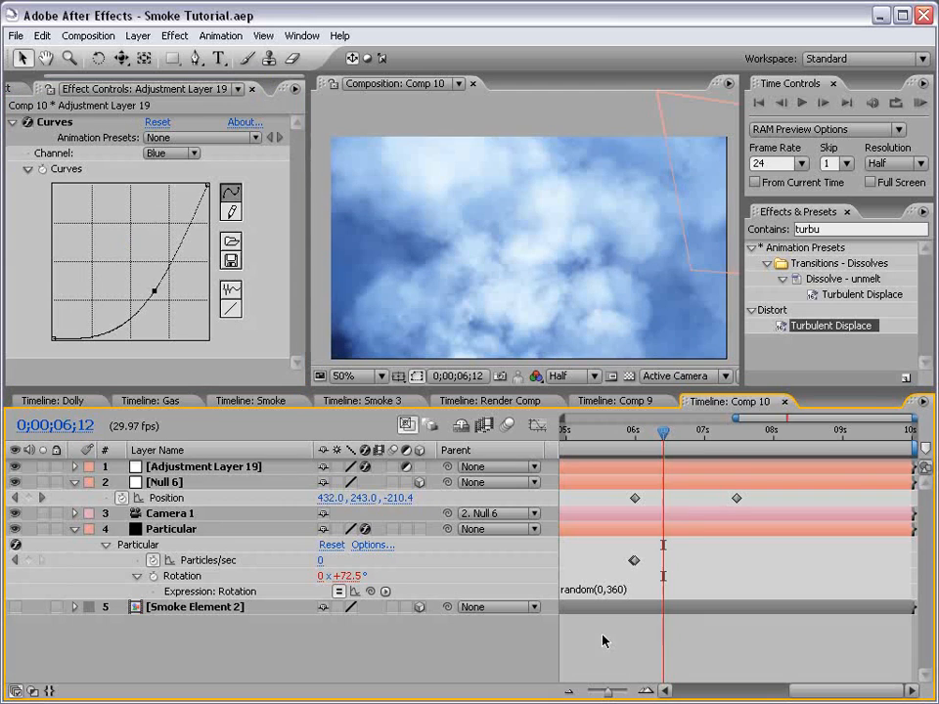
{"action": "left_click", "coordinate": [137, 35]}
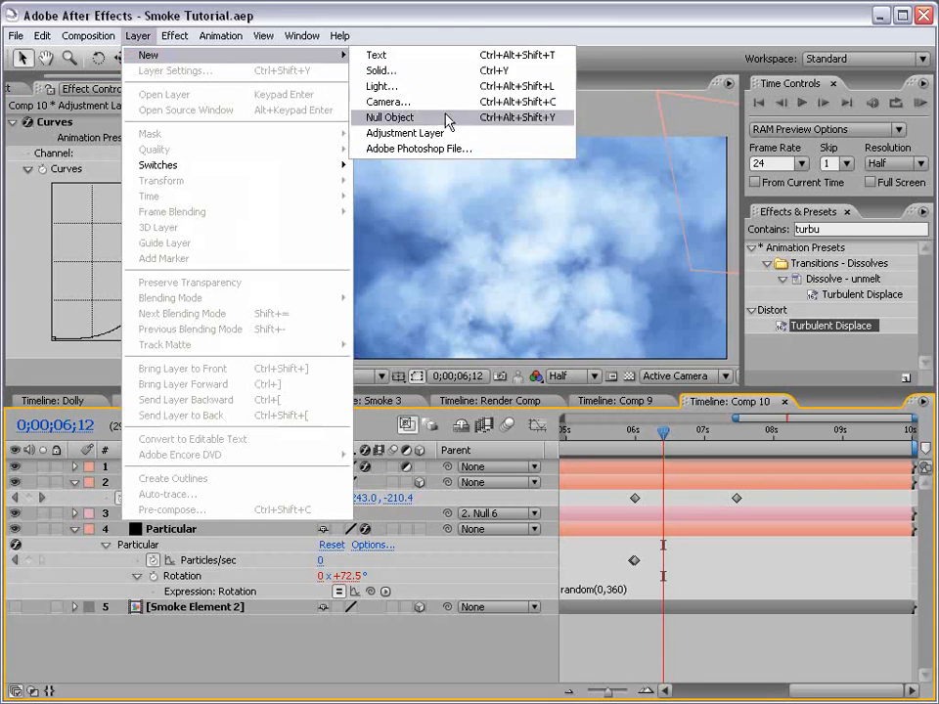
Add Adjustment Layer 20 with Hue/Saturation at Master Saturation -94 and a Curves effect
{"action": "left_click", "coordinate": [174, 35]}
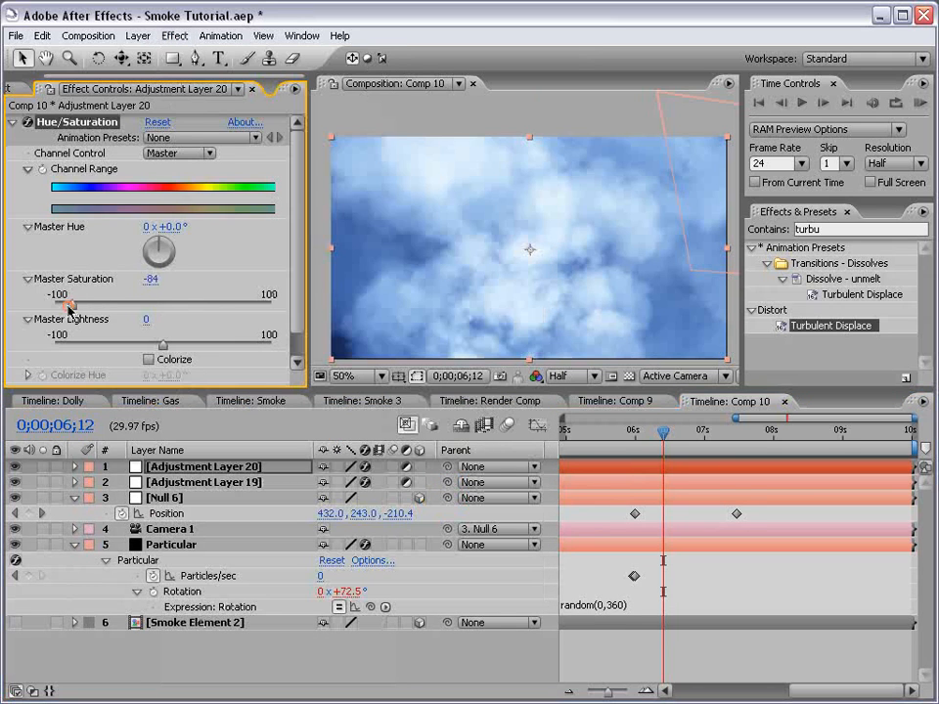
{"action": "left_click", "coordinate": [174, 36]}
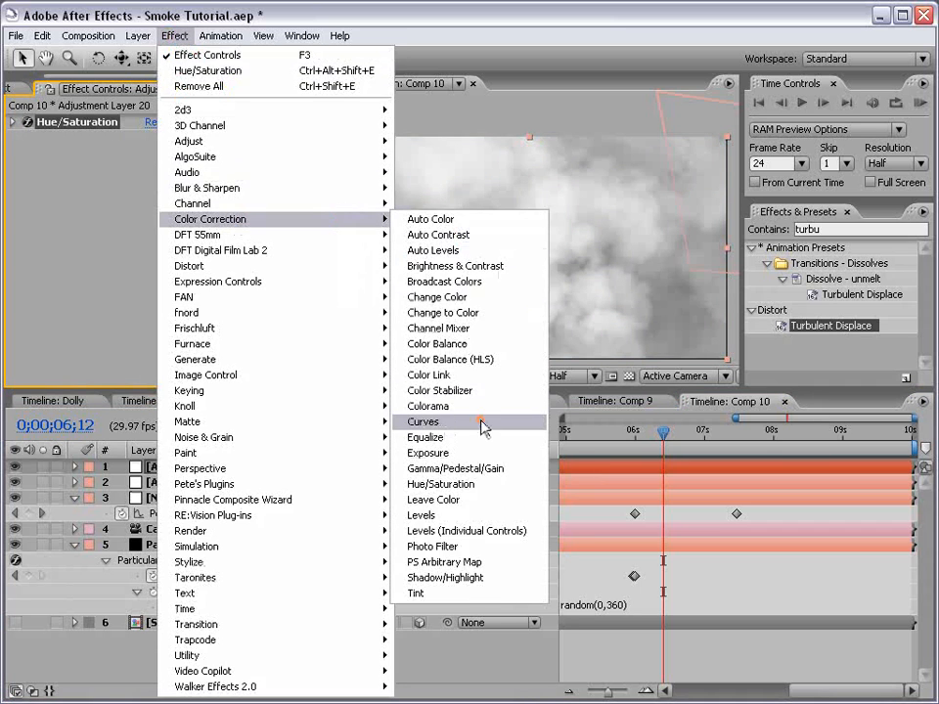
{"action": "left_click", "coordinate": [423, 422]}
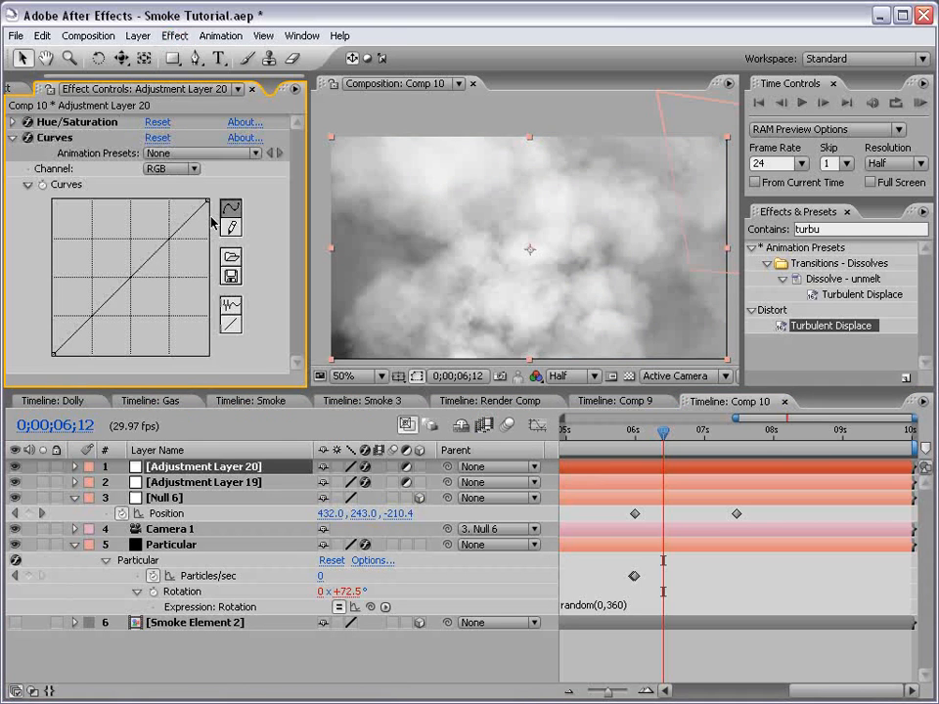
{"action": "left_click", "coordinate": [166, 169]}
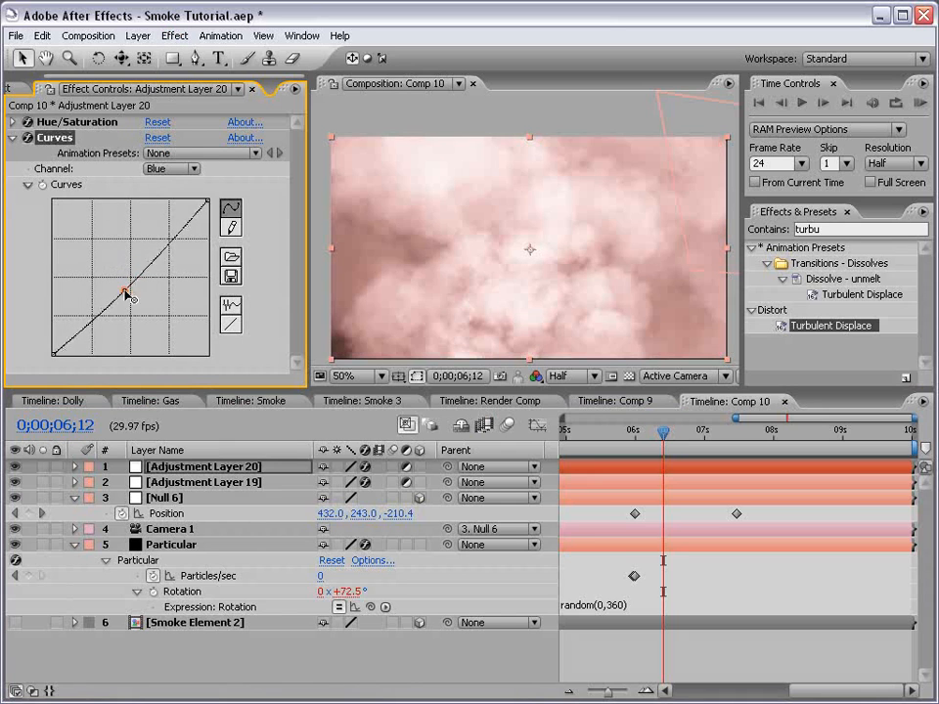
Shape the Blue, Green and RGB curves to regrade the drained smoke purple
{"action": "left_click", "coordinate": [172, 168]}
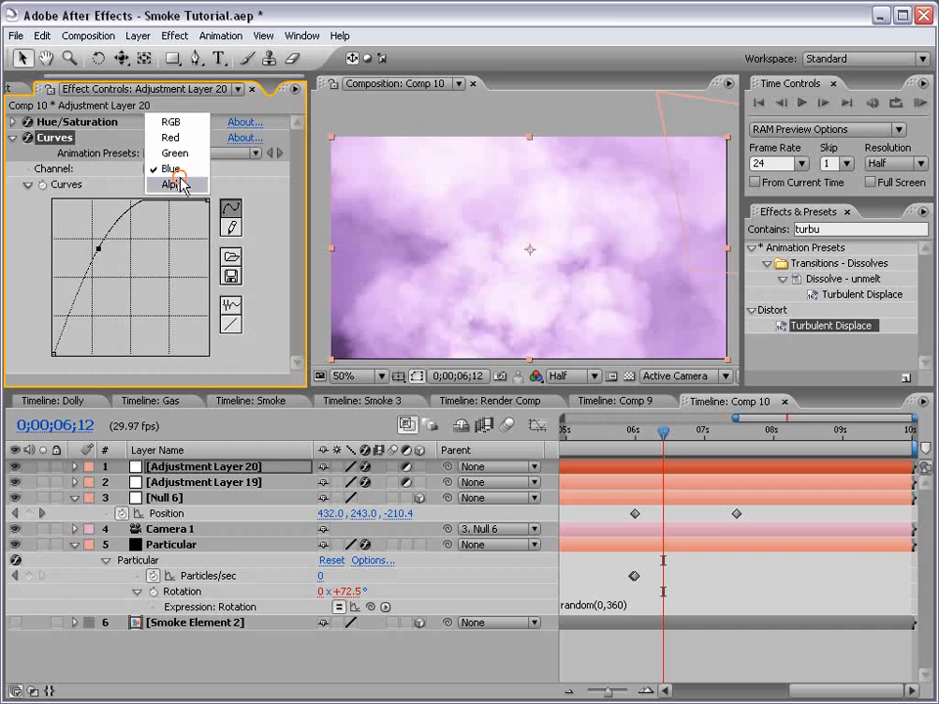
{"action": "left_click", "coordinate": [176, 153]}
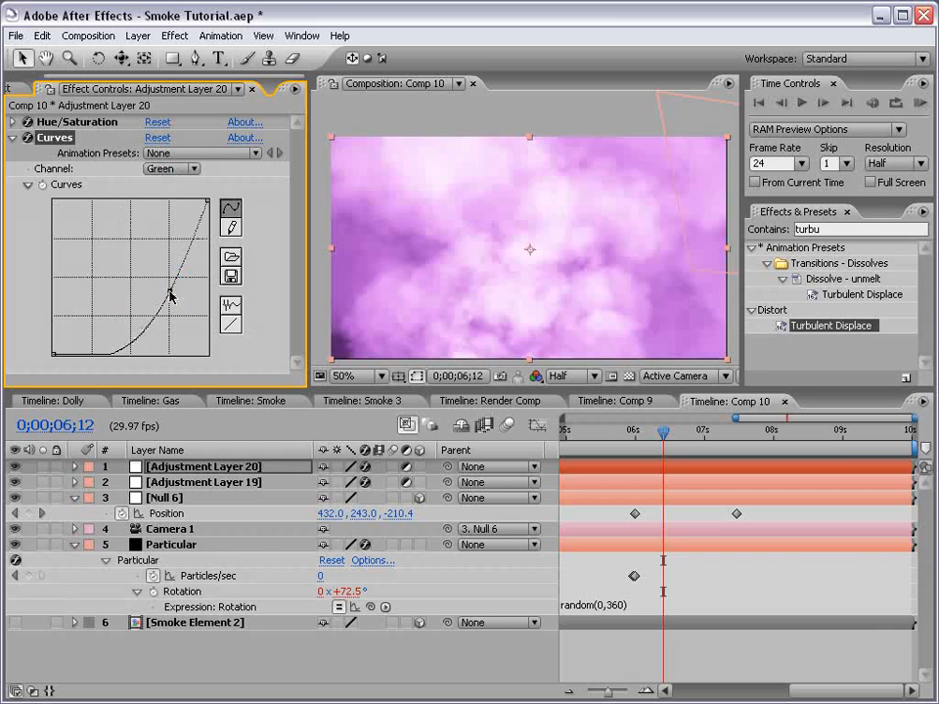
{"action": "left_click", "coordinate": [156, 136]}
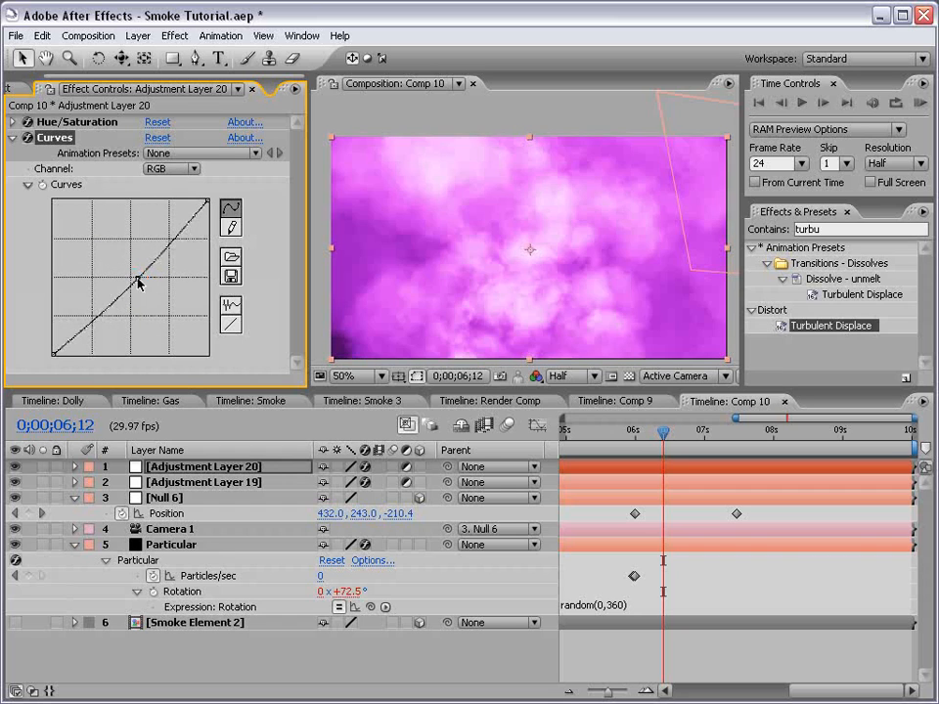
{"action": "left_click", "coordinate": [172, 168]}
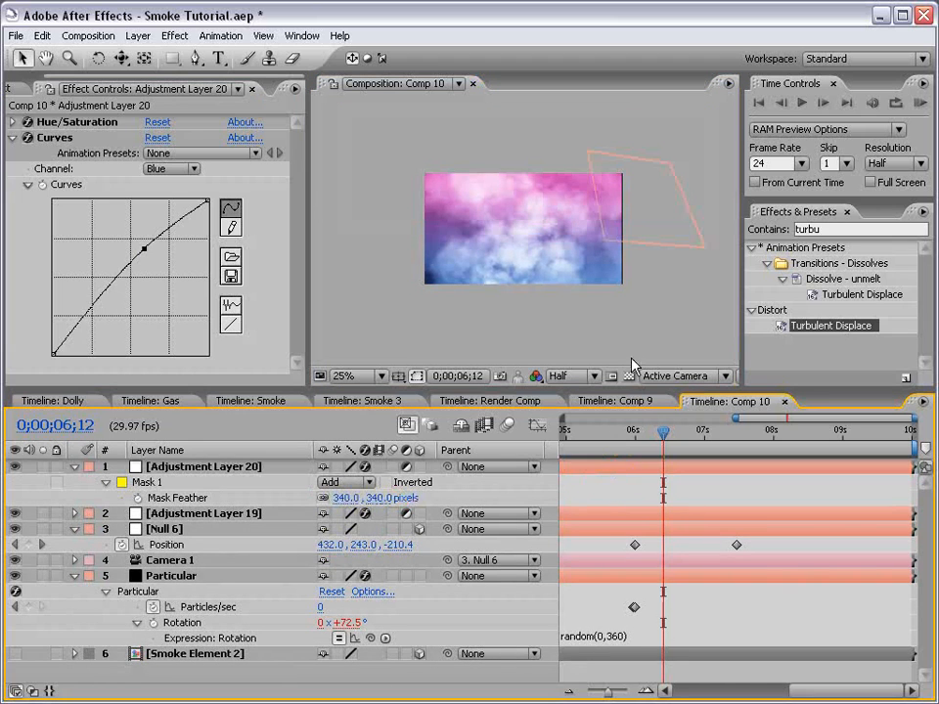
Mask Adjustment Layer 20 with an inverted mask feathered 340 pixels so purple stays on top
{"action": "left_click", "coordinate": [663, 430]}
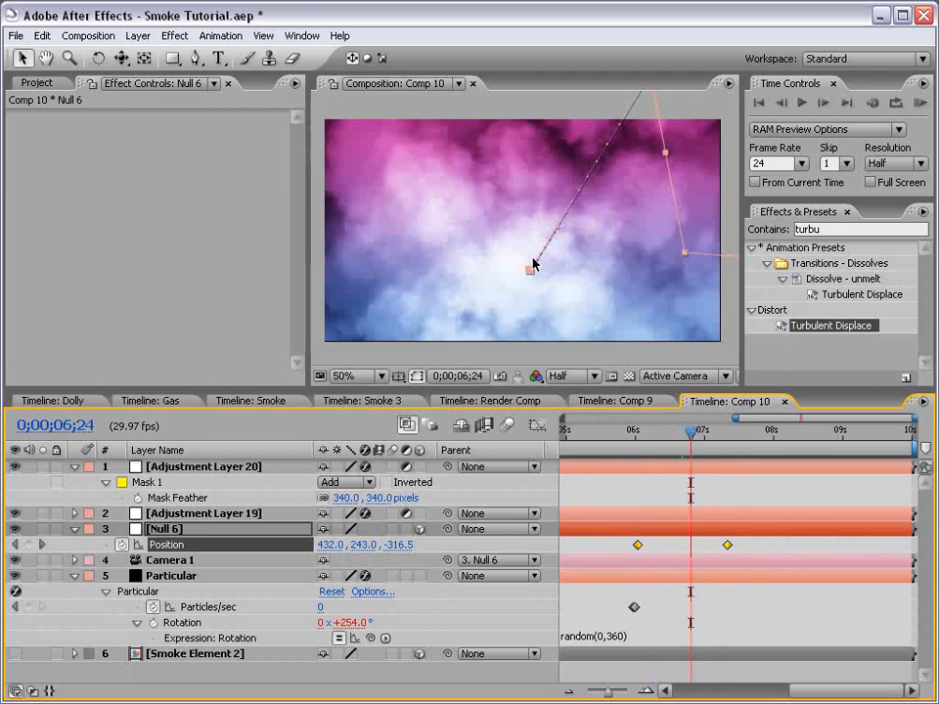
{"action": "left_click", "coordinate": [172, 575]}
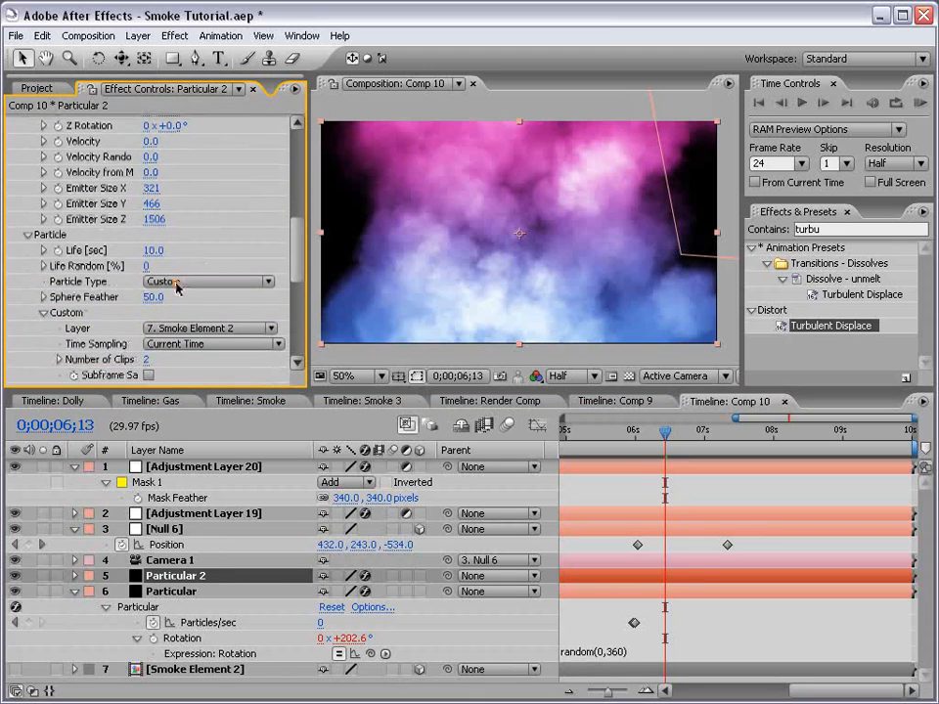
Set Particular 2's Particle Type to Sphere, enable Motion Blur and adjust its Physics settings
{"action": "left_click", "coordinate": [206, 281]}
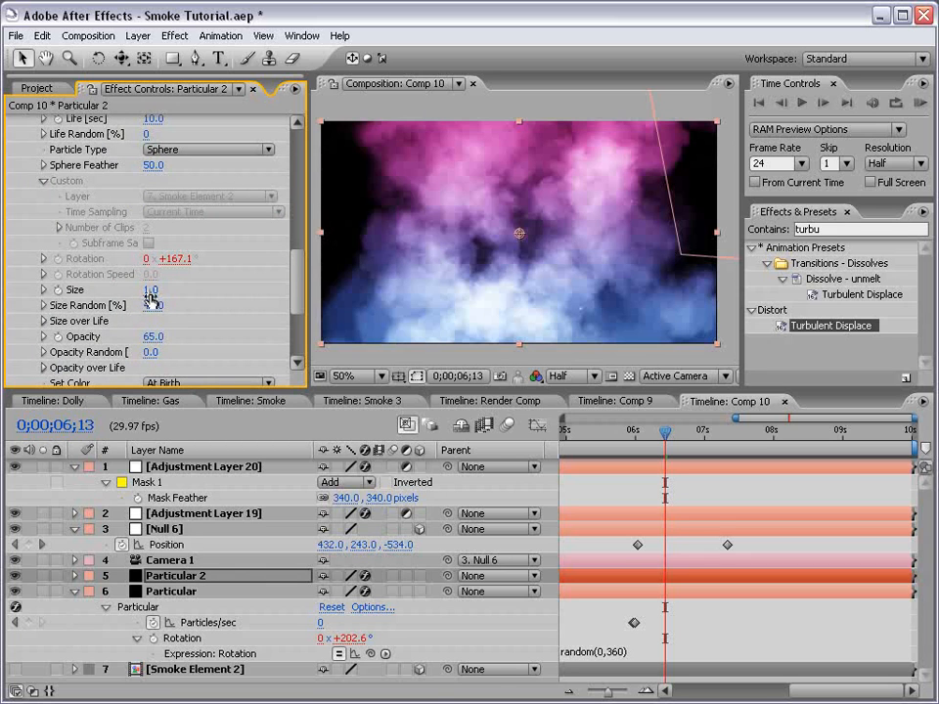
{"action": "scroll", "scroll_direction": "down", "scroll_amount": 3}
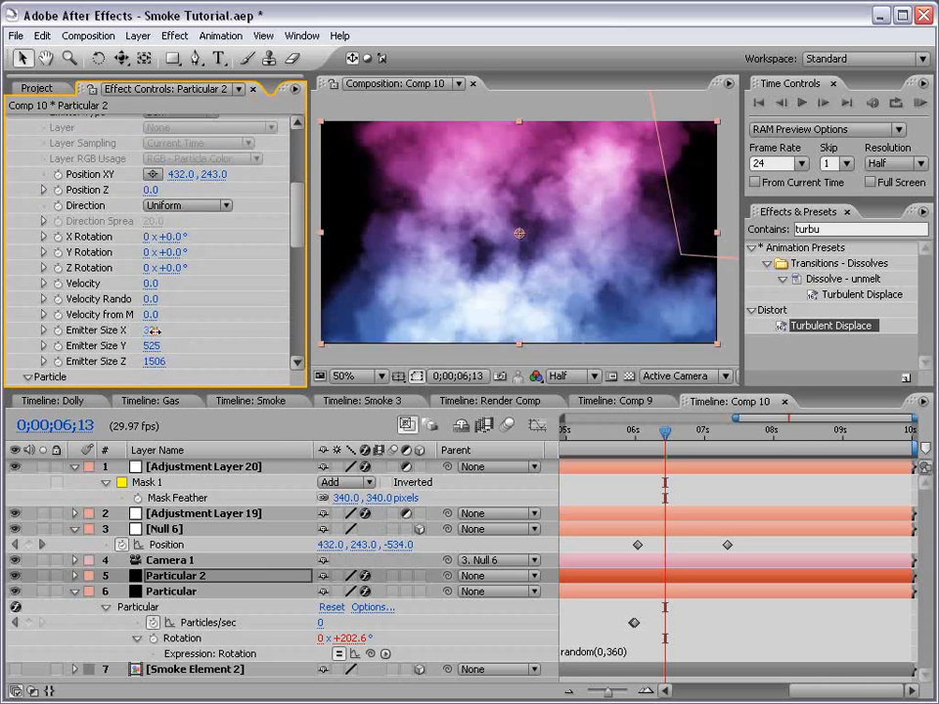
{"action": "scroll", "scroll_direction": "down", "scroll_amount": 3}
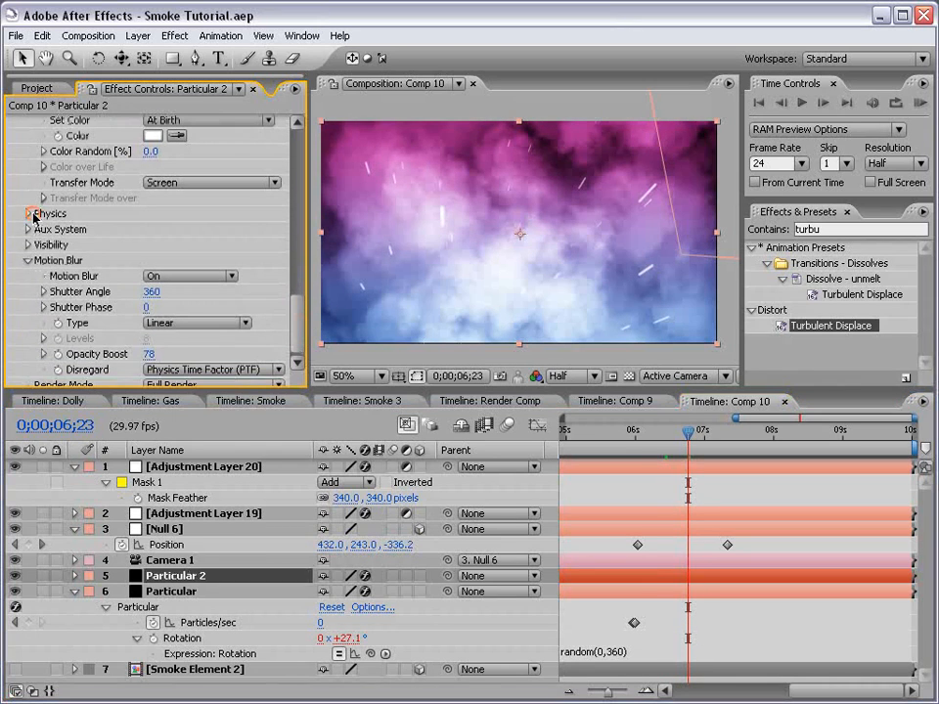
{"action": "left_click", "coordinate": [29, 214]}
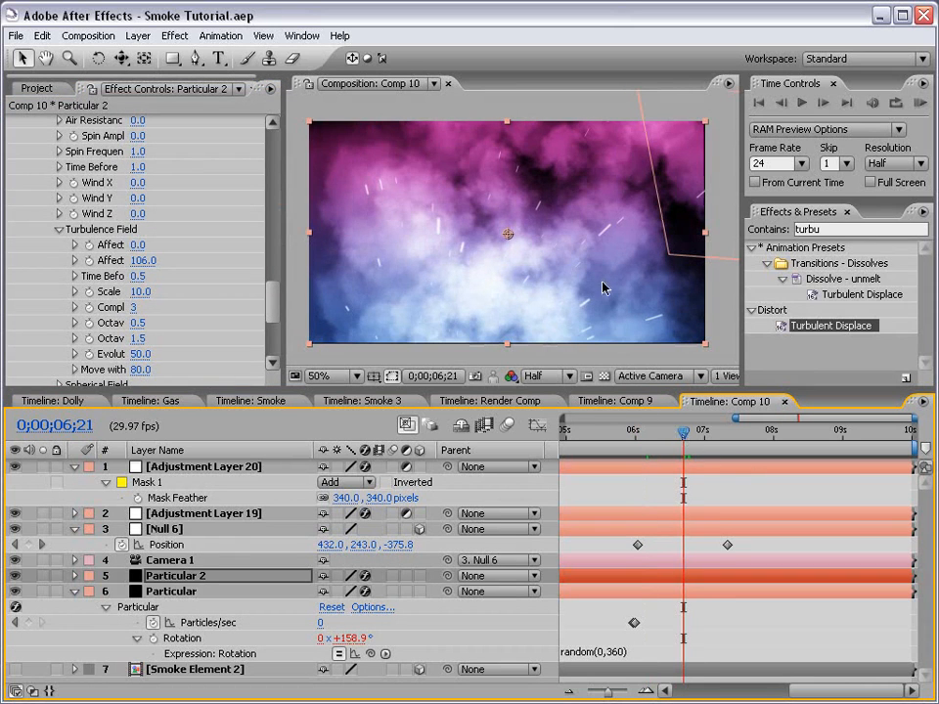
{"action": "mouse_move", "coordinate": [516, 262]}
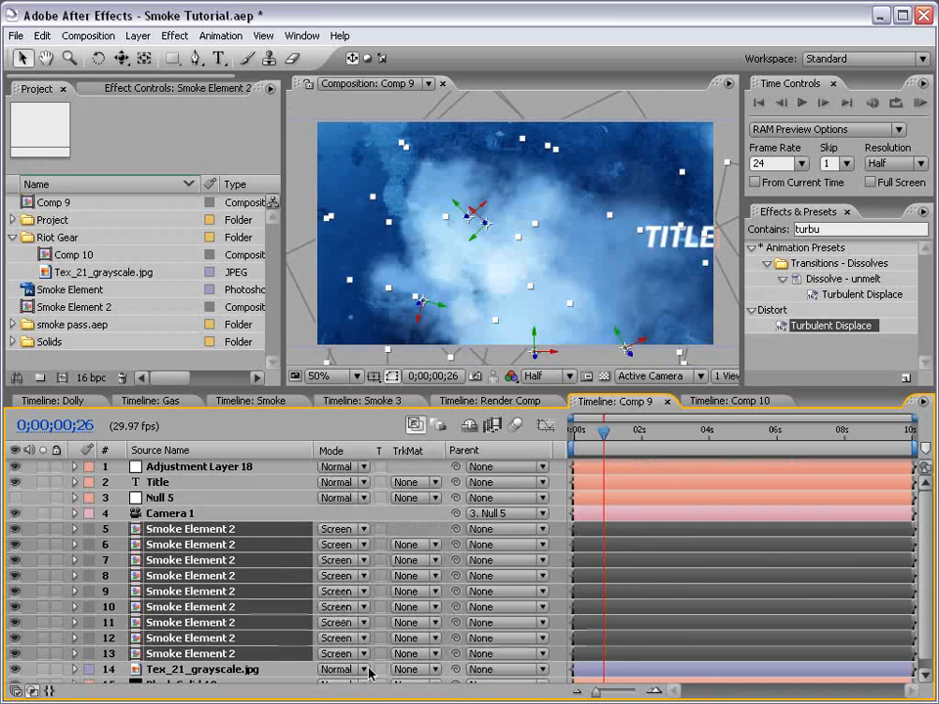
{"action": "left_click_drag", "start_coordinate": [603, 431], "coordinate": [694, 430]}
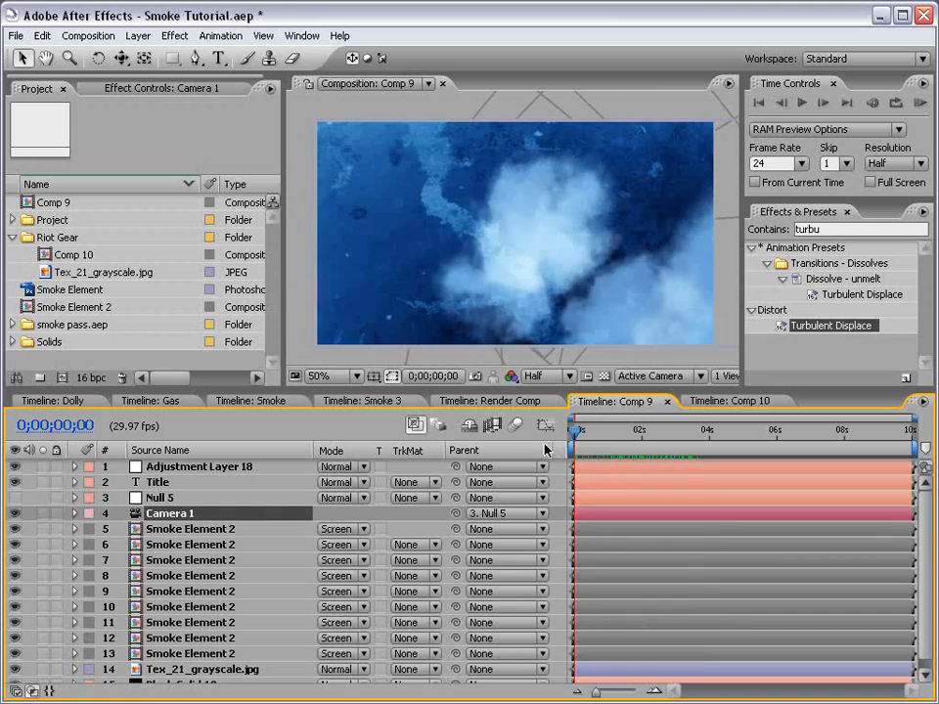
{"action": "left_click", "coordinate": [708, 430]}
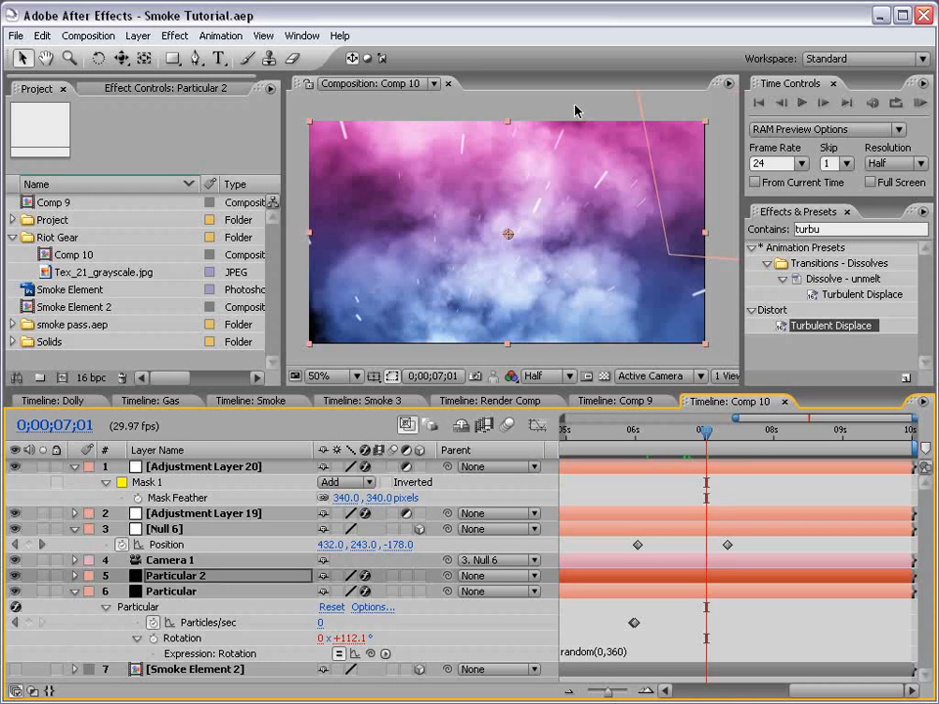
{"action": "left_click_drag", "start_coordinate": [704, 431], "coordinate": [673, 430]}
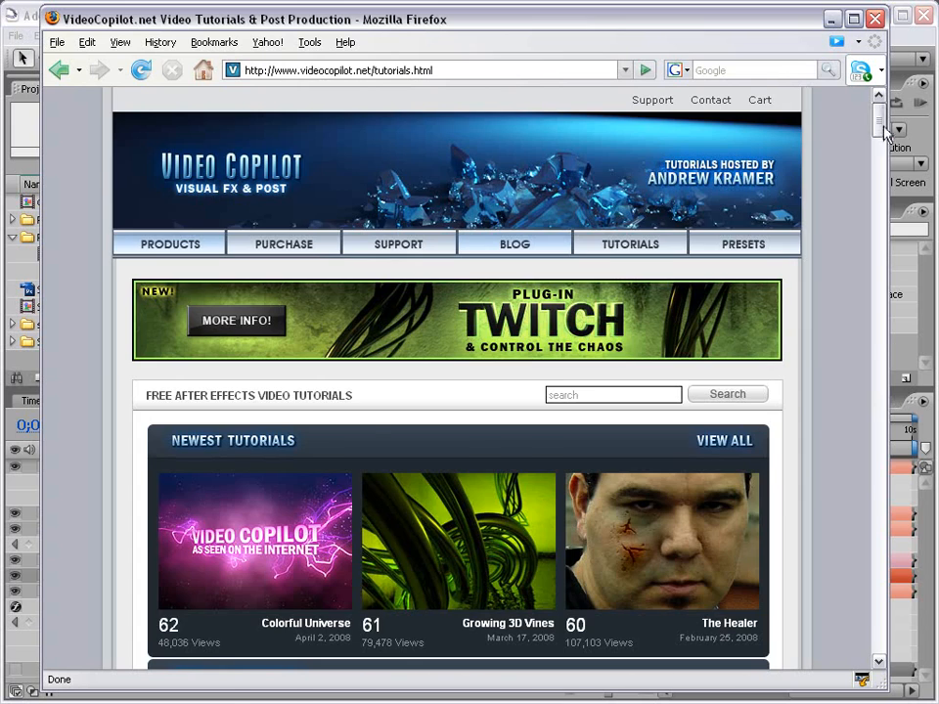
Scroll down the Video Copilot tutorials page through the After Effects listings
{"action": "scroll", "scroll_direction": "down", "scroll_amount": 3}
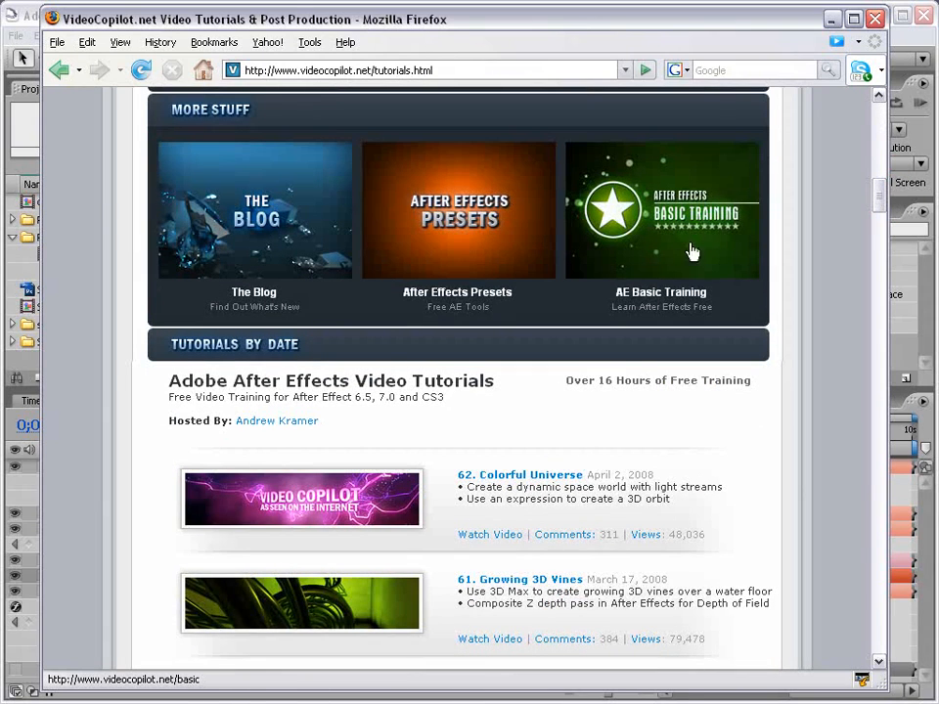
{"action": "mouse_move", "coordinate": [675, 242]}
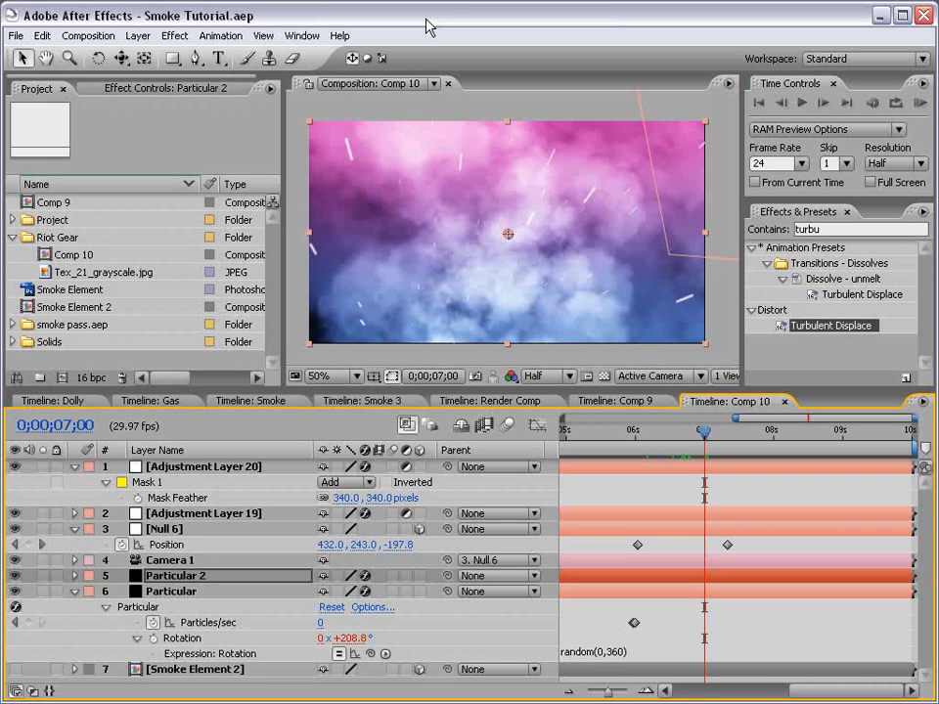
{"action": "mouse_move", "coordinate": [762, 661]}
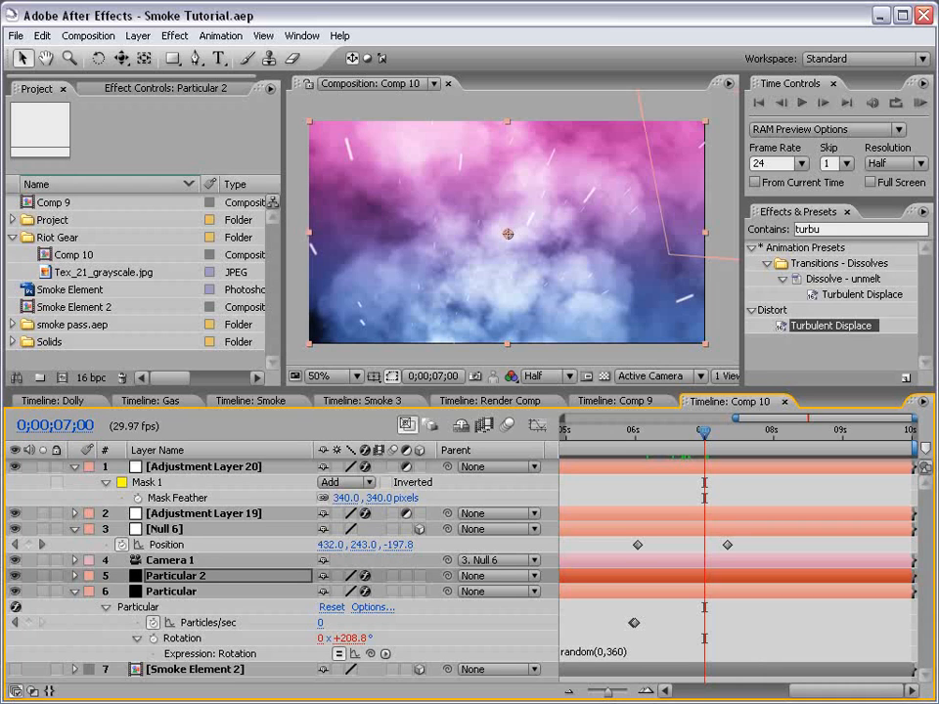
{"action": "mouse_move", "coordinate": [516, 460]}
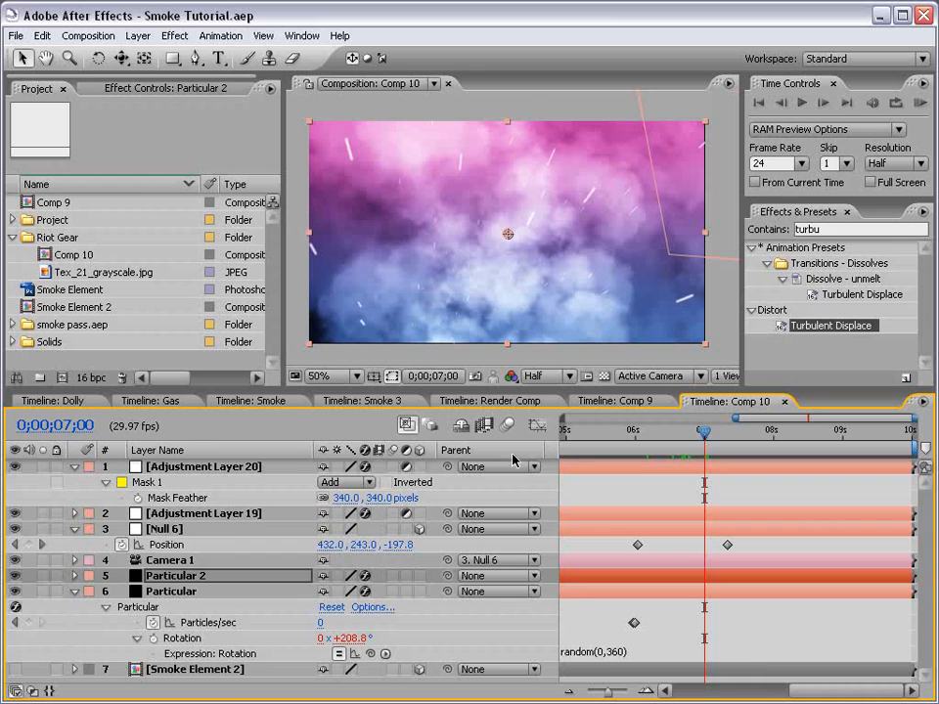
Switch the timeline to the Render Comp with its blue-sky cloud shot
{"action": "left_click", "coordinate": [488, 399]}
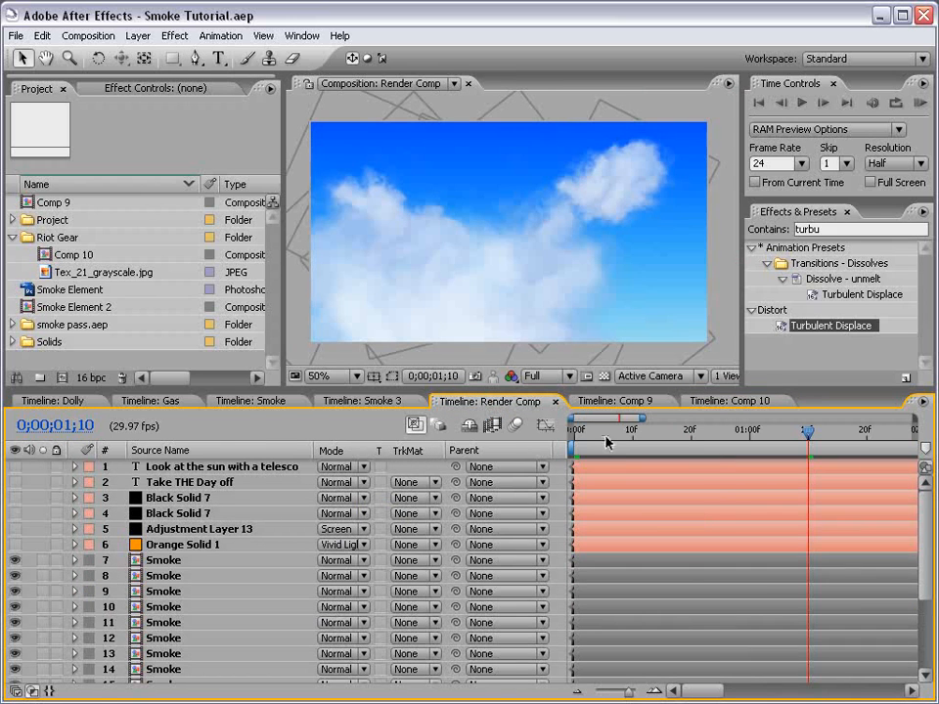